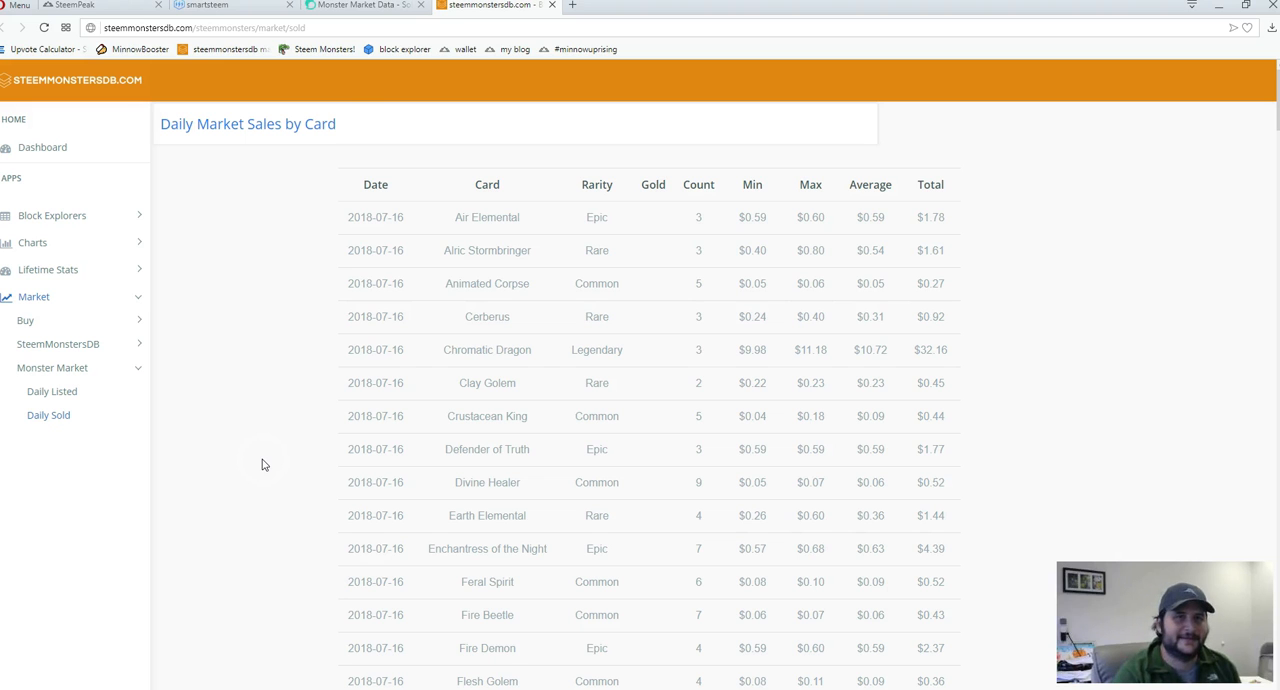
Step: Bring up the 'Monster Market Data - Sold Cards!' post and scroll down through it
{"action": "left_click", "coordinate": [365, 10]}
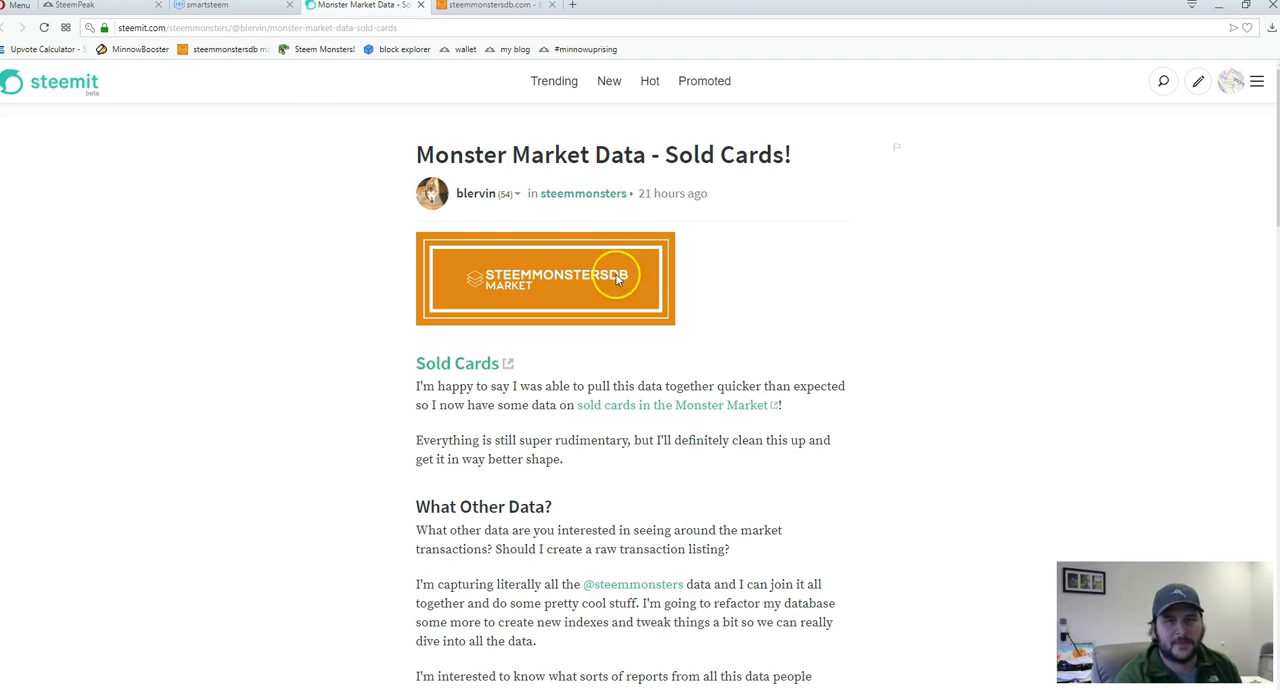
{"action": "scroll", "scroll_direction": "down", "scroll_amount": 3}
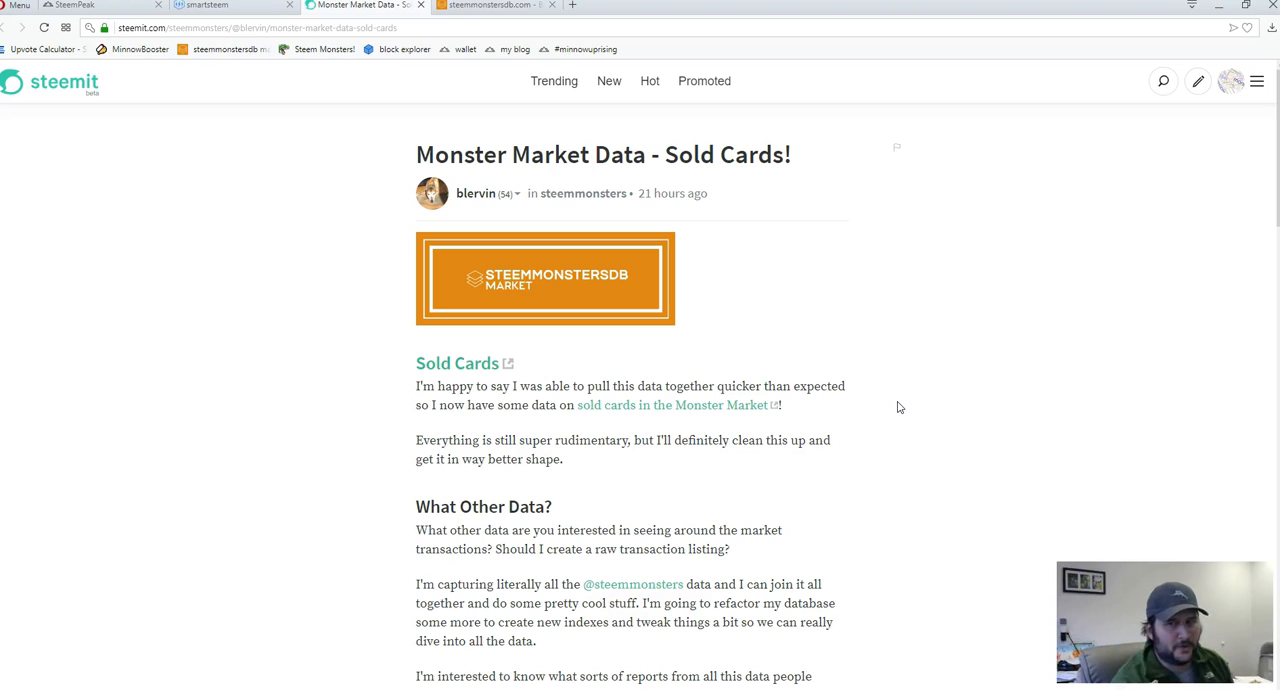
{"action": "mouse_move", "coordinate": [483, 18]}
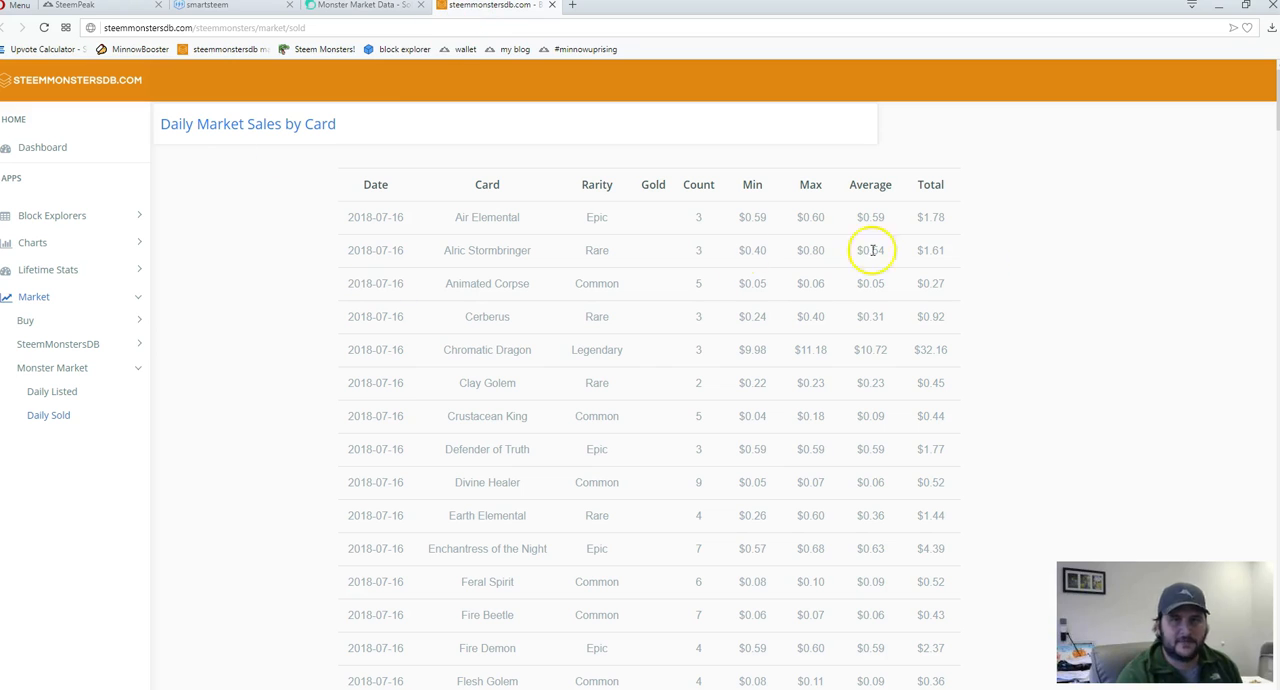
{"action": "mouse_move", "coordinate": [1000, 288]}
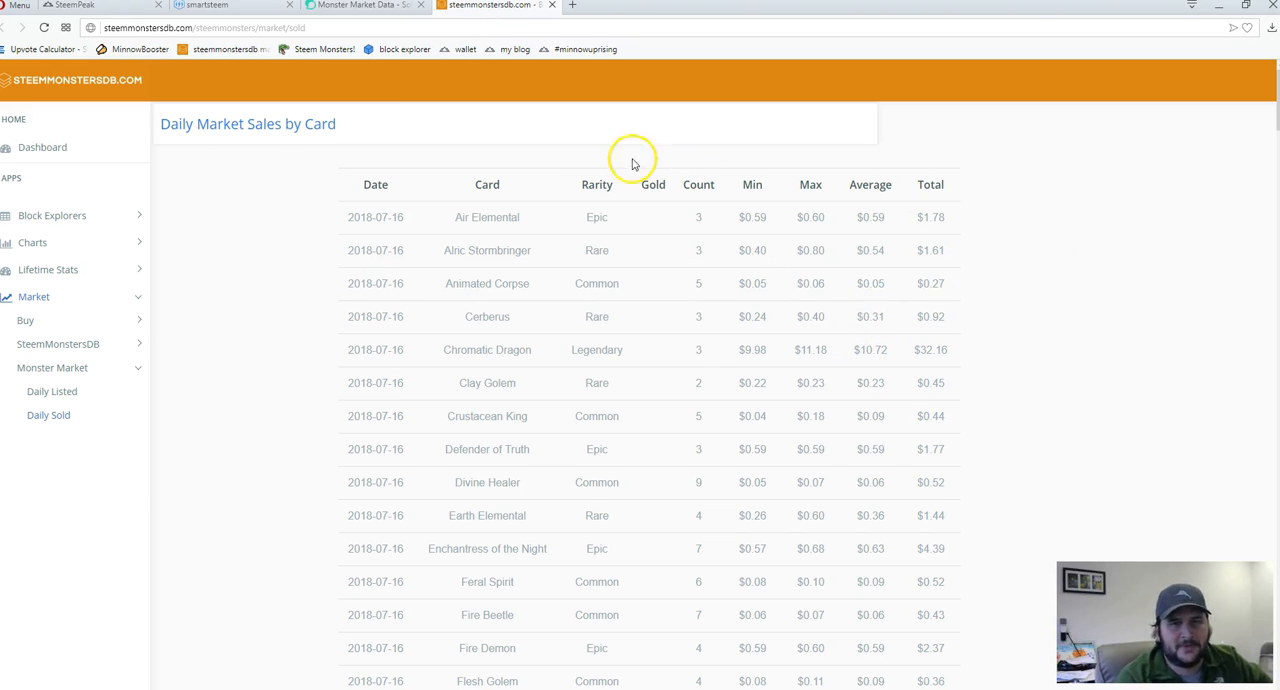
{"action": "mouse_move", "coordinate": [780, 250]}
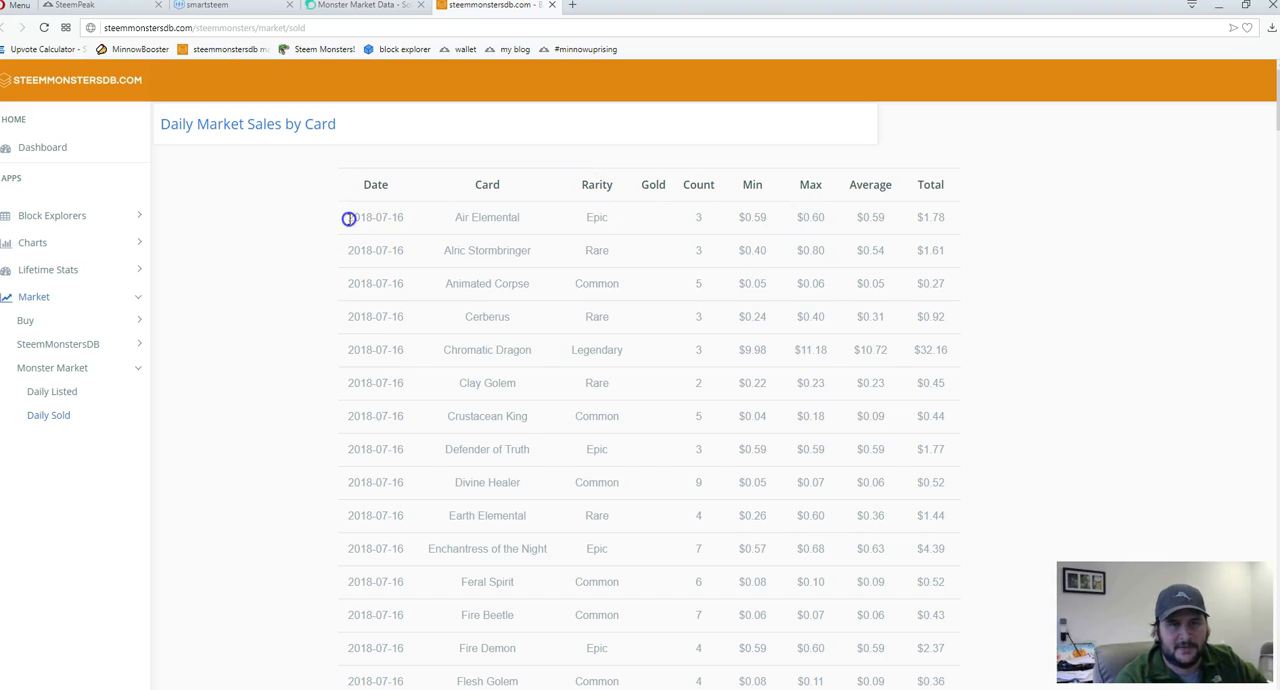
Step: Open the Daily Market Sales by Card table and scroll down to the 2018-07-14 entries
{"action": "double_click", "coordinate": [486, 217]}
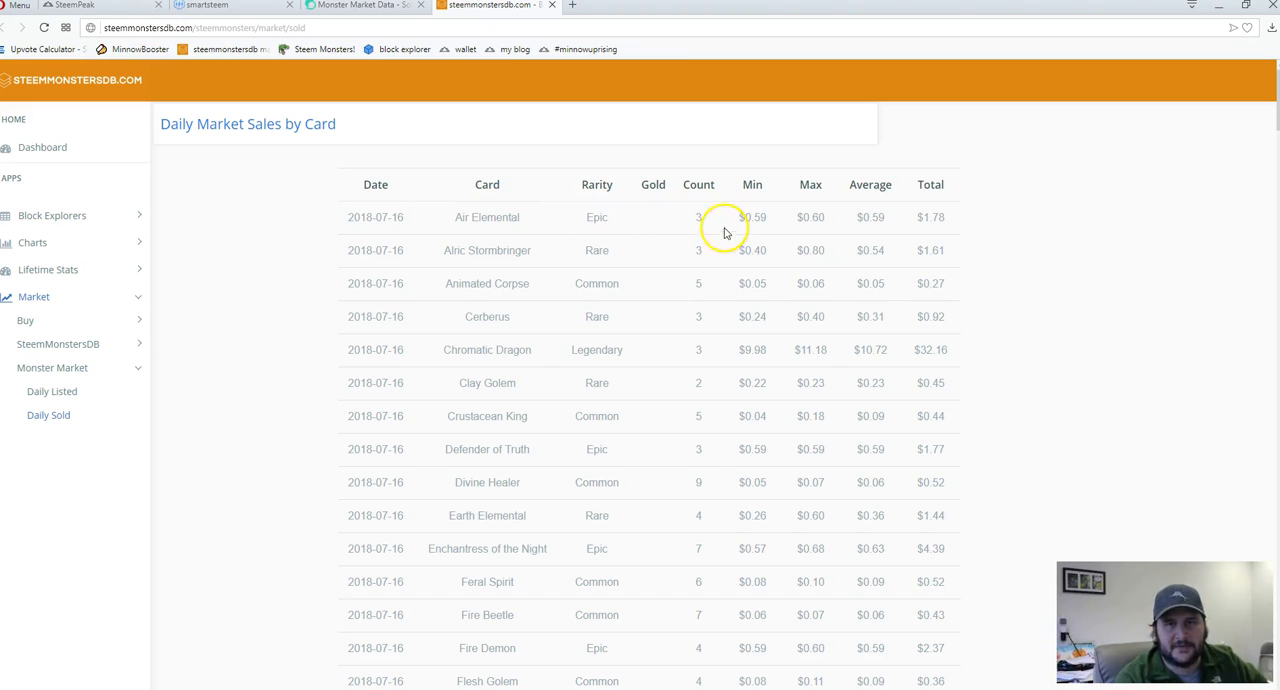
{"action": "mouse_move", "coordinate": [808, 217]}
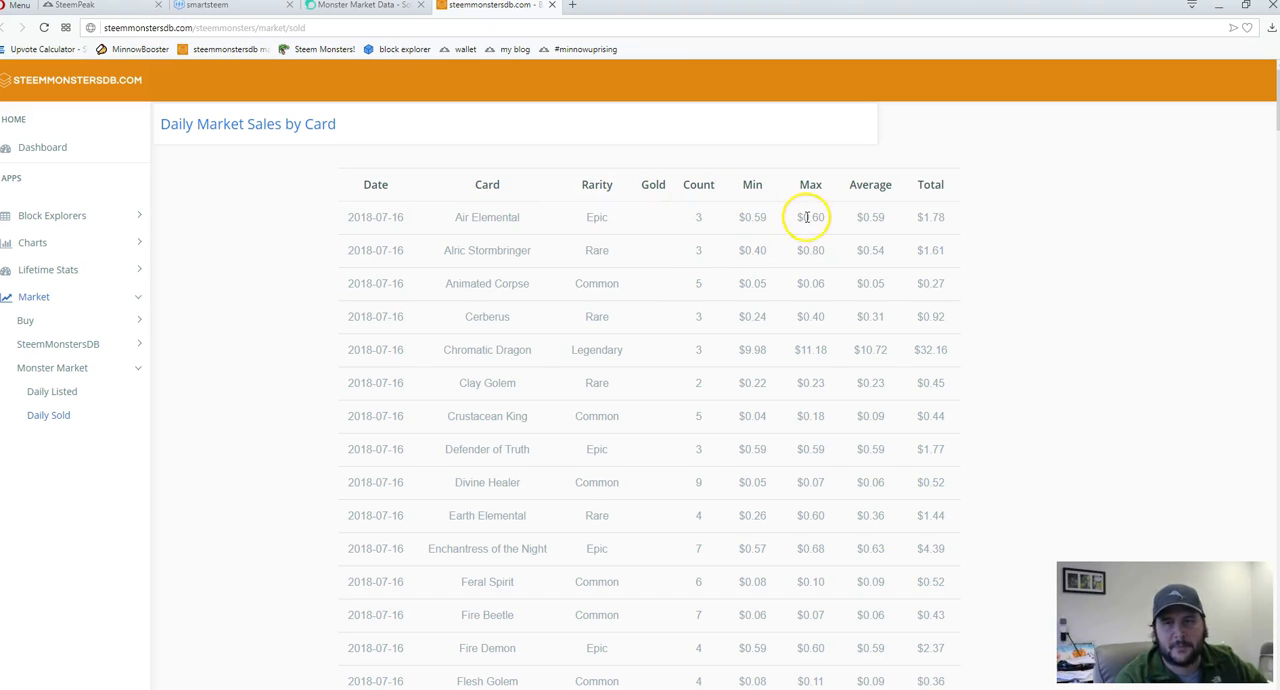
{"action": "mouse_move", "coordinate": [871, 217]}
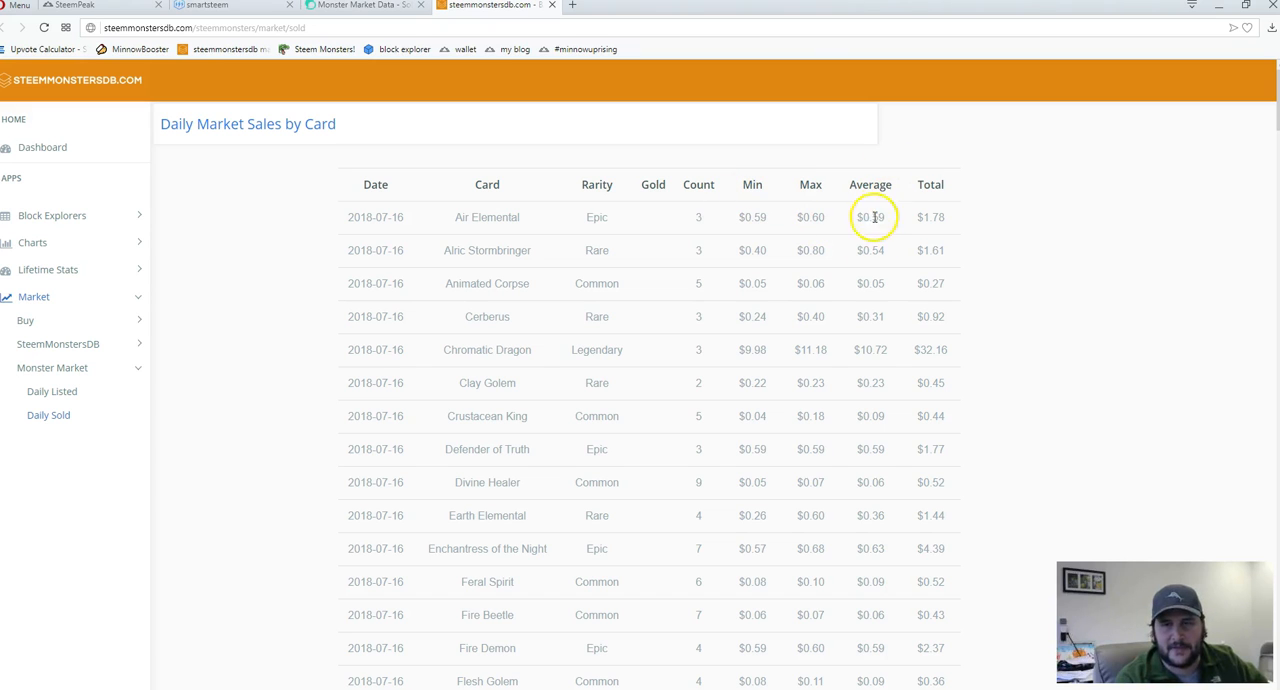
{"action": "mouse_move", "coordinate": [812, 184]}
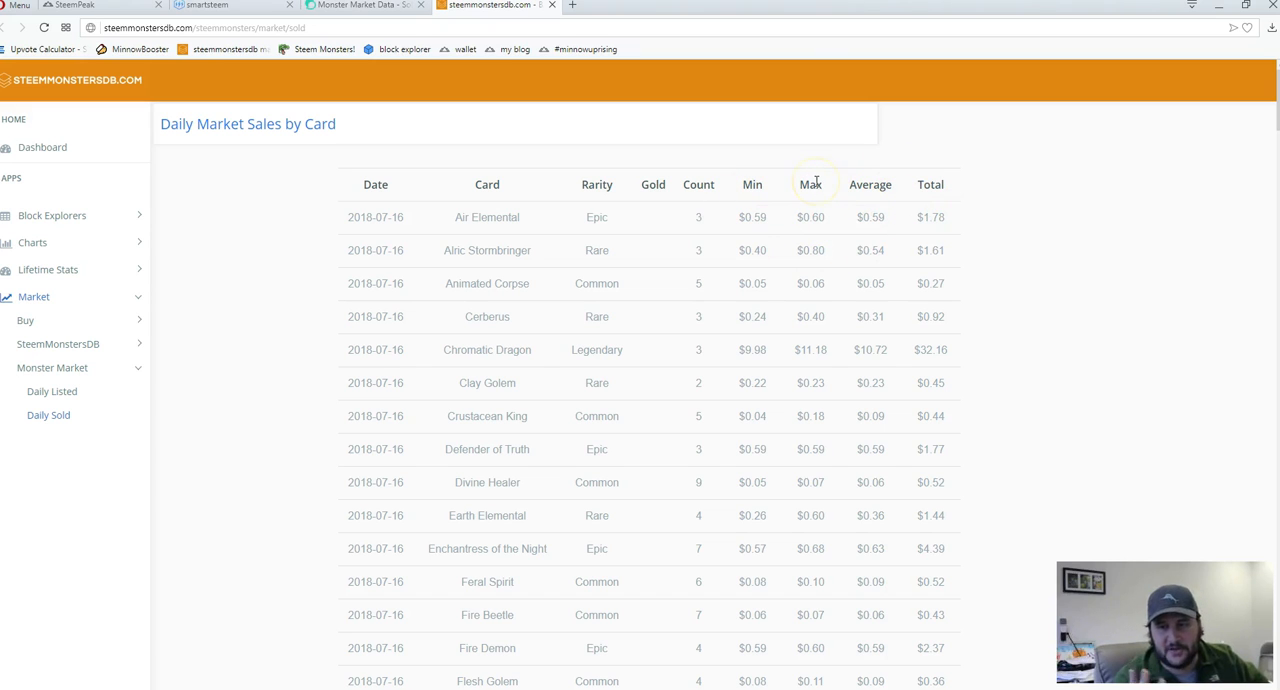
{"action": "scroll", "scroll_direction": "down", "scroll_amount": 3}
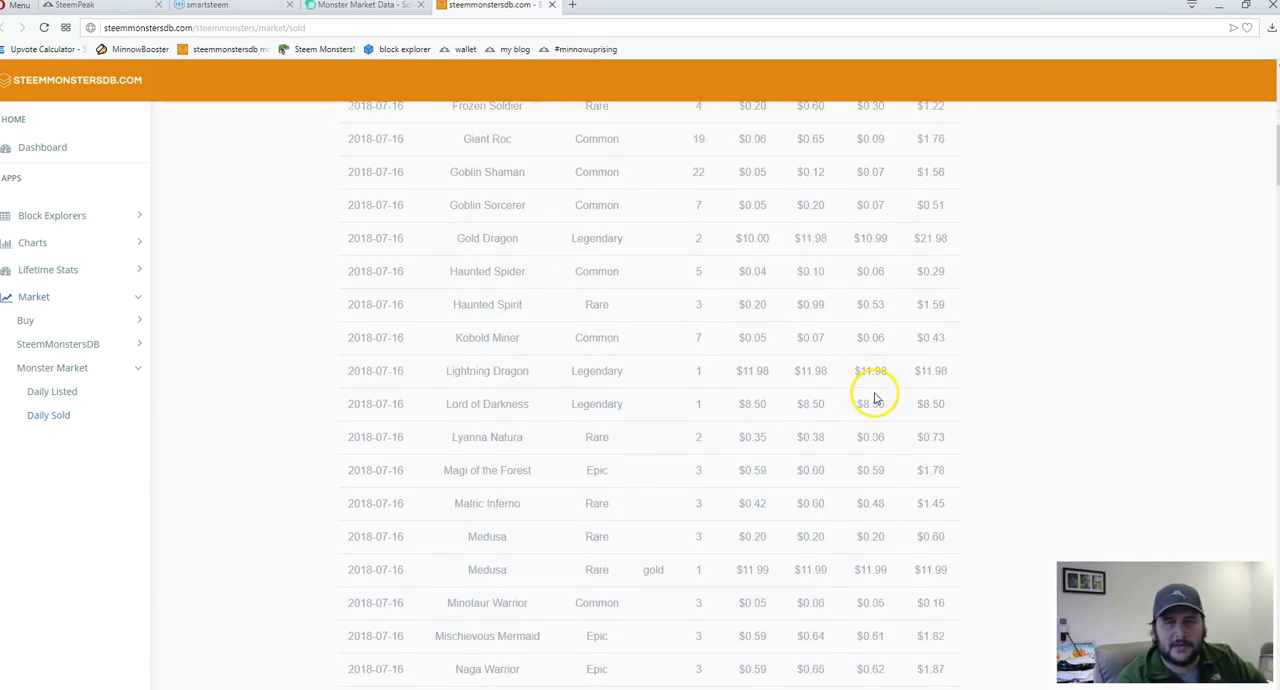
{"action": "scroll", "scroll_direction": "down", "scroll_amount": 3}
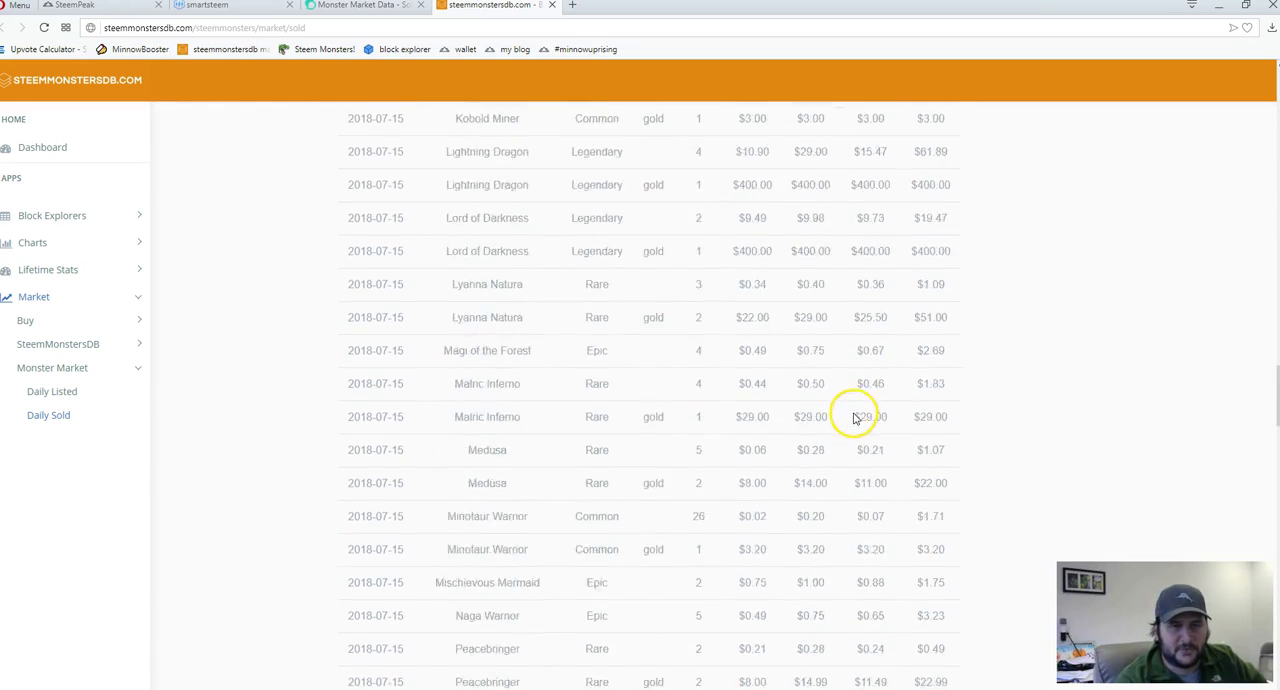
{"action": "scroll", "scroll_direction": "down", "scroll_amount": 3}
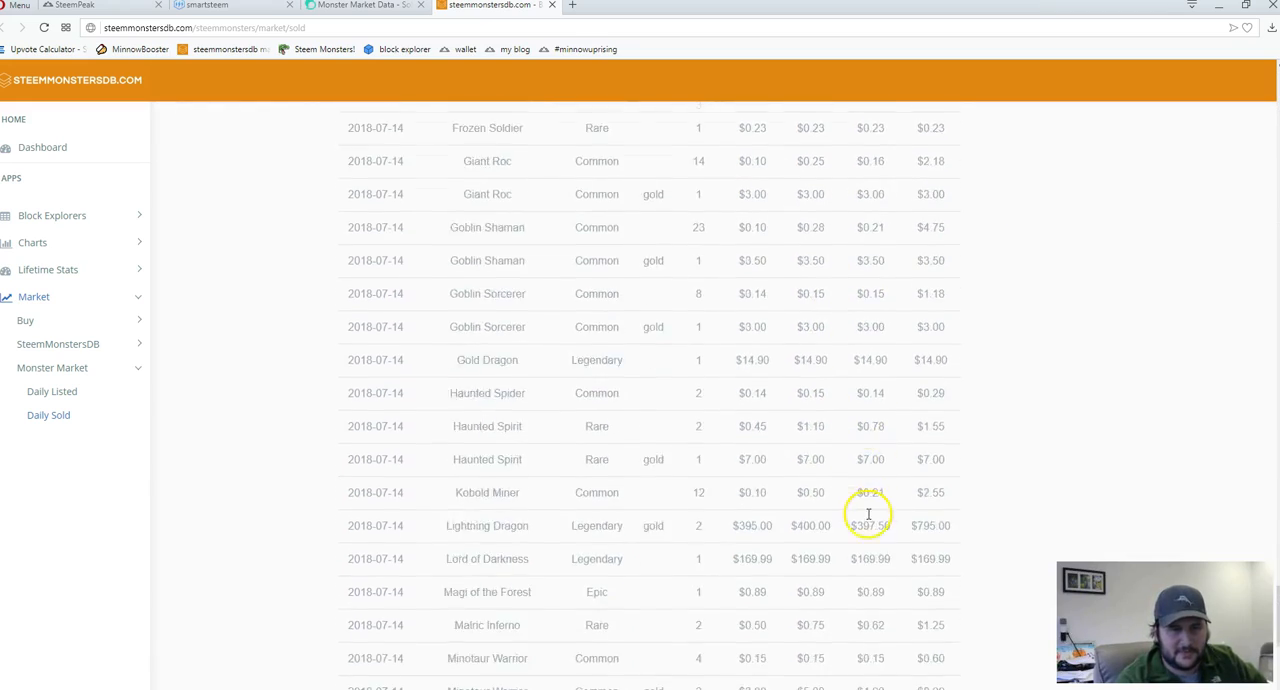
{"action": "scroll", "scroll_direction": "down", "scroll_amount": 3}
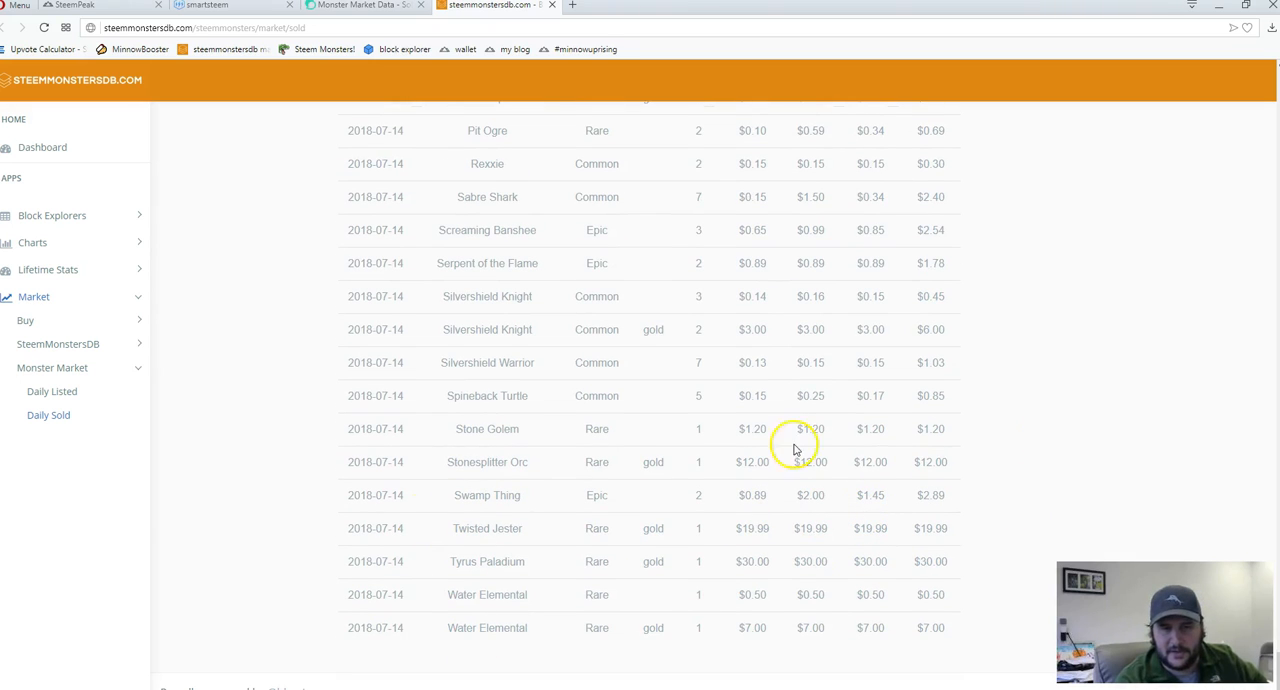
{"action": "mouse_move", "coordinate": [1012, 450]}
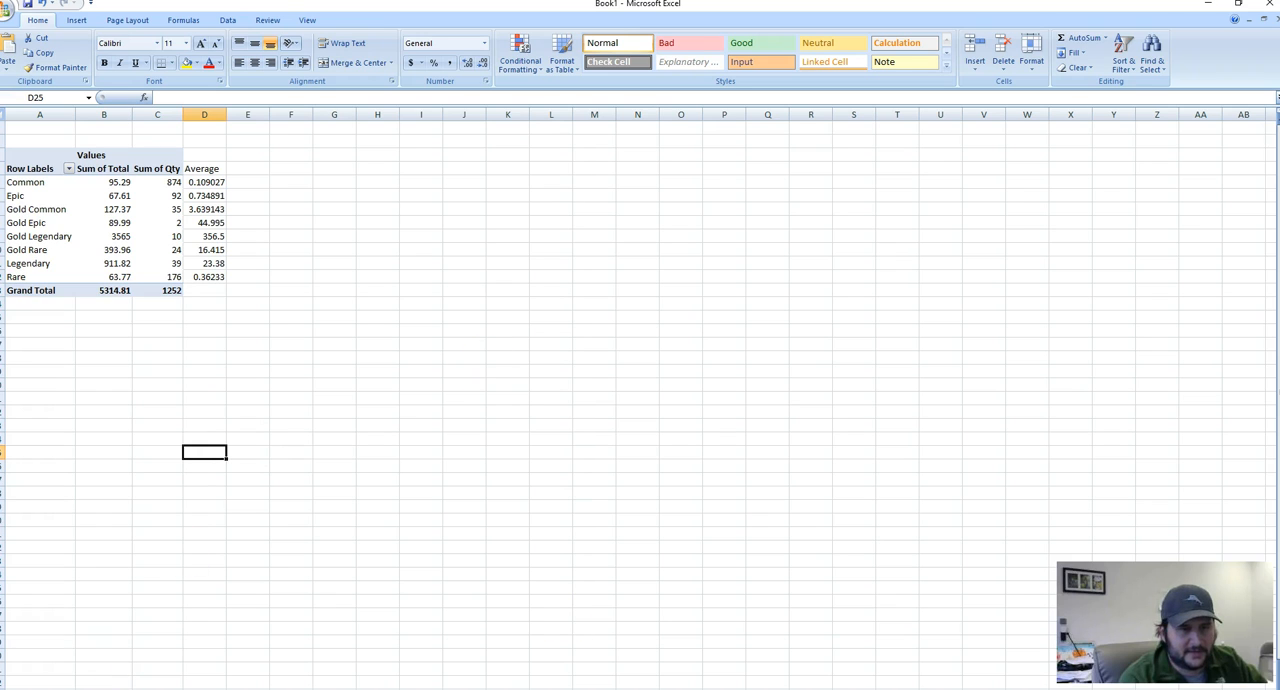
Step: Switch to the Excel workbook showing the imported daily sold-card data sheet
{"action": "left_click", "coordinate": [40, 530]}
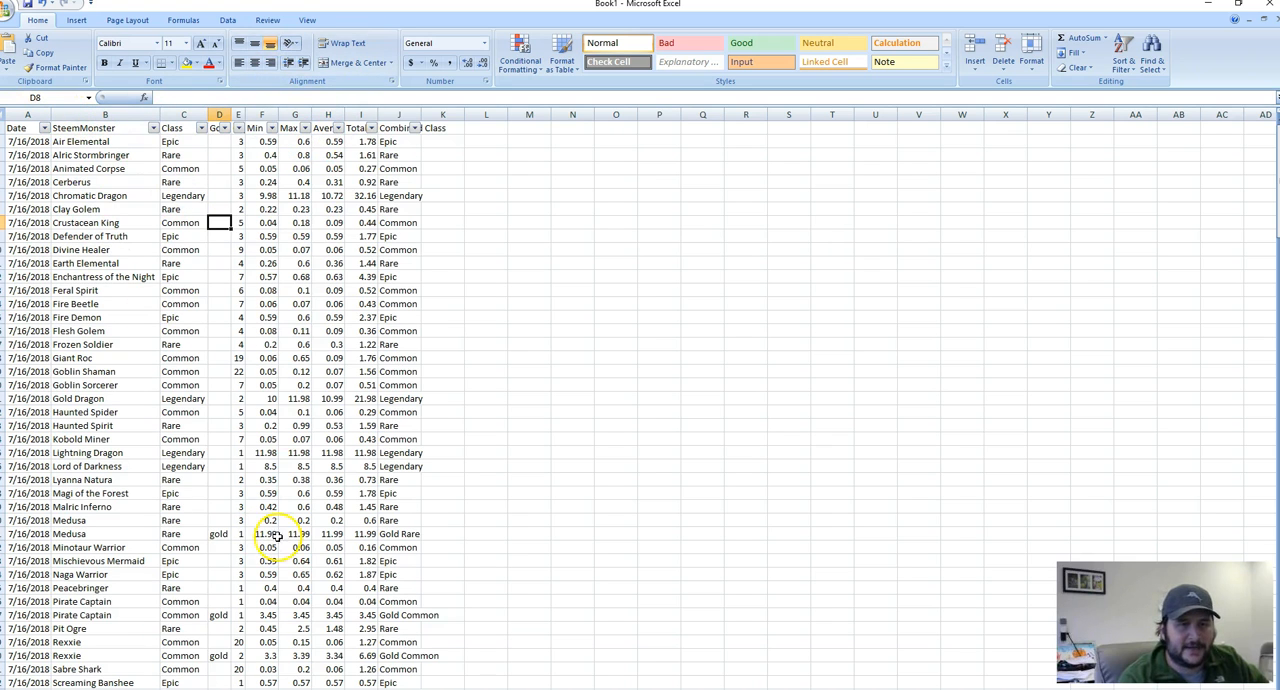
Step: Inspect the Combined Class heading, the Air Elemental and Medusa gold flags, and Medusa's class
{"action": "left_click", "coordinate": [396, 127]}
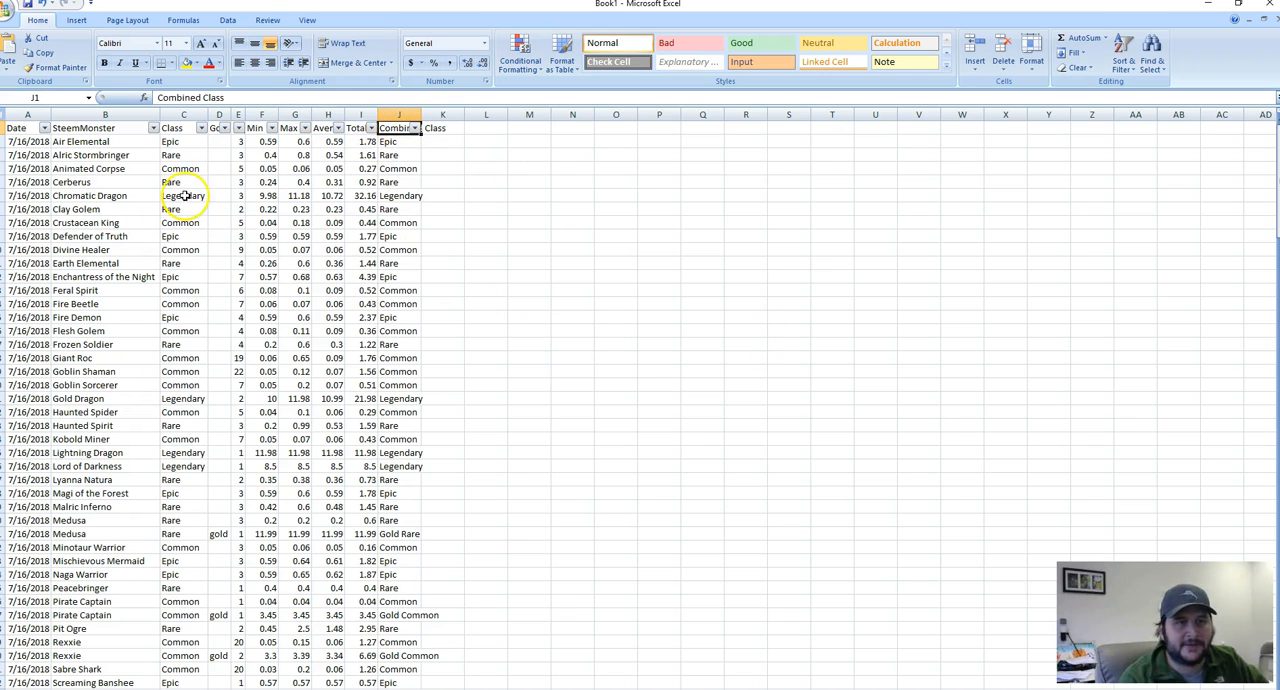
{"action": "left_click", "coordinate": [218, 141]}
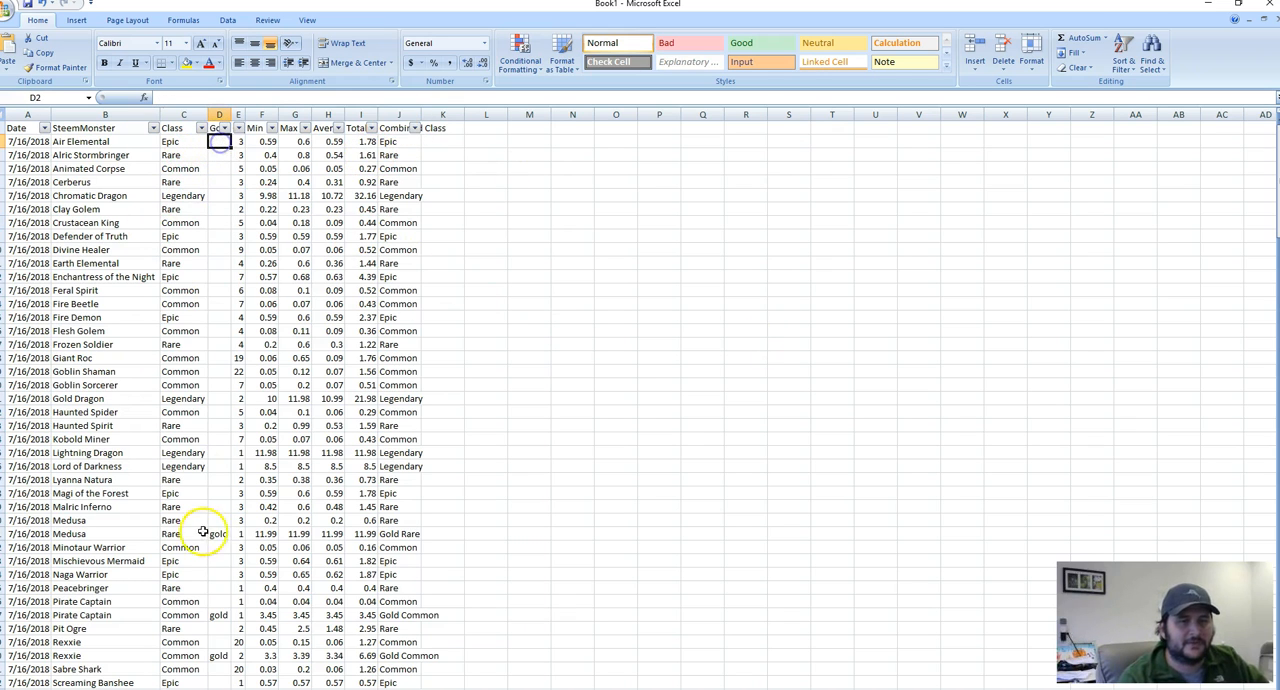
{"action": "left_click", "coordinate": [218, 534]}
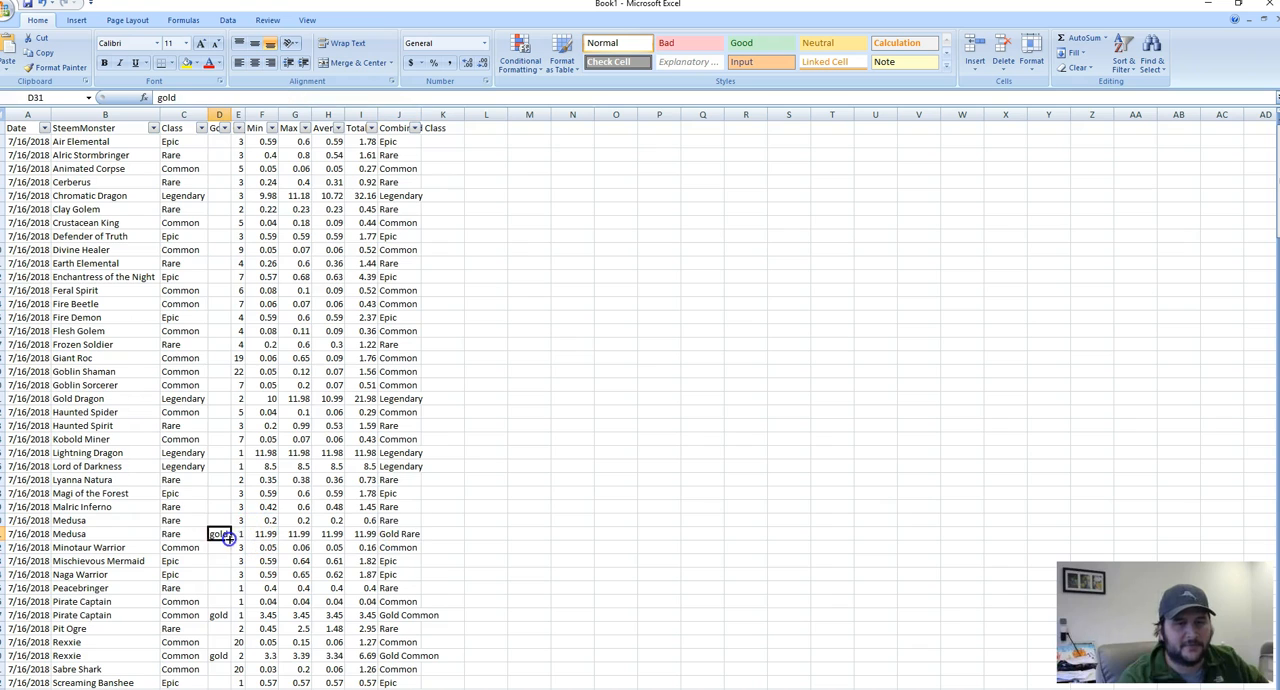
{"action": "mouse_move", "coordinate": [201, 534]}
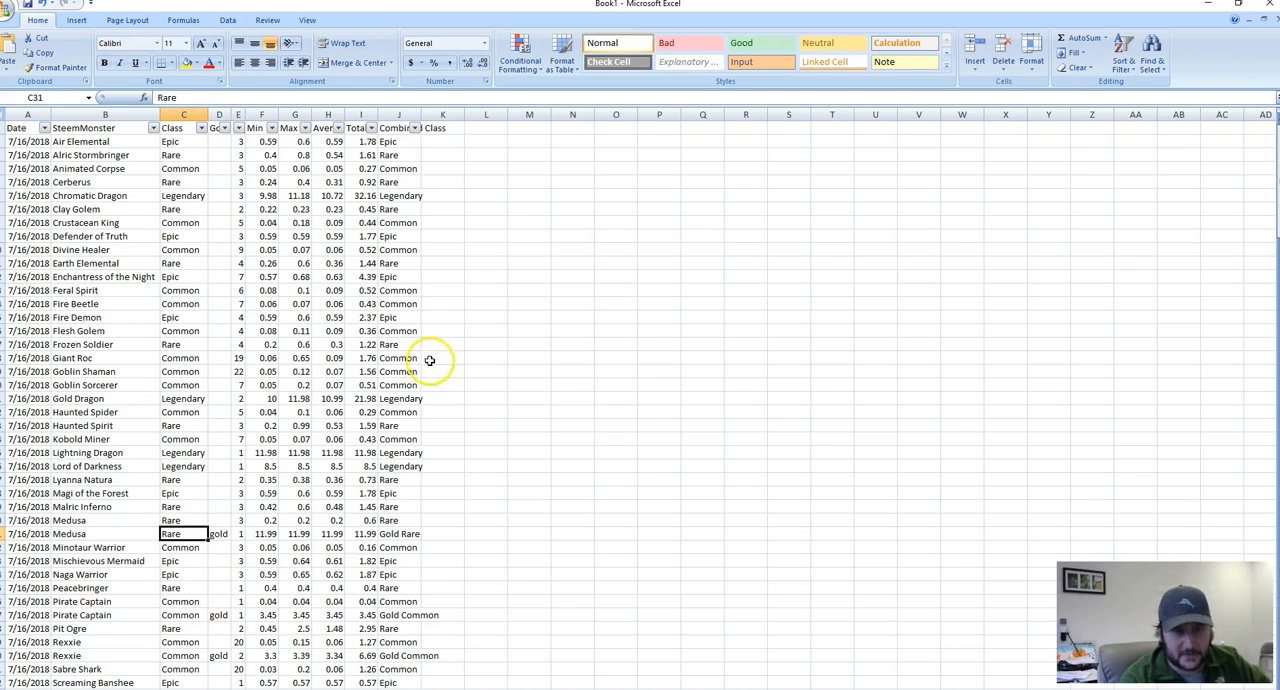
{"action": "left_click", "coordinate": [328, 290]}
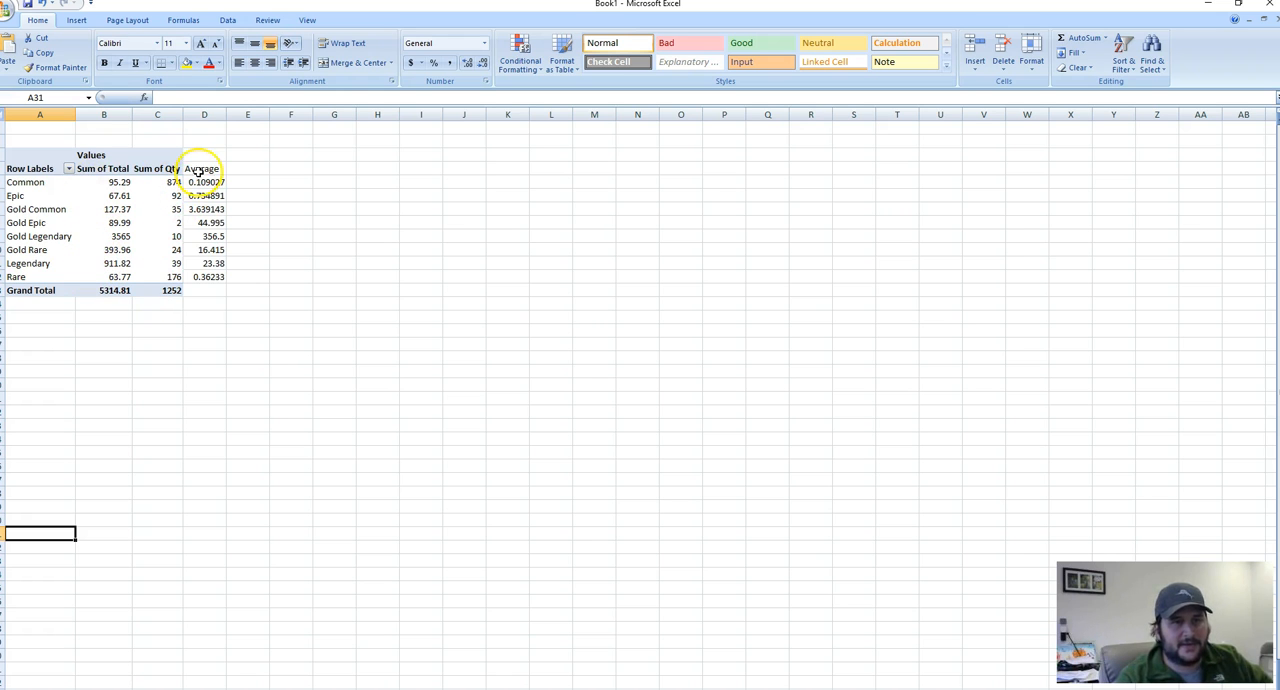
Step: Review the average-price formulas for all eight combined classes and the Gold Epic quantity
{"action": "left_click", "coordinate": [204, 182]}
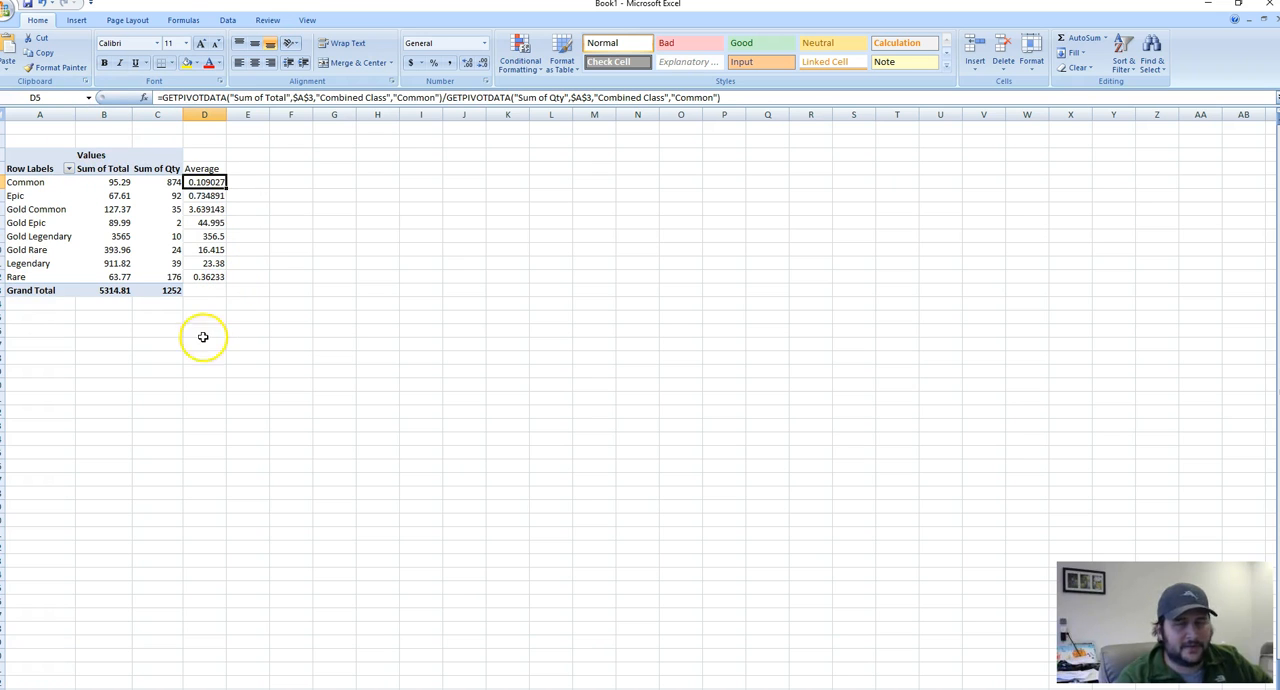
{"action": "mouse_move", "coordinate": [188, 273]}
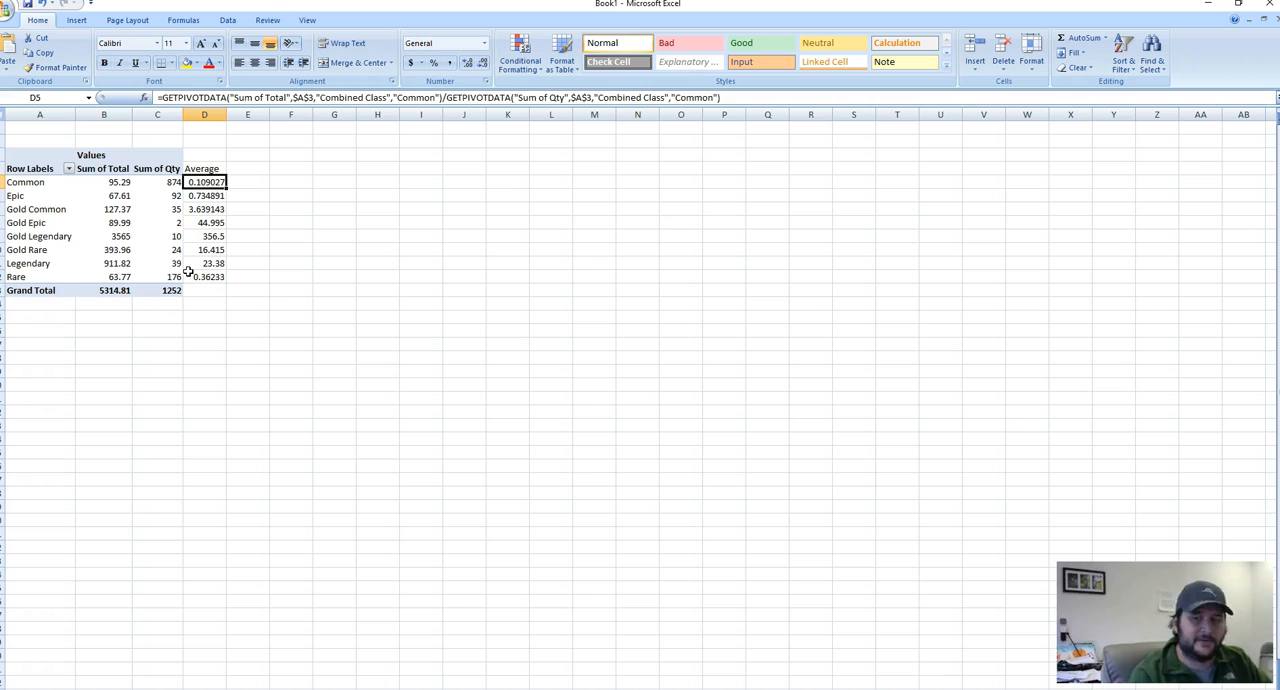
{"action": "mouse_move", "coordinate": [262, 267]}
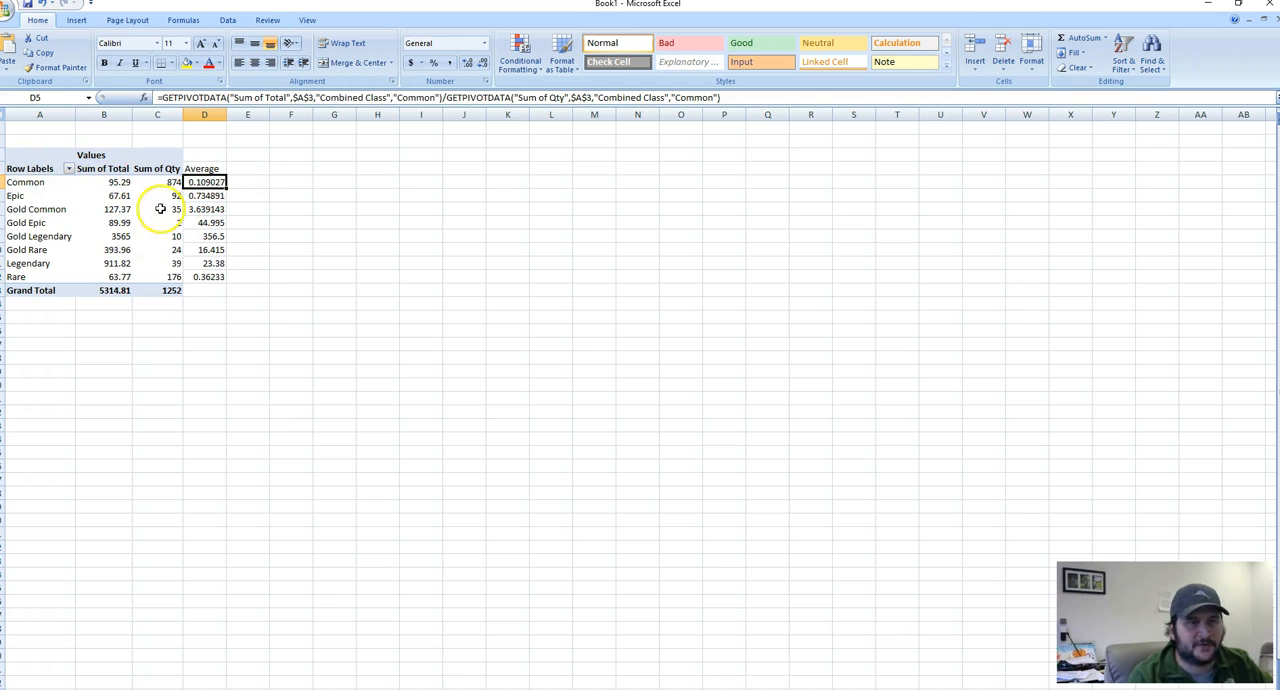
{"action": "left_click", "coordinate": [204, 195]}
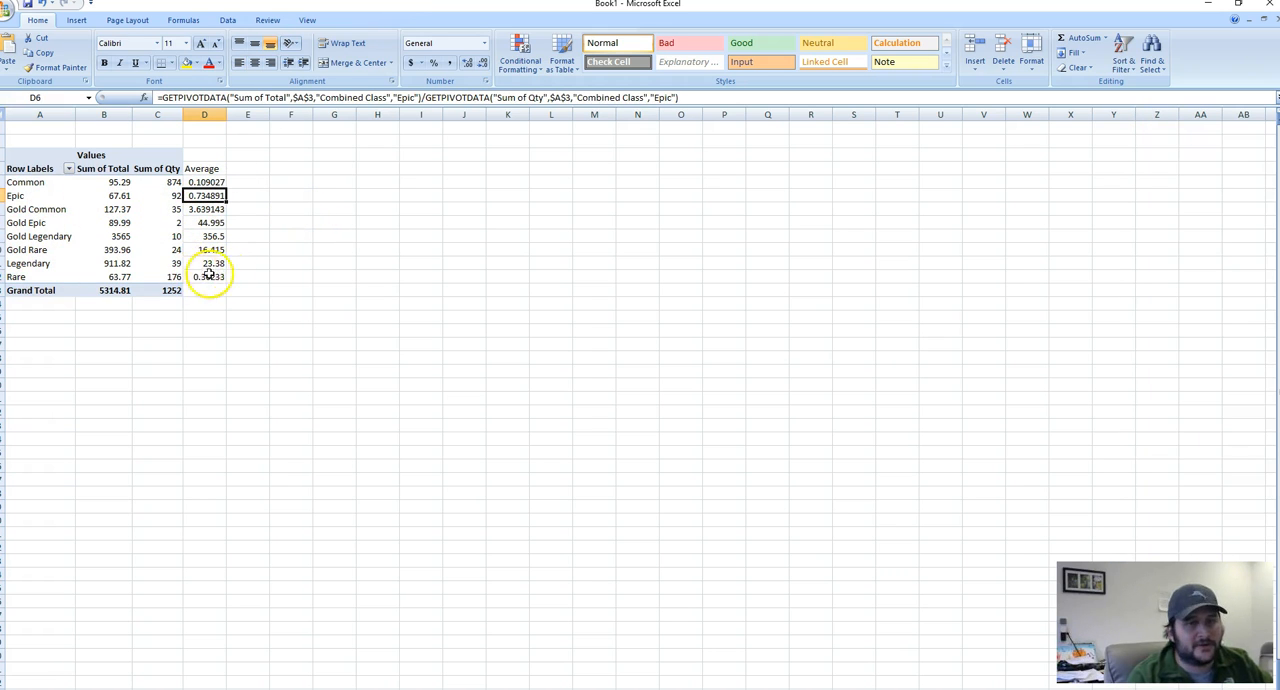
{"action": "left_click", "coordinate": [204, 276]}
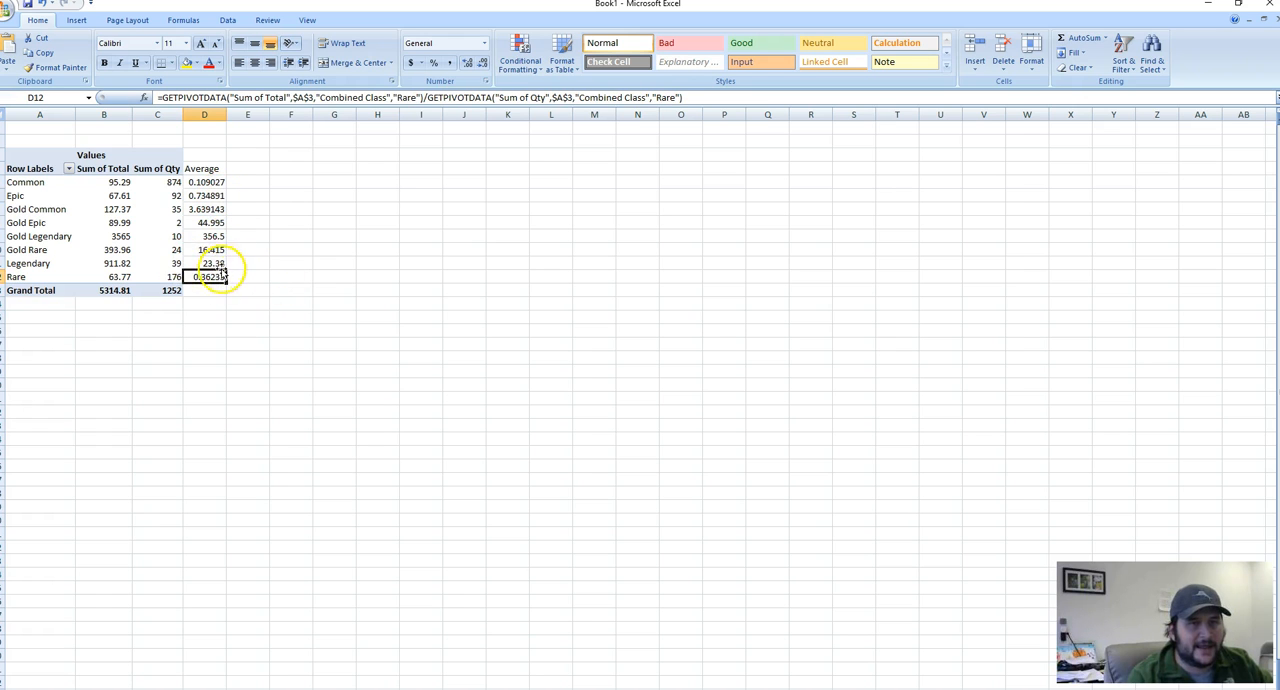
{"action": "left_click", "coordinate": [204, 263]}
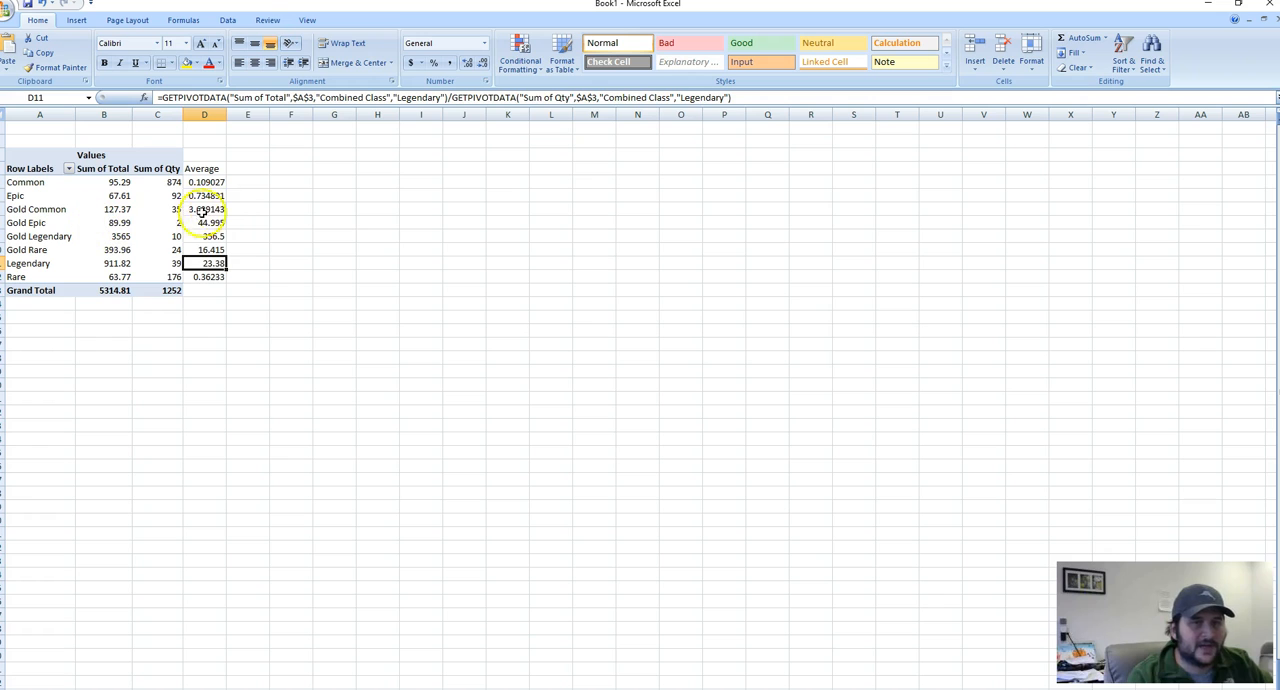
{"action": "left_click", "coordinate": [204, 209]}
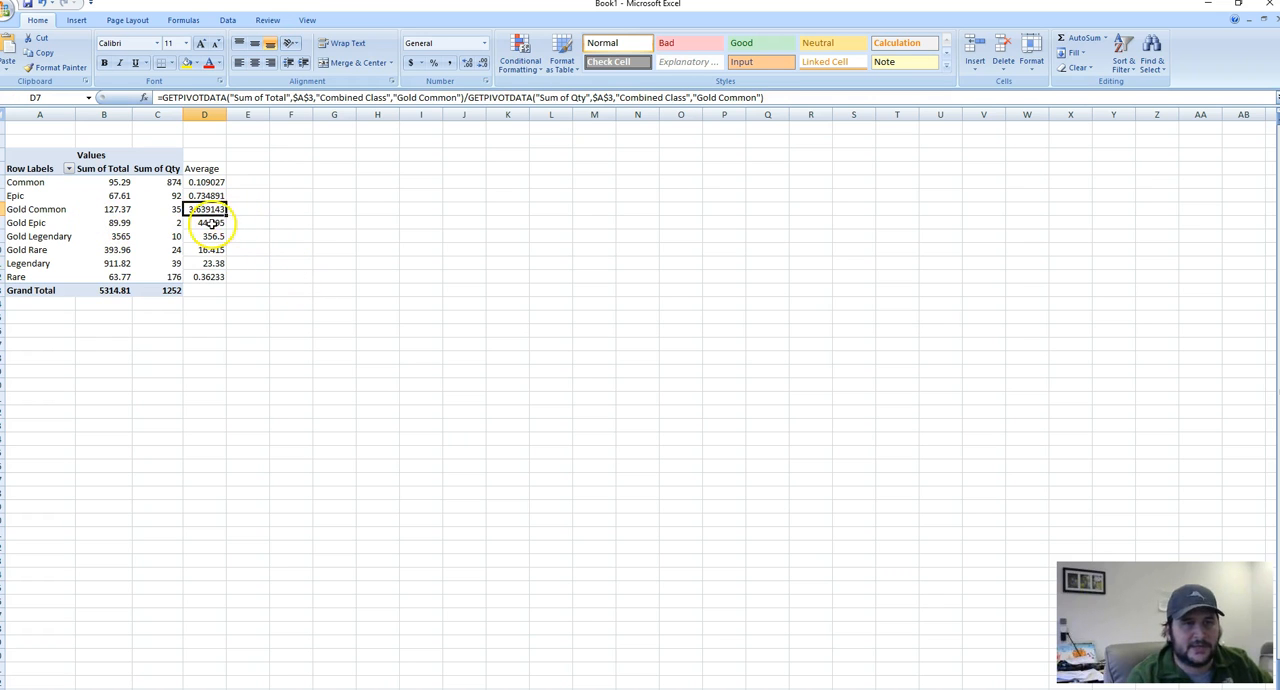
{"action": "left_click", "coordinate": [204, 249]}
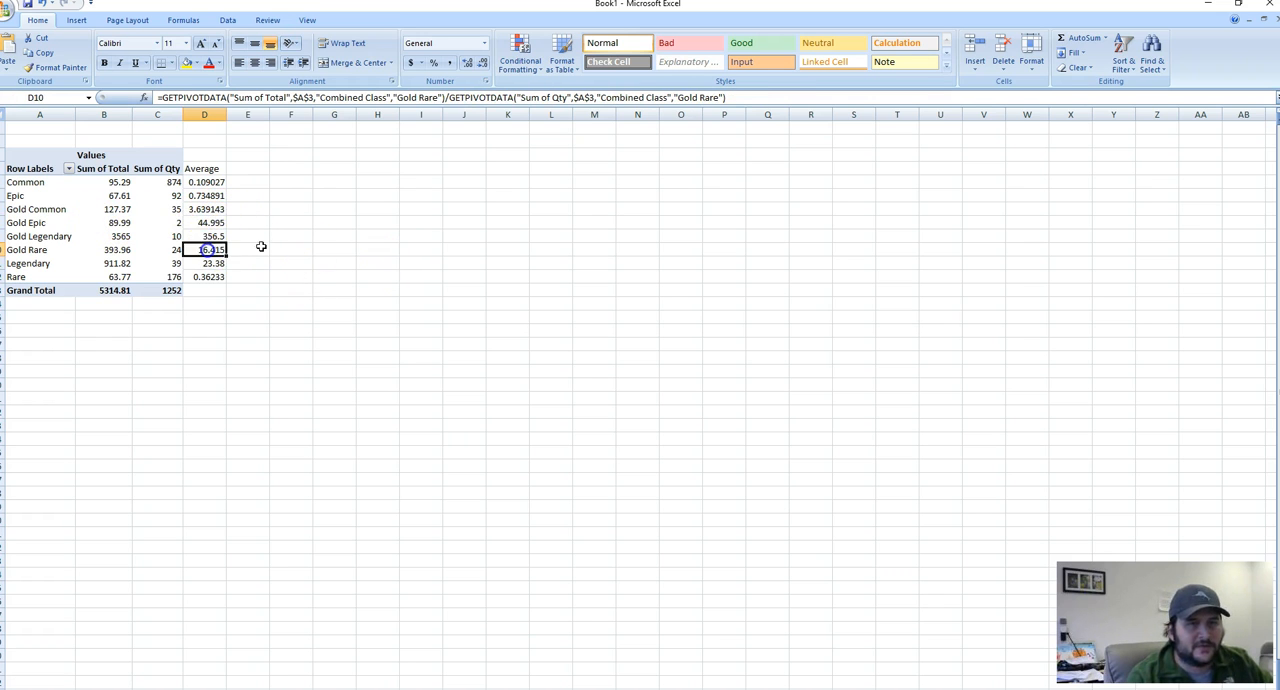
{"action": "left_click", "coordinate": [204, 222]}
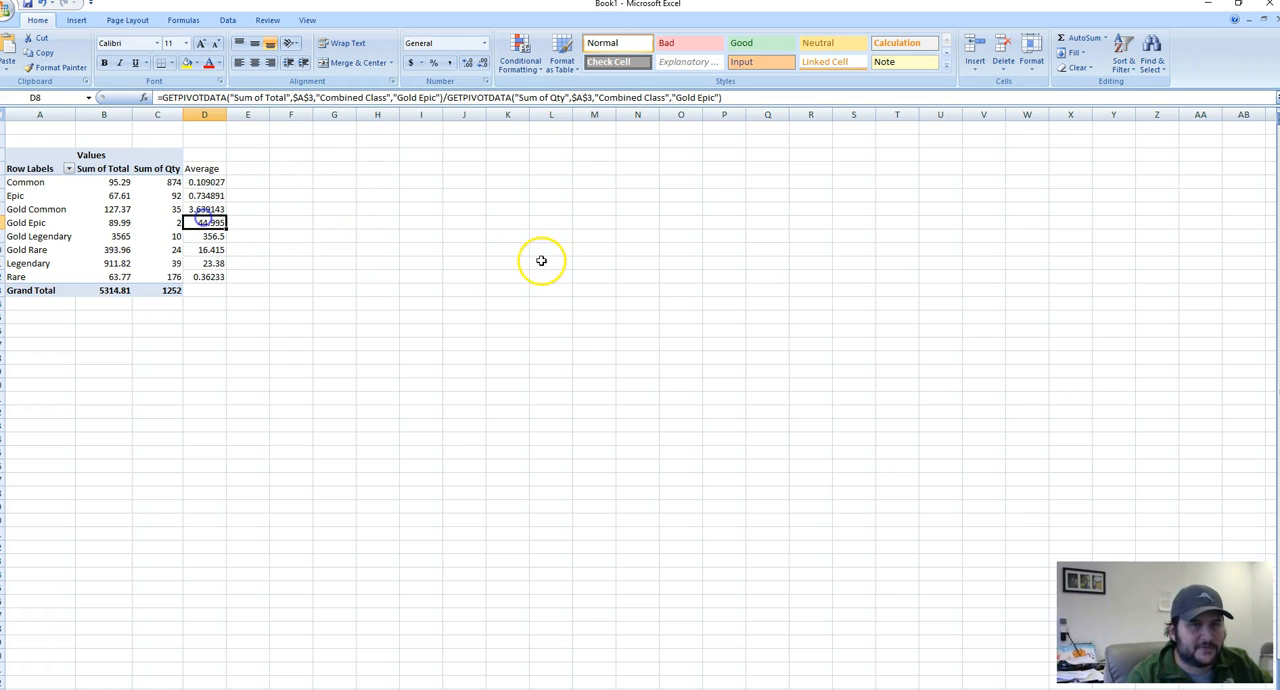
{"action": "mouse_move", "coordinate": [463, 248]}
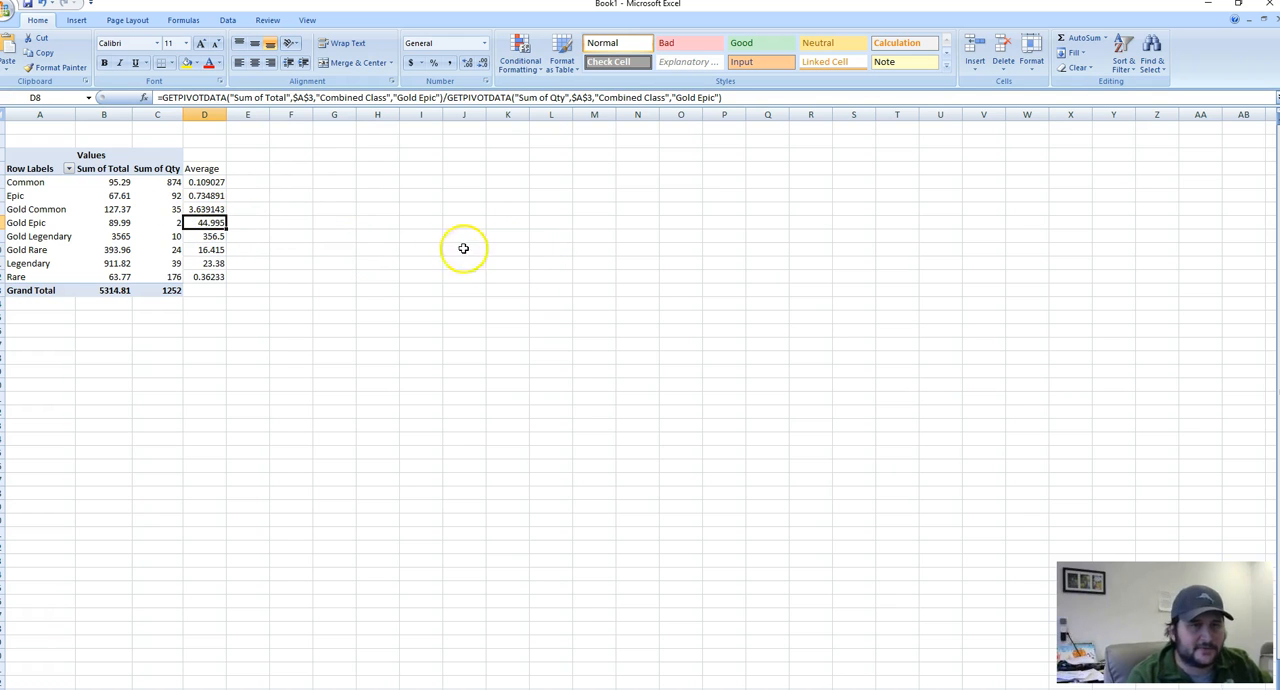
{"action": "left_click", "coordinate": [204, 236]}
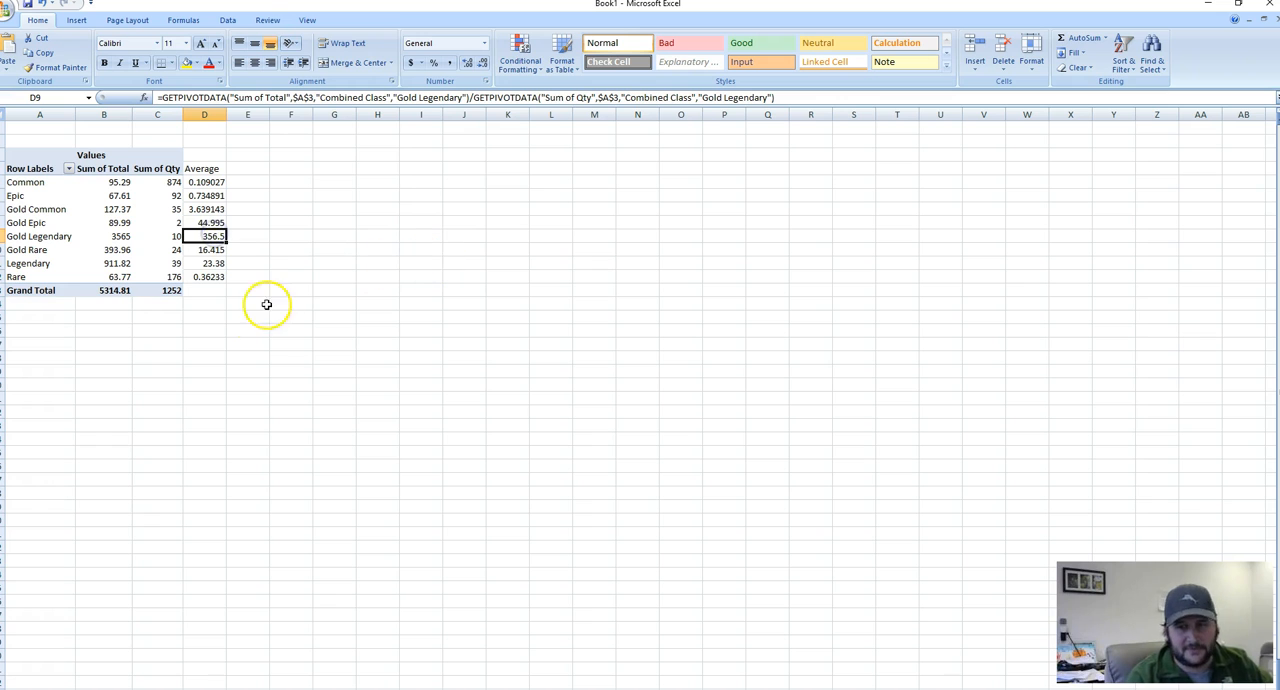
{"action": "mouse_move", "coordinate": [245, 201]}
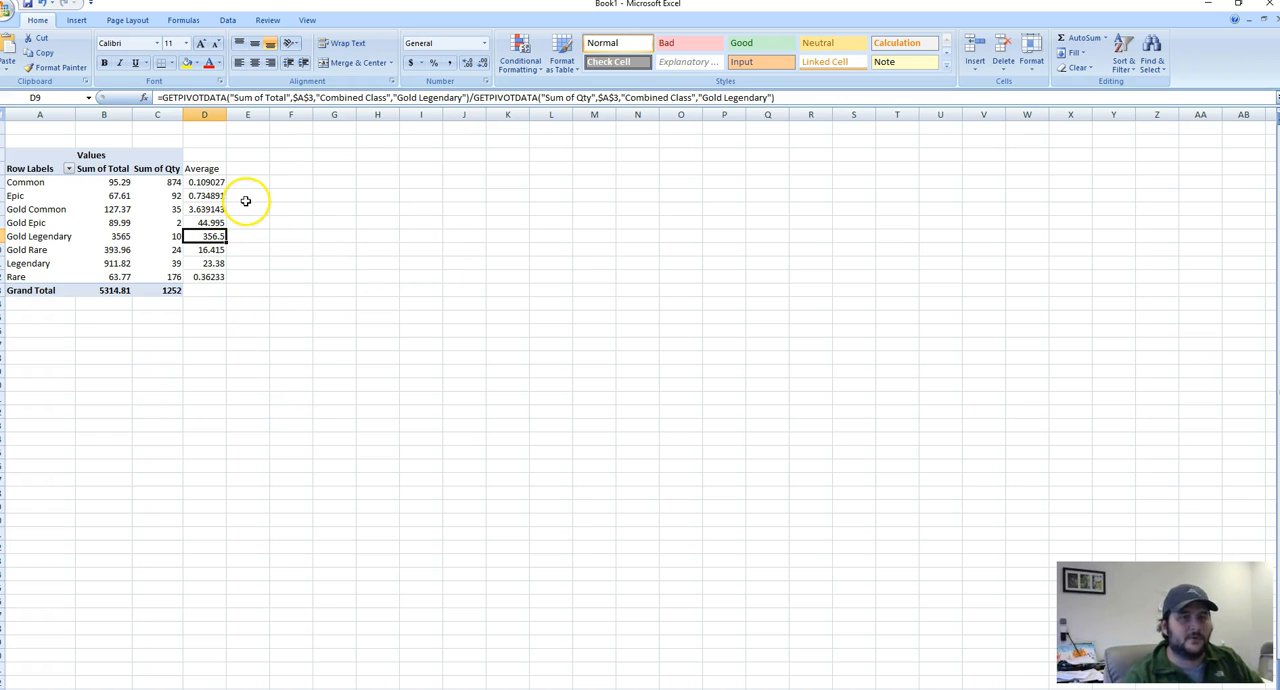
{"action": "mouse_move", "coordinate": [435, 228]}
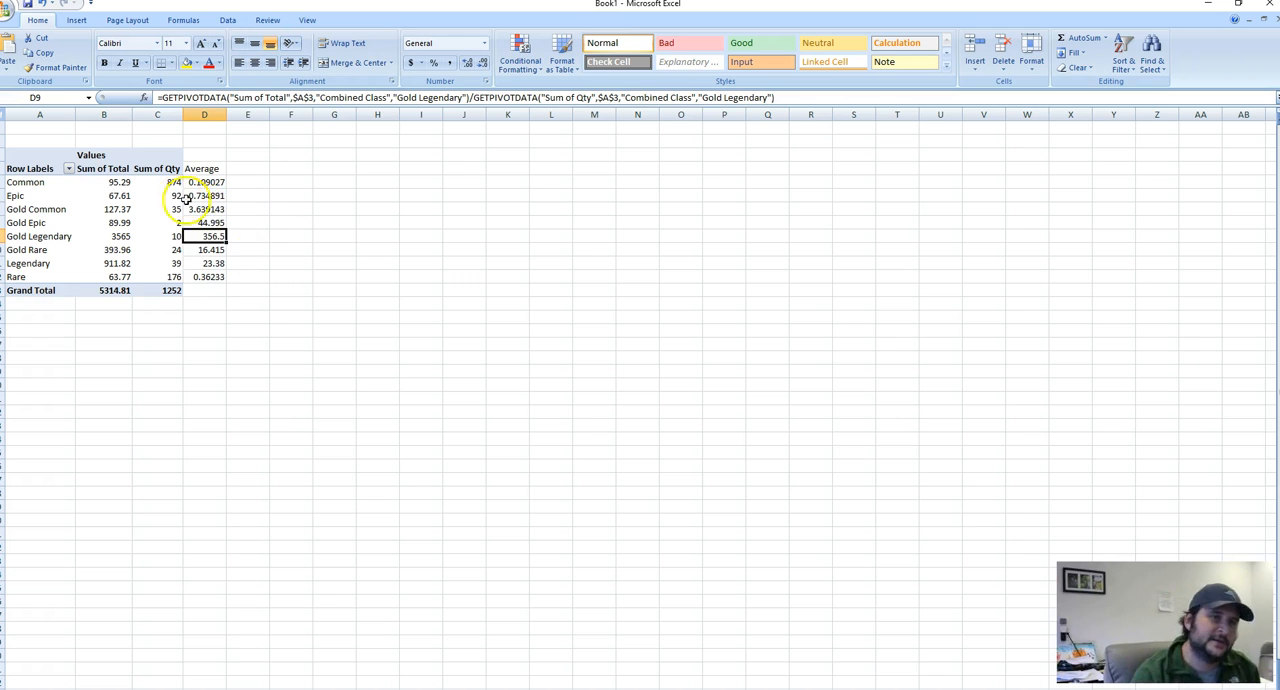
{"action": "mouse_move", "coordinate": [251, 247]}
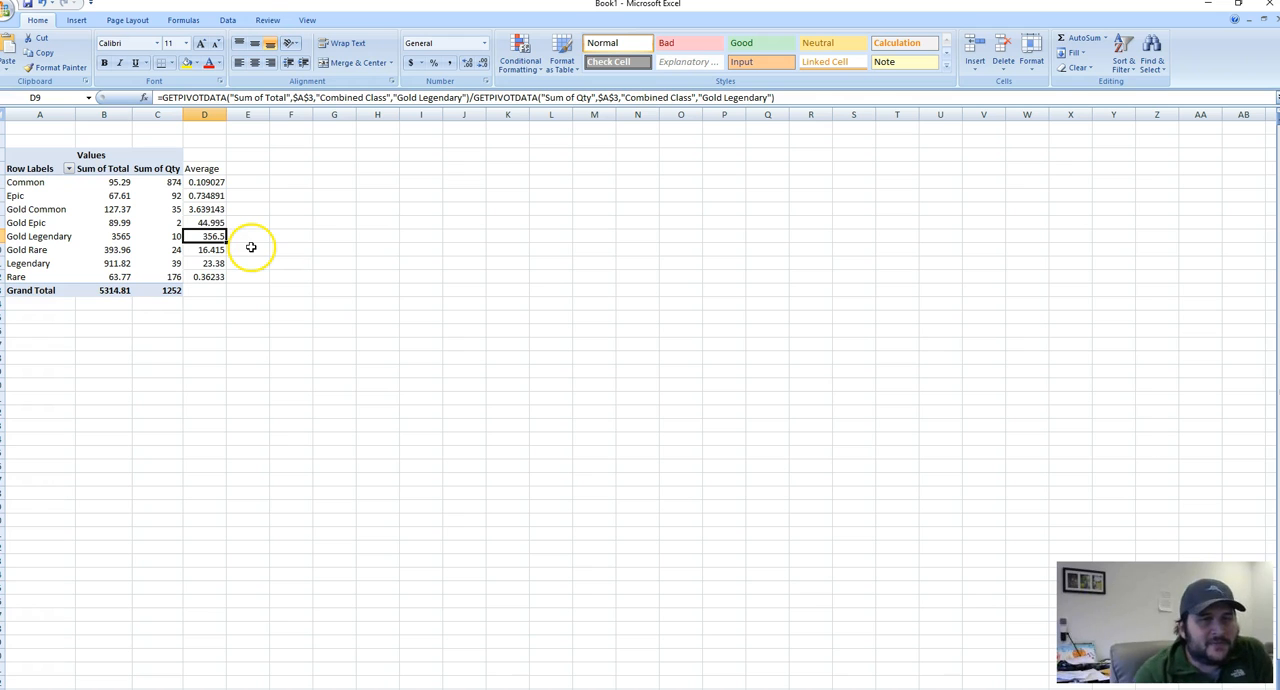
{"action": "left_click", "coordinate": [157, 182]}
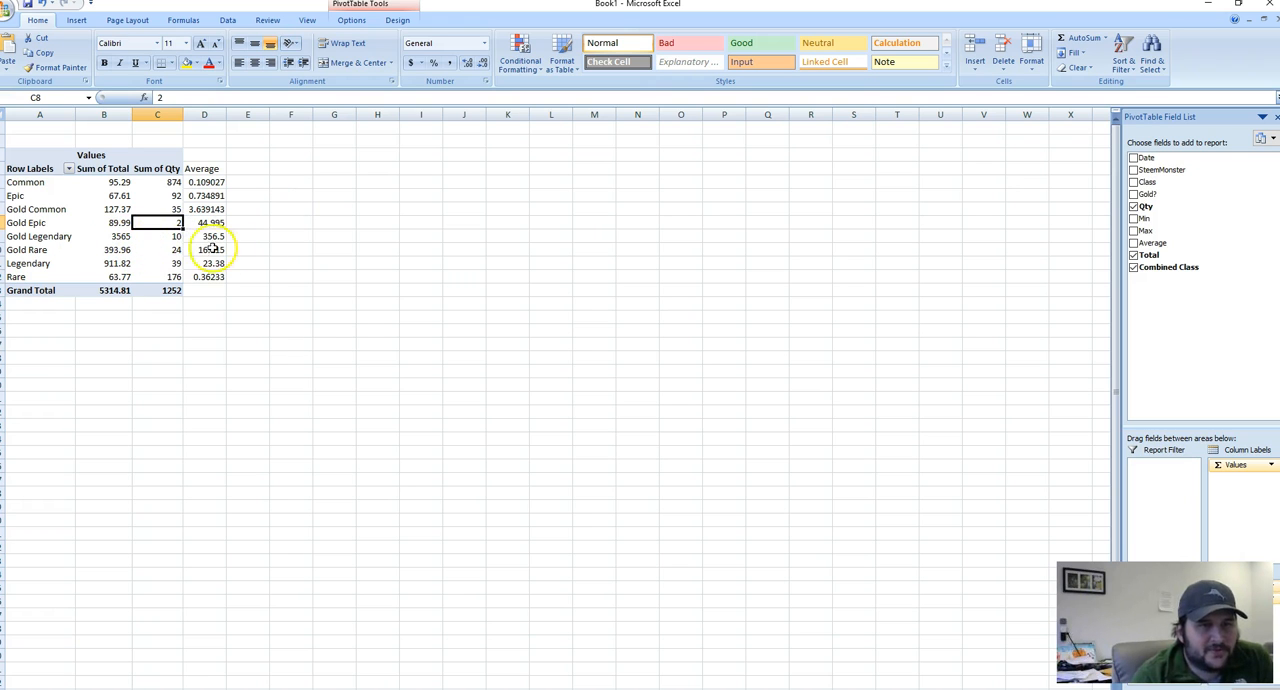
{"action": "left_click", "coordinate": [204, 222]}
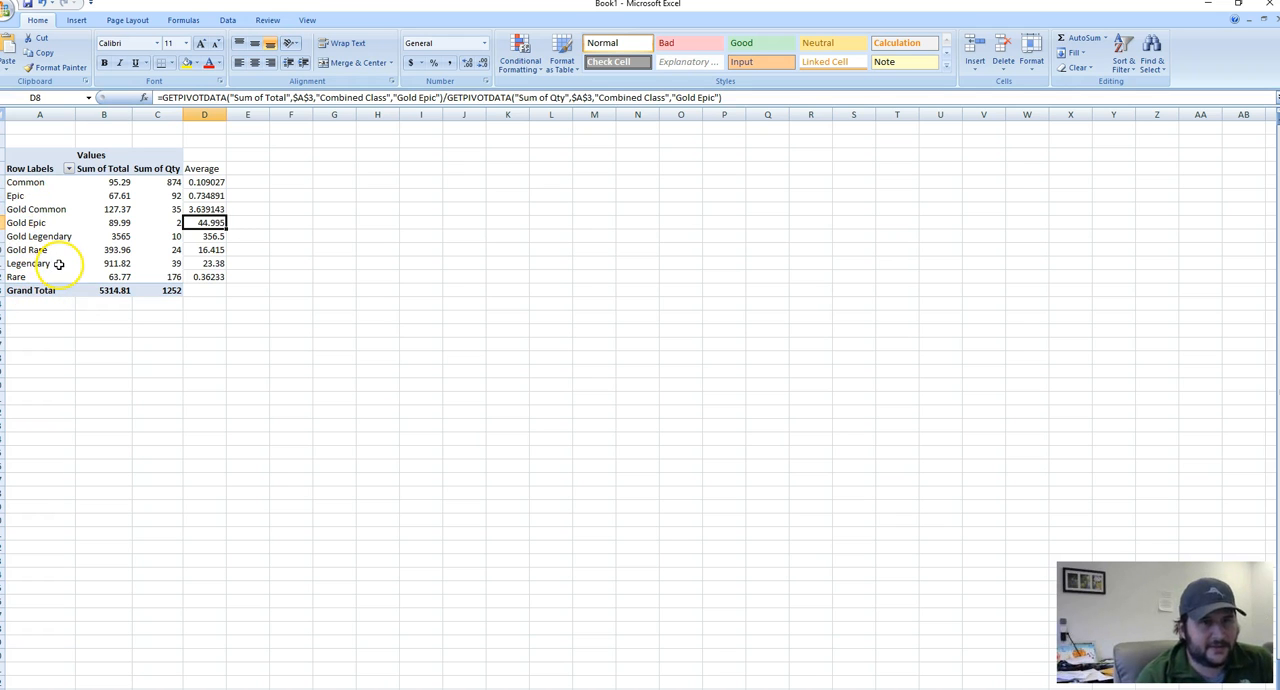
{"action": "left_click", "coordinate": [204, 263]}
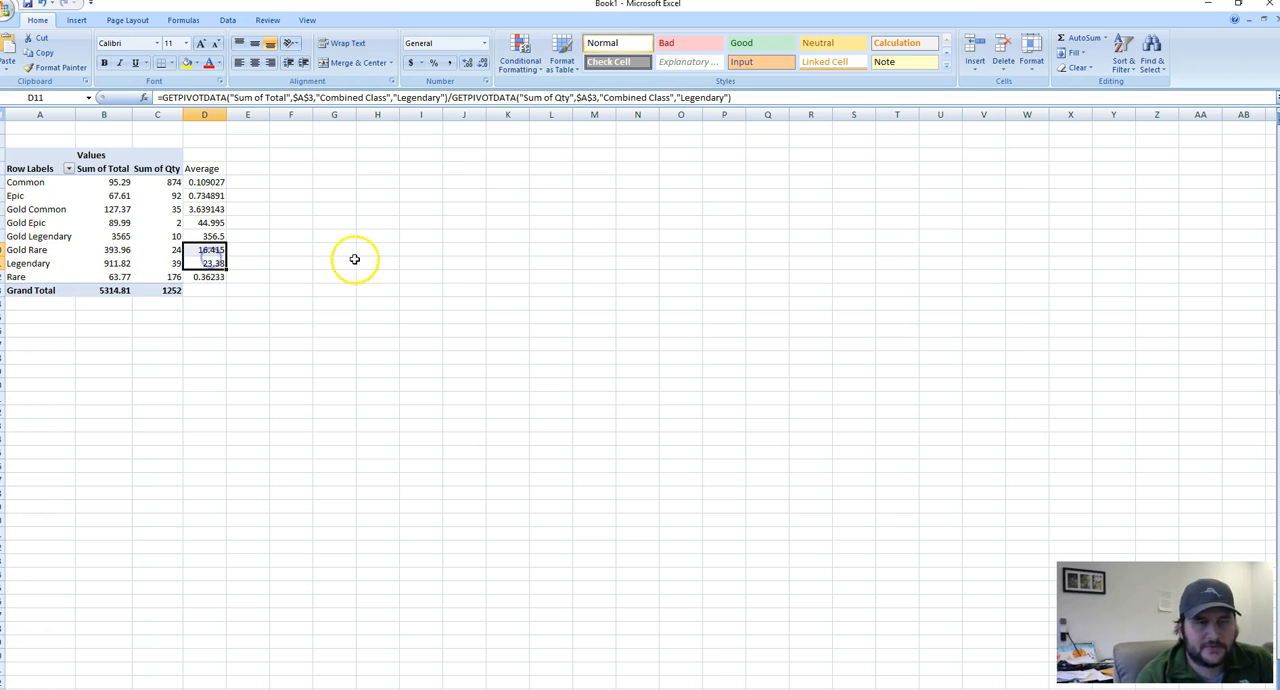
{"action": "left_click", "coordinate": [204, 236]}
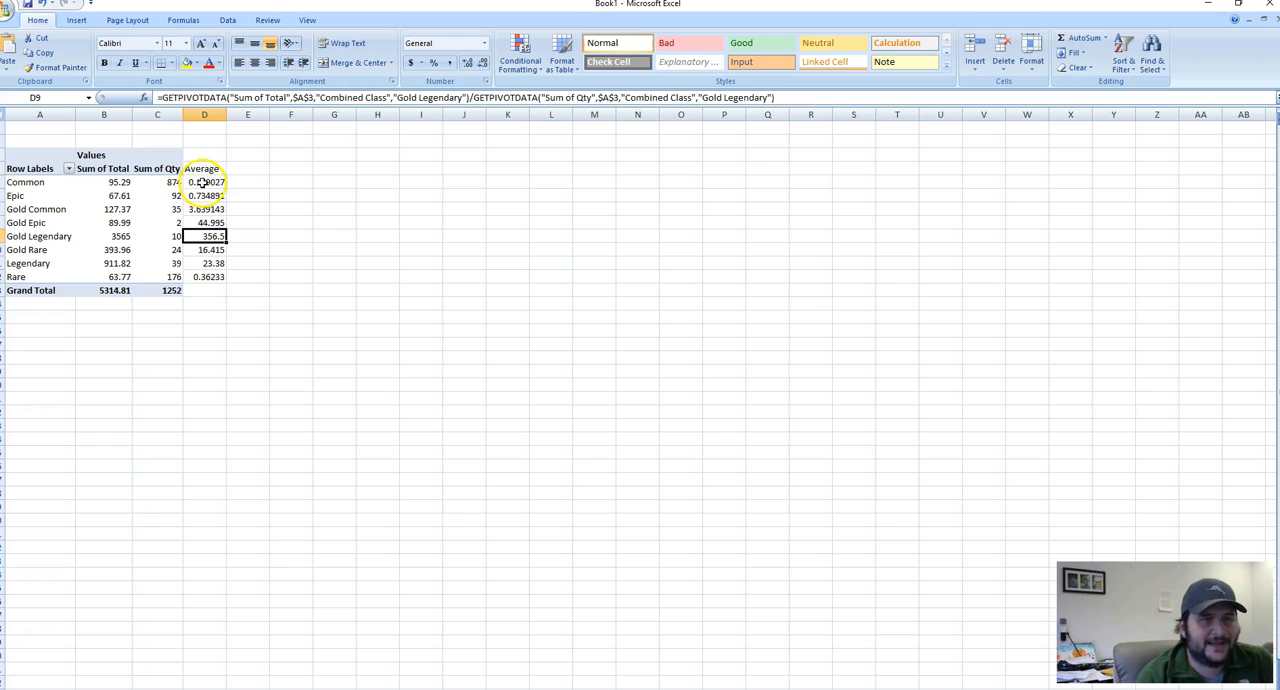
{"action": "left_click", "coordinate": [204, 182]}
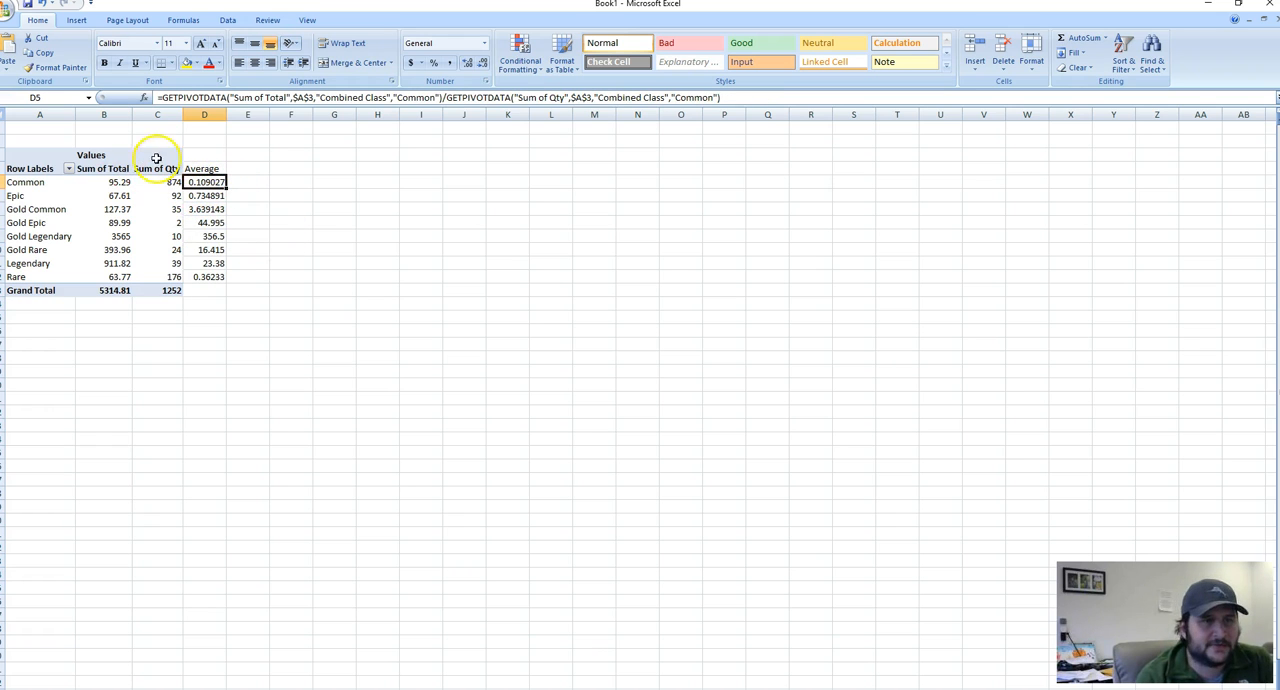
{"action": "mouse_move", "coordinate": [151, 422]}
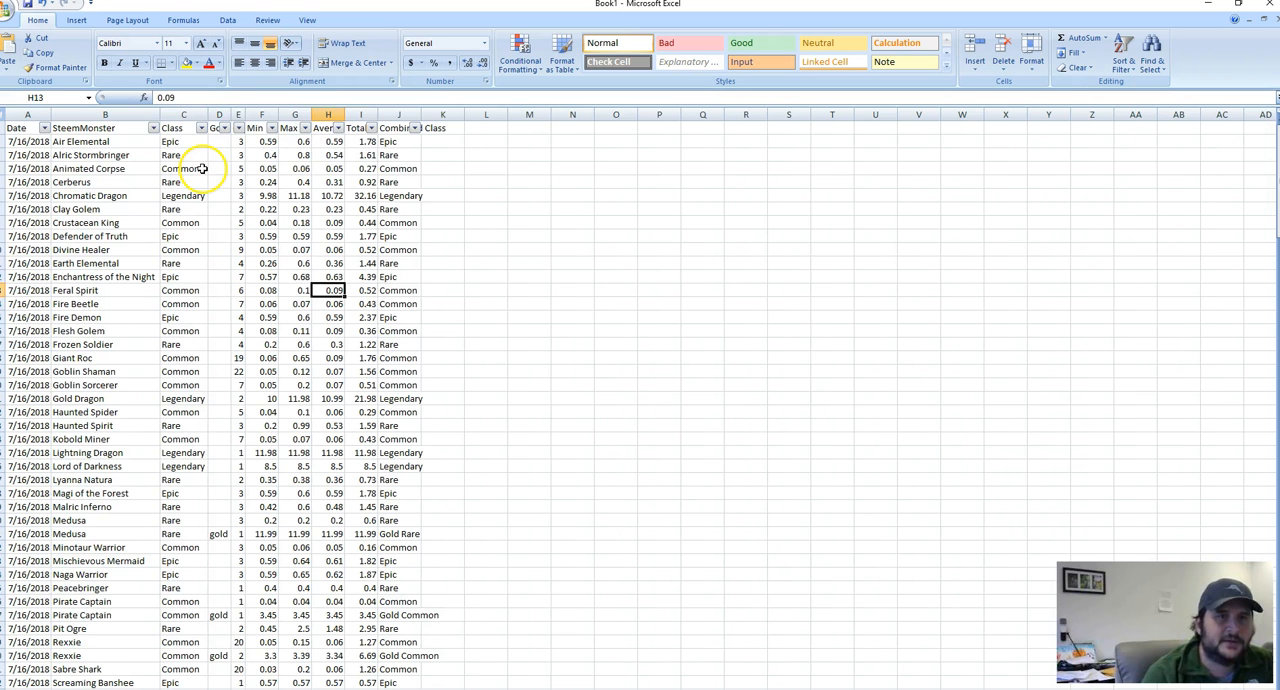
Step: Filter the sales sheet to Common cards and review the Silvershield Warrior, Crustacean King and Rexxie sales
{"action": "left_click", "coordinate": [410, 127]}
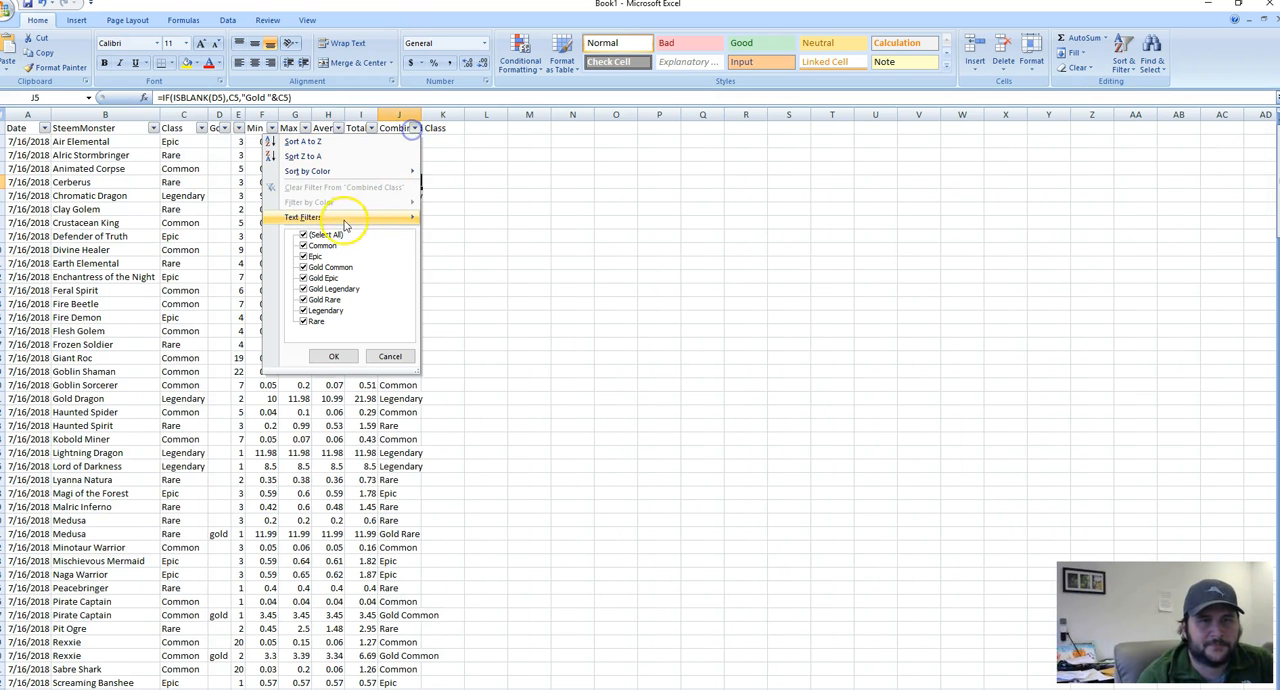
{"action": "left_click", "coordinate": [334, 356]}
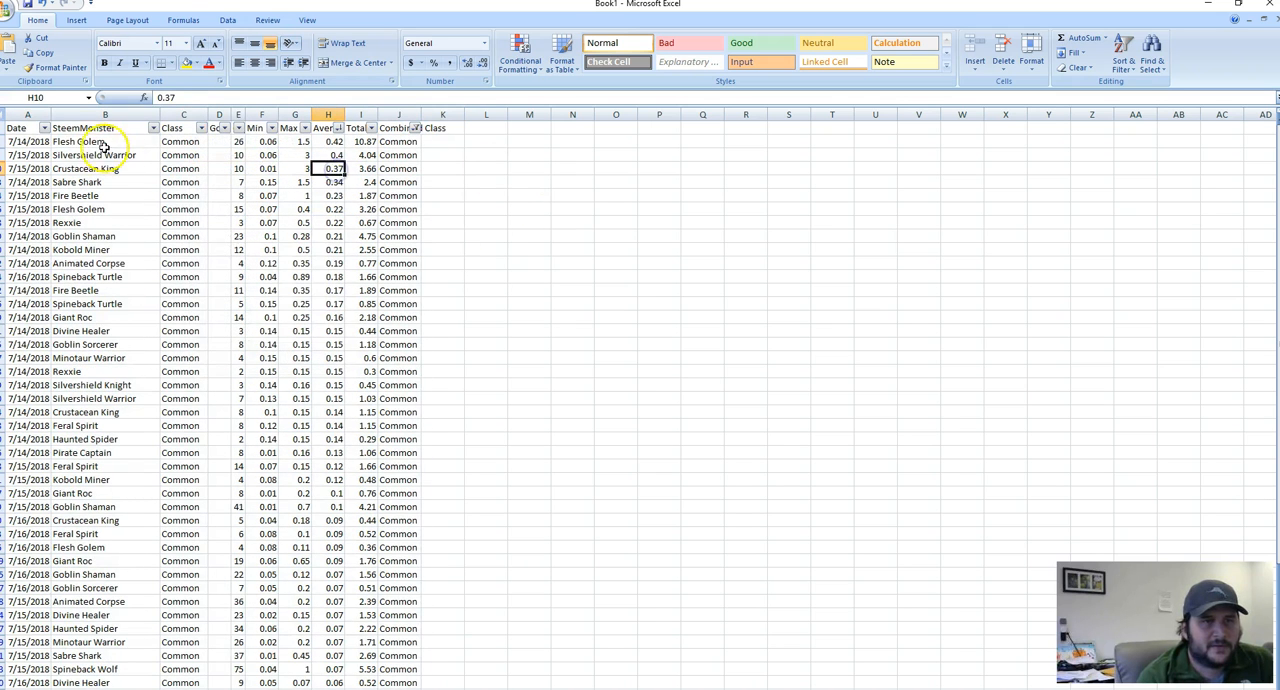
{"action": "left_click", "coordinate": [85, 141]}
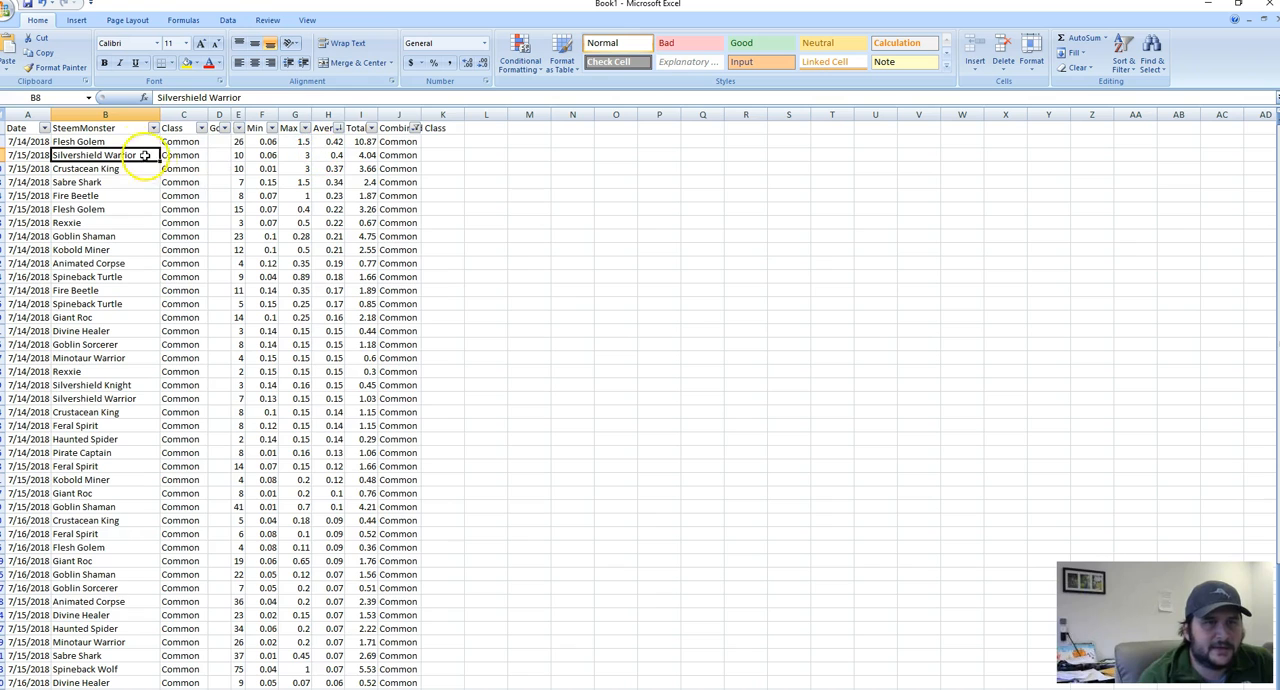
{"action": "left_click", "coordinate": [97, 183]}
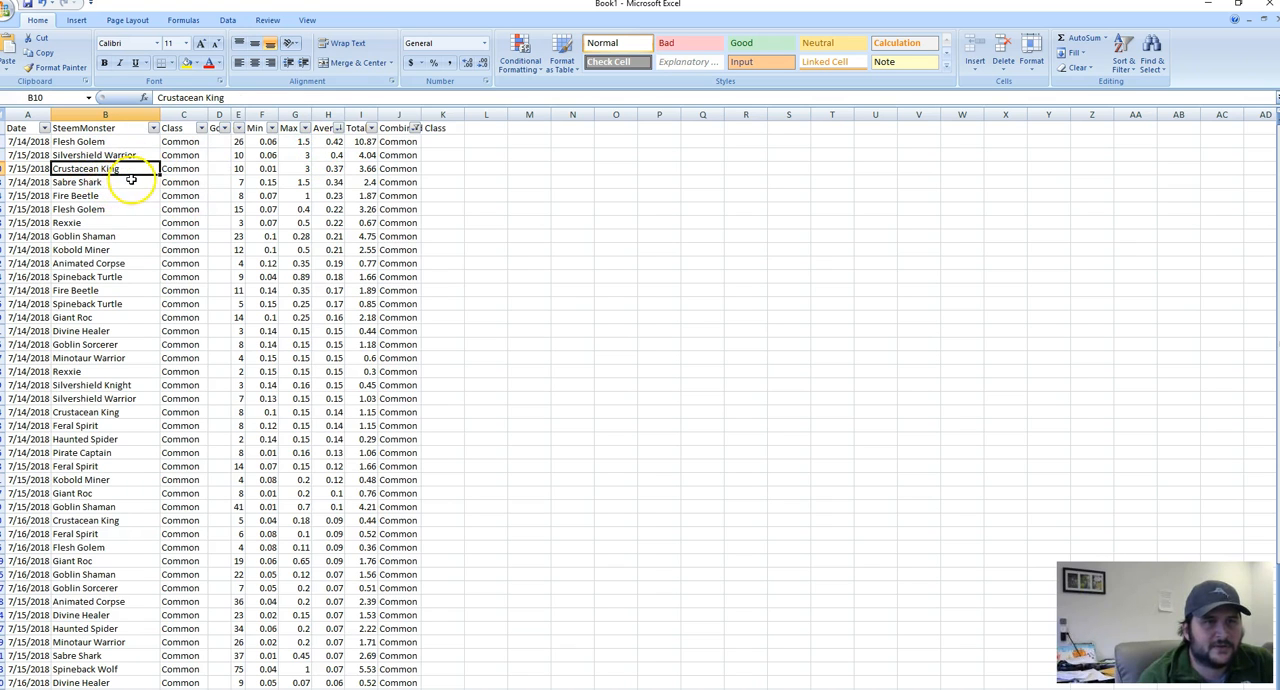
{"action": "left_click", "coordinate": [90, 194]}
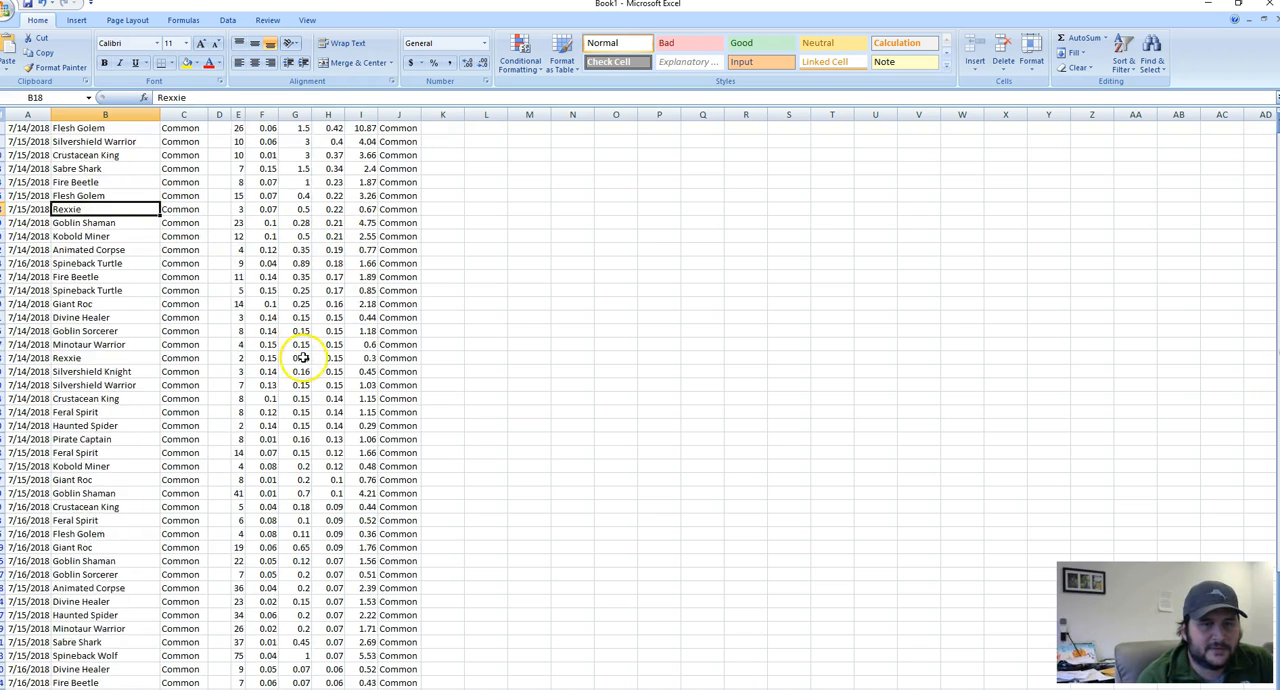
Step: Review the Spineback Turtle sale and the Flesh Golem maximum price
{"action": "scroll", "scroll_direction": "down", "scroll_amount": 3}
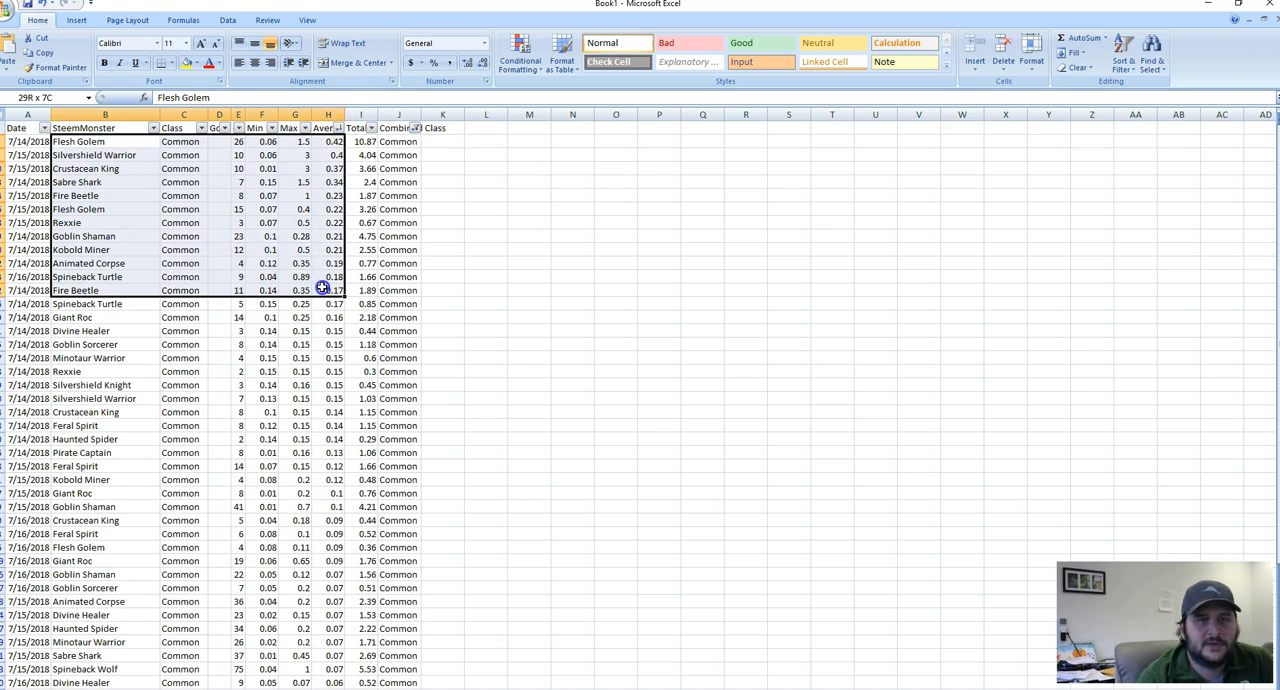
{"action": "left_click", "coordinate": [95, 277]}
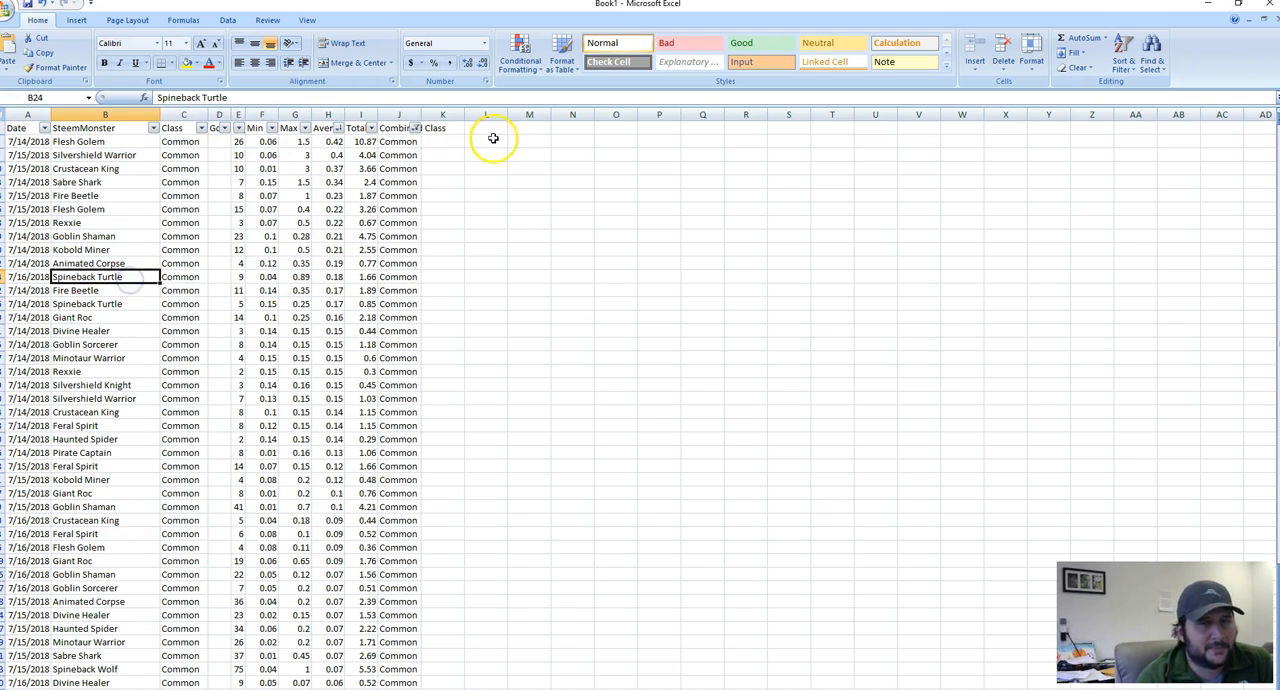
{"action": "left_click", "coordinate": [294, 141]}
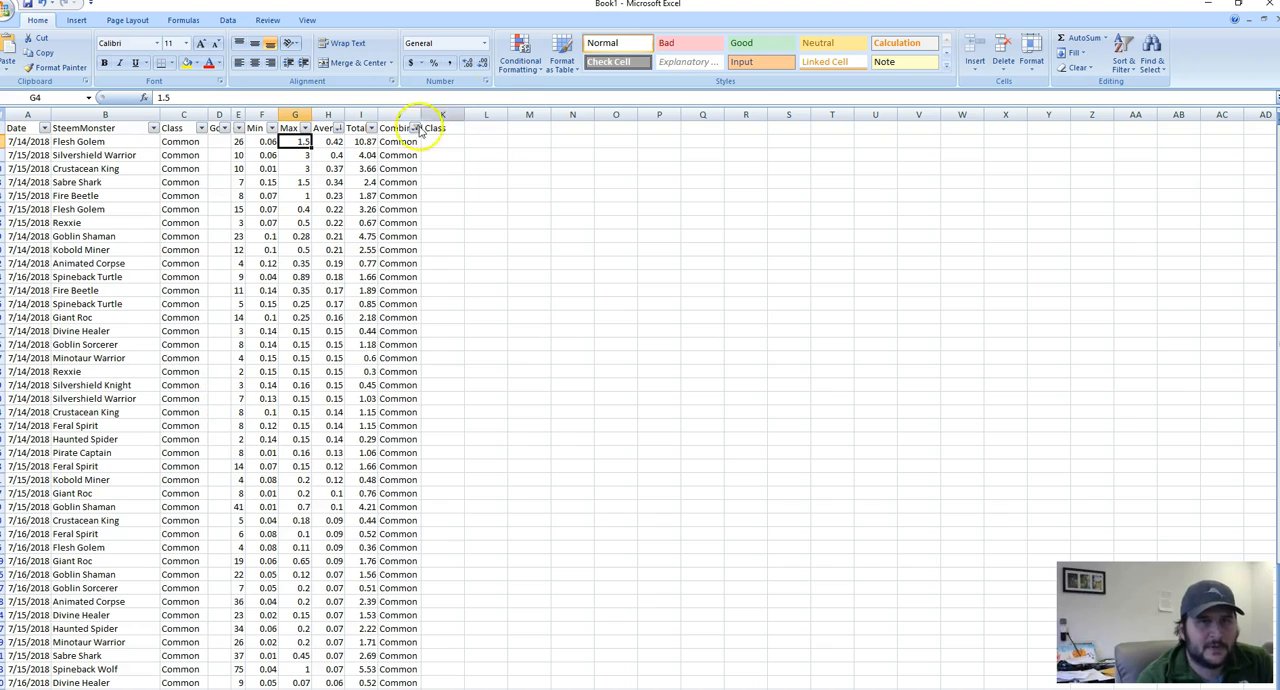
{"action": "left_click", "coordinate": [414, 128]}
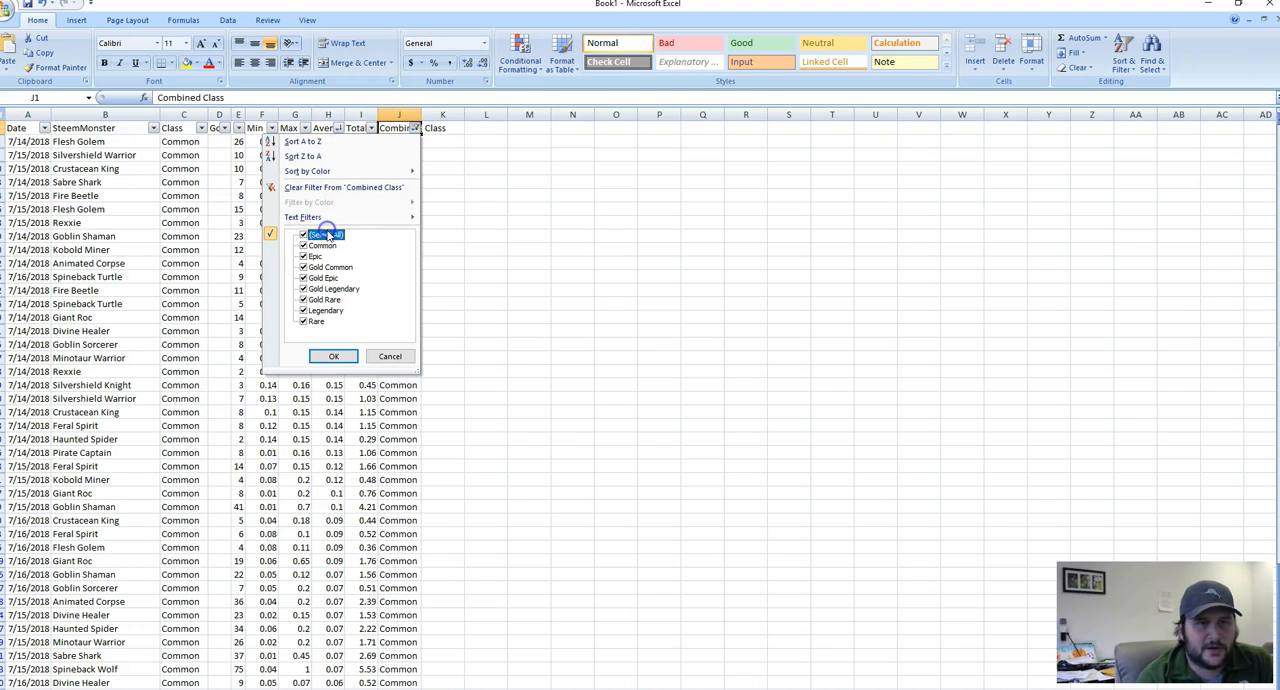
Step: Filter the sales sheet to Rare cards and check the Cerberus and Alric Stormbringer average prices
{"action": "left_click", "coordinate": [304, 245]}
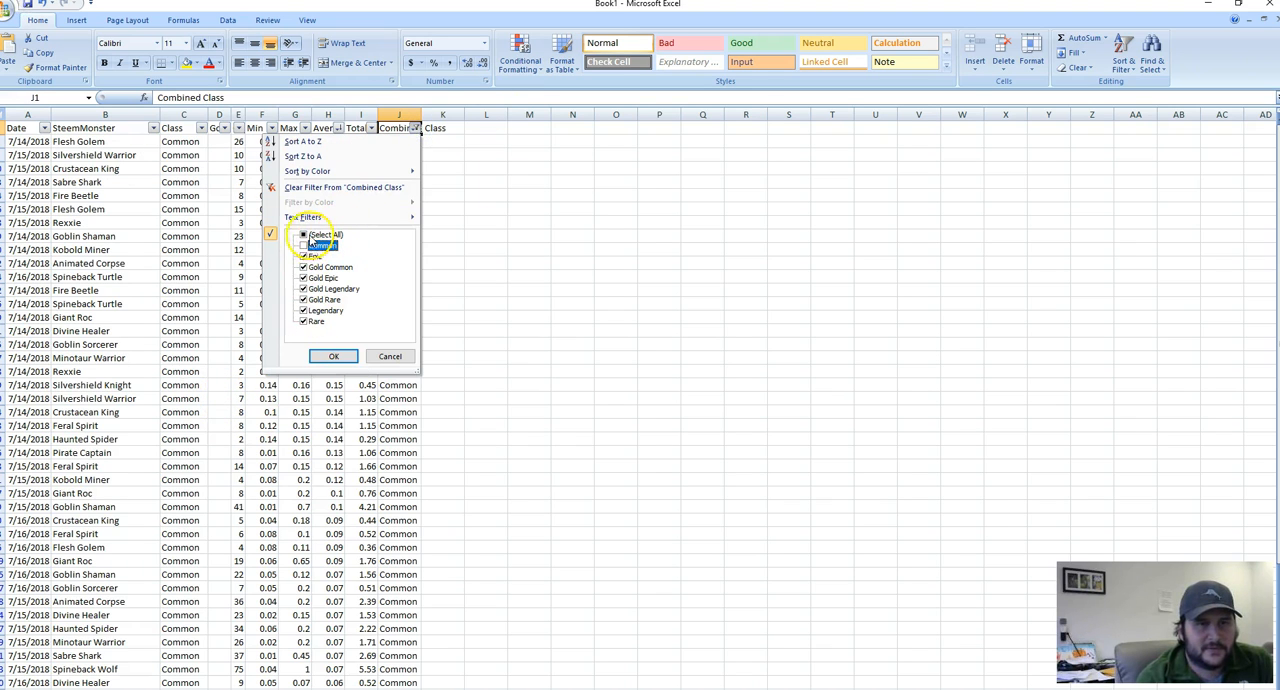
{"action": "left_click", "coordinate": [305, 234]}
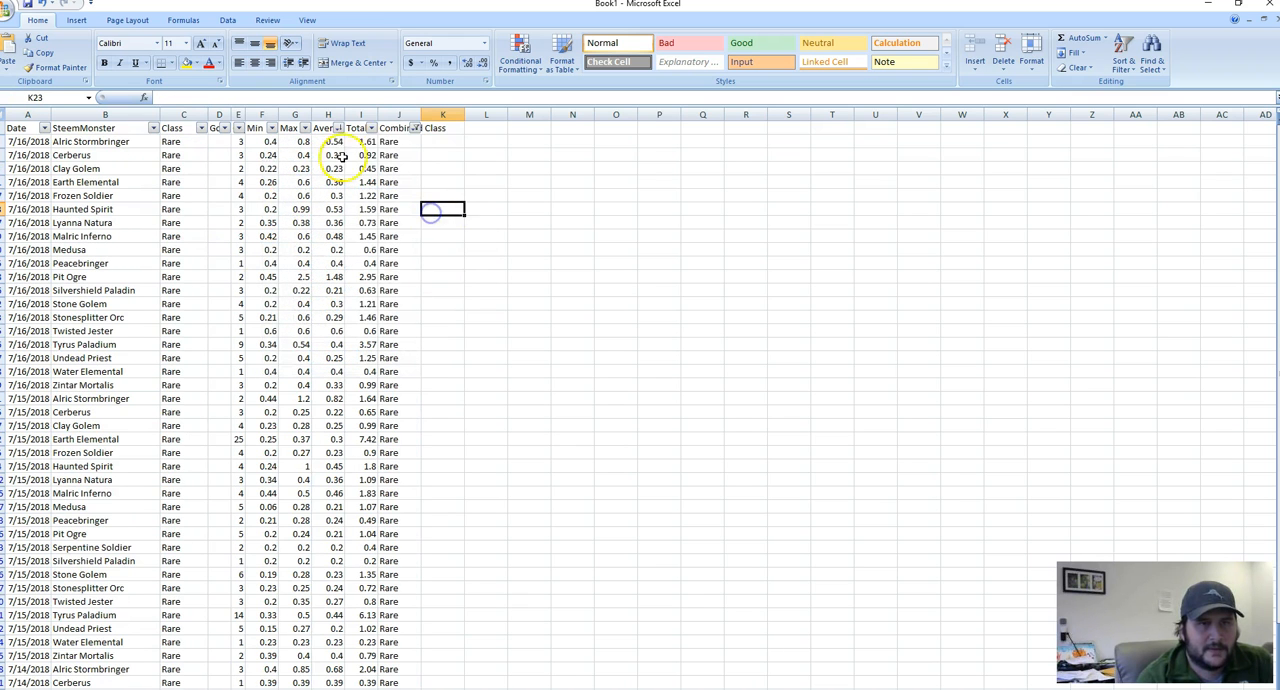
{"action": "left_click", "coordinate": [328, 155]}
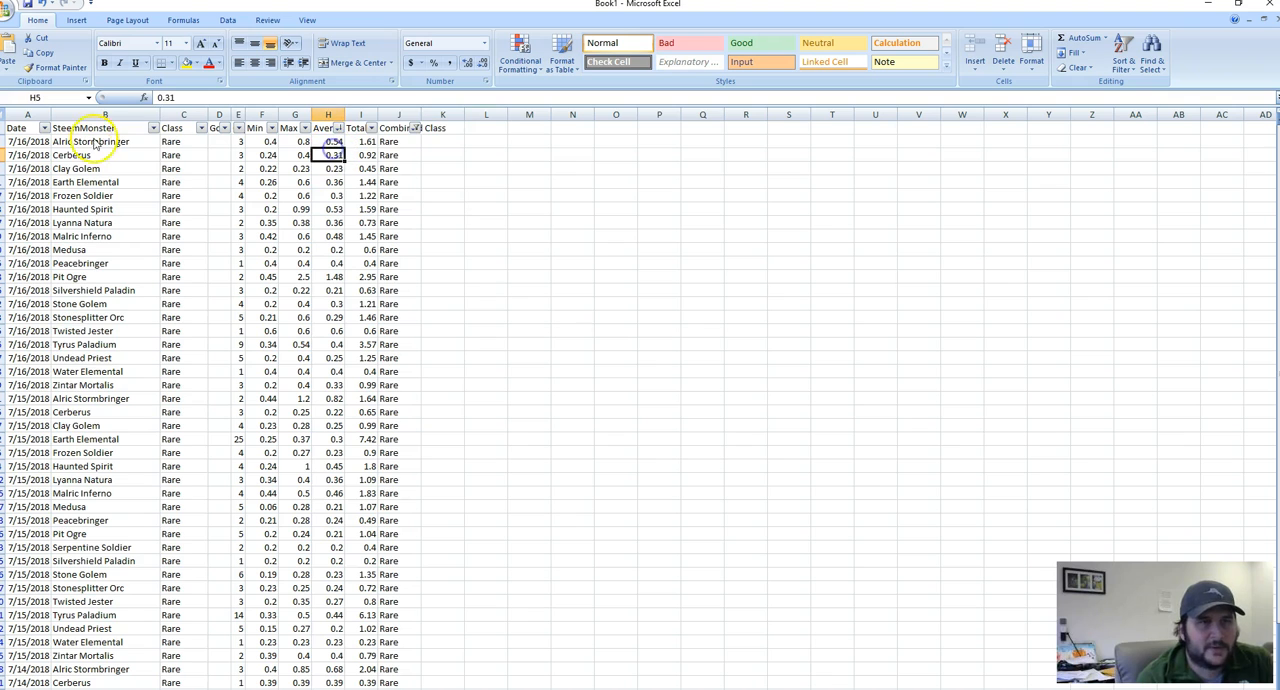
{"action": "left_click", "coordinate": [328, 141]}
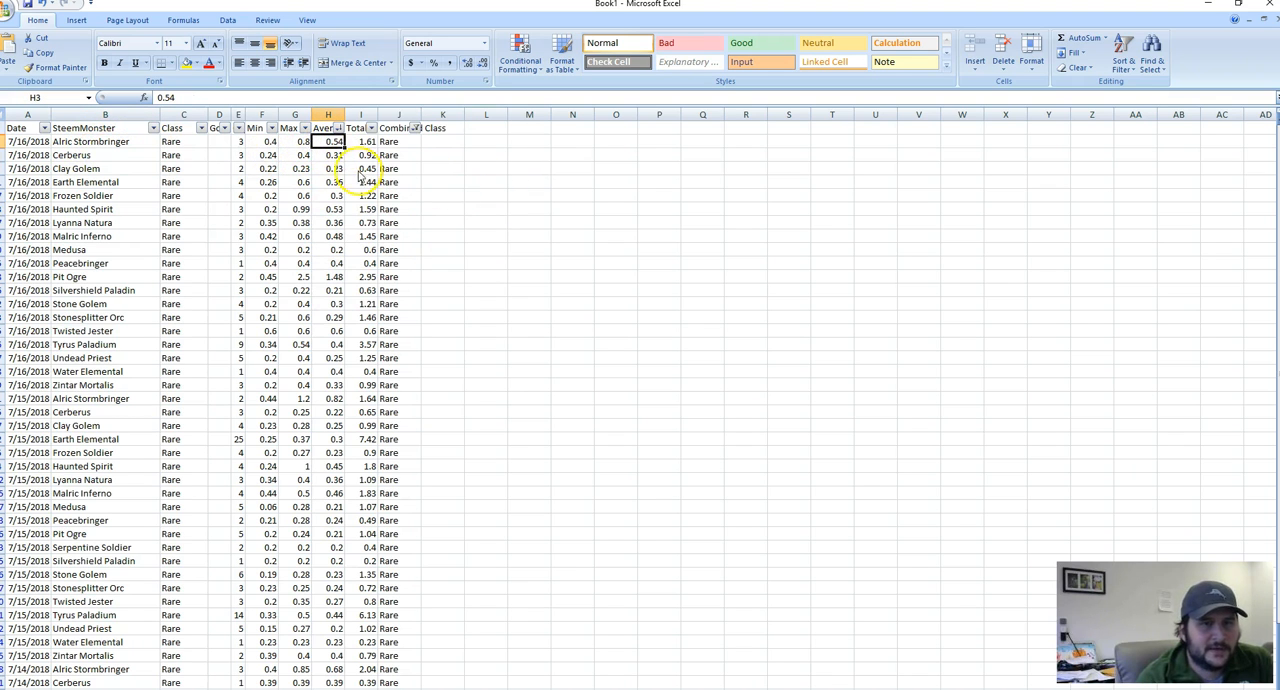
Step: Toggle the class filter between Common and Rare, reviewing Alric Stormbringer and Twisted Jester sales
{"action": "left_click", "coordinate": [339, 128]}
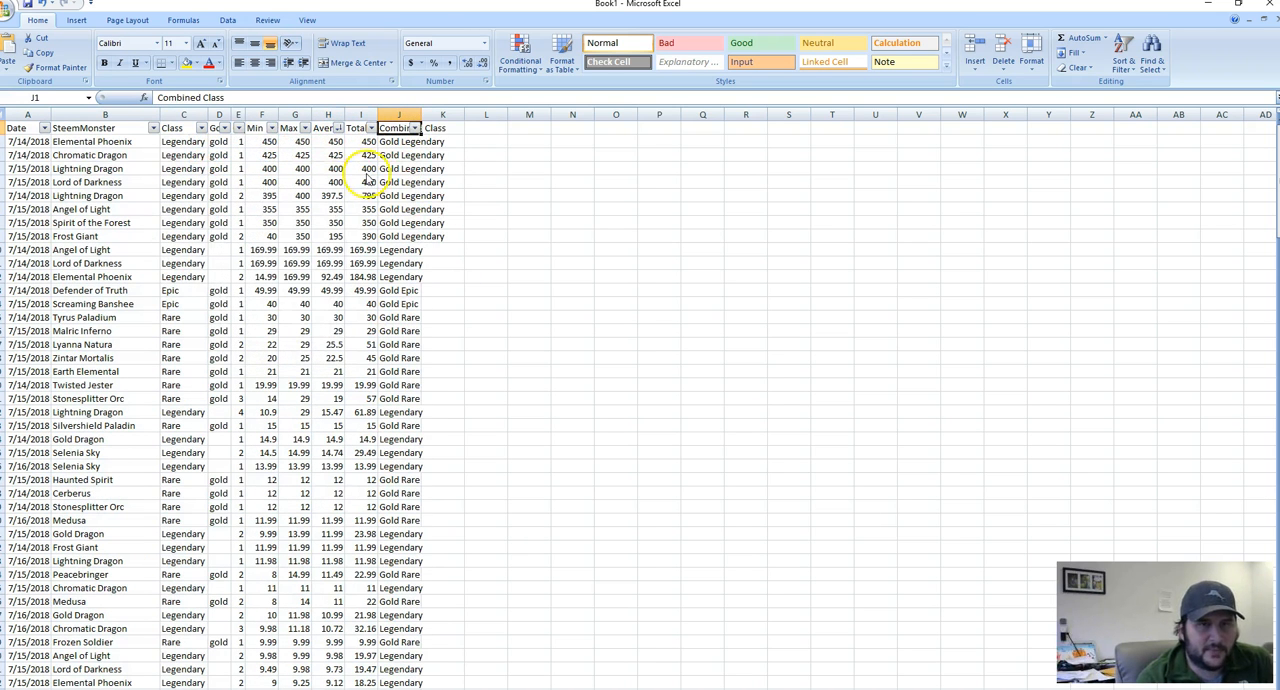
{"action": "left_click", "coordinate": [418, 127]}
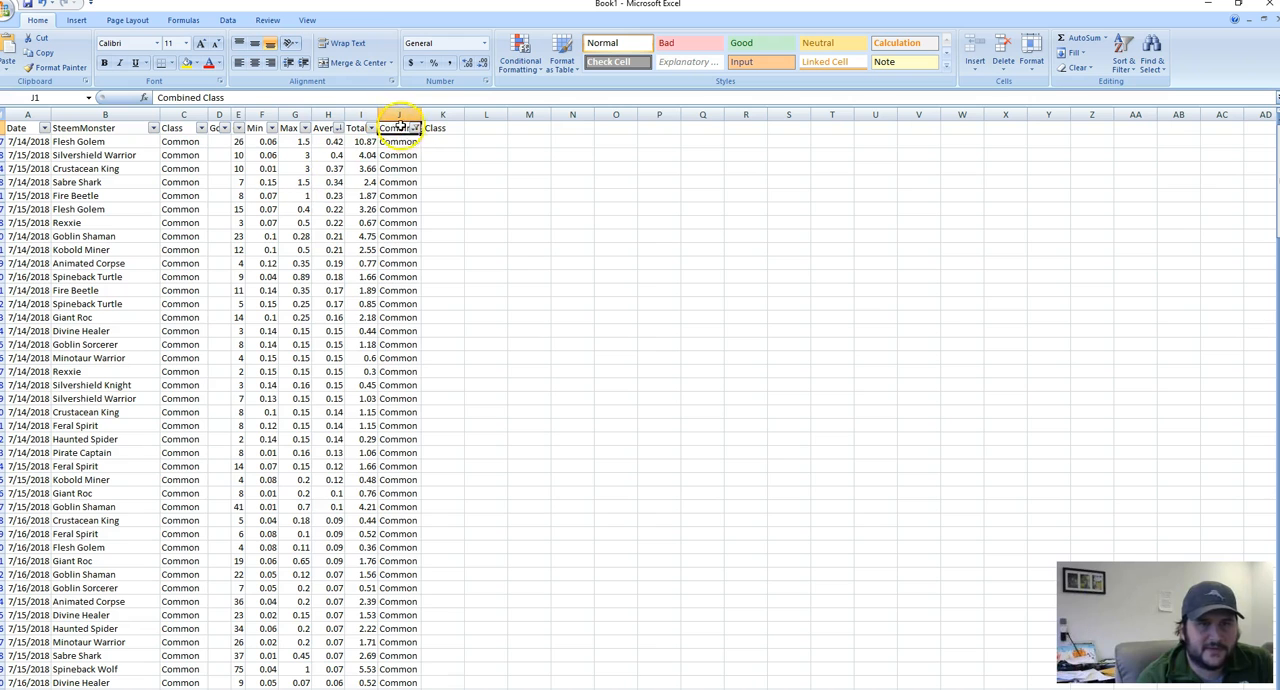
{"action": "left_click", "coordinate": [421, 127]}
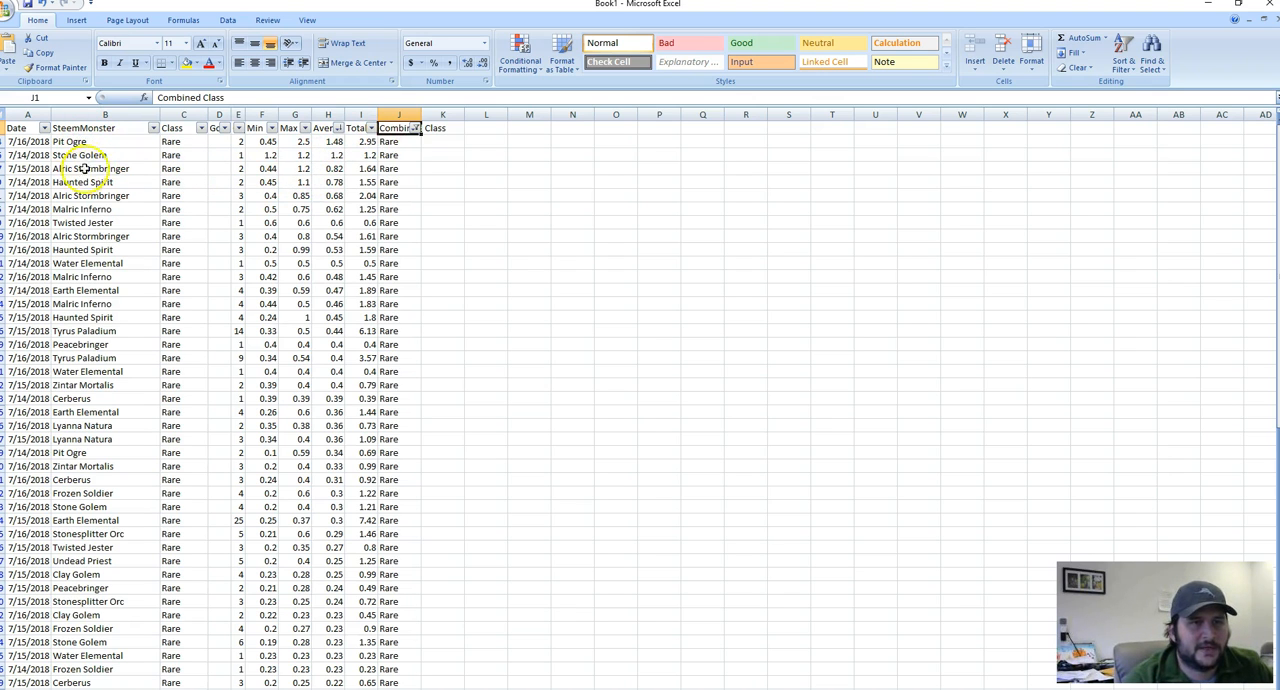
{"action": "left_click", "coordinate": [105, 172]}
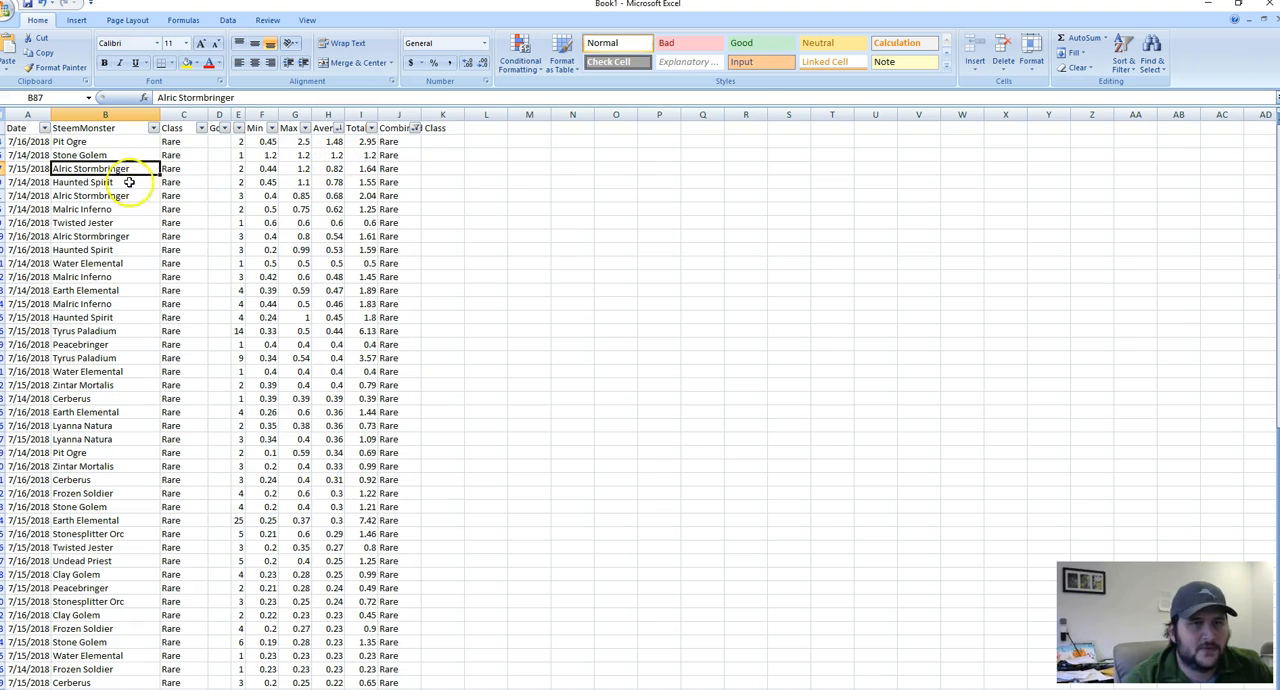
{"action": "left_click", "coordinate": [95, 210]}
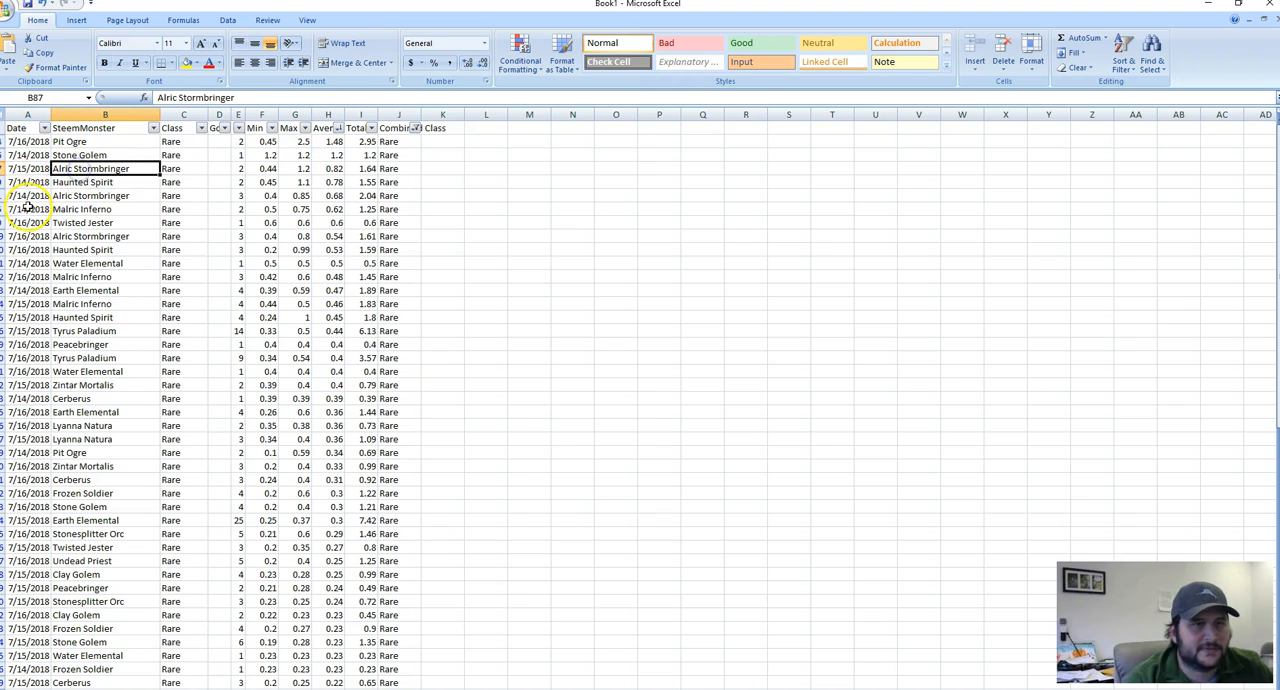
{"action": "left_click", "coordinate": [100, 208]}
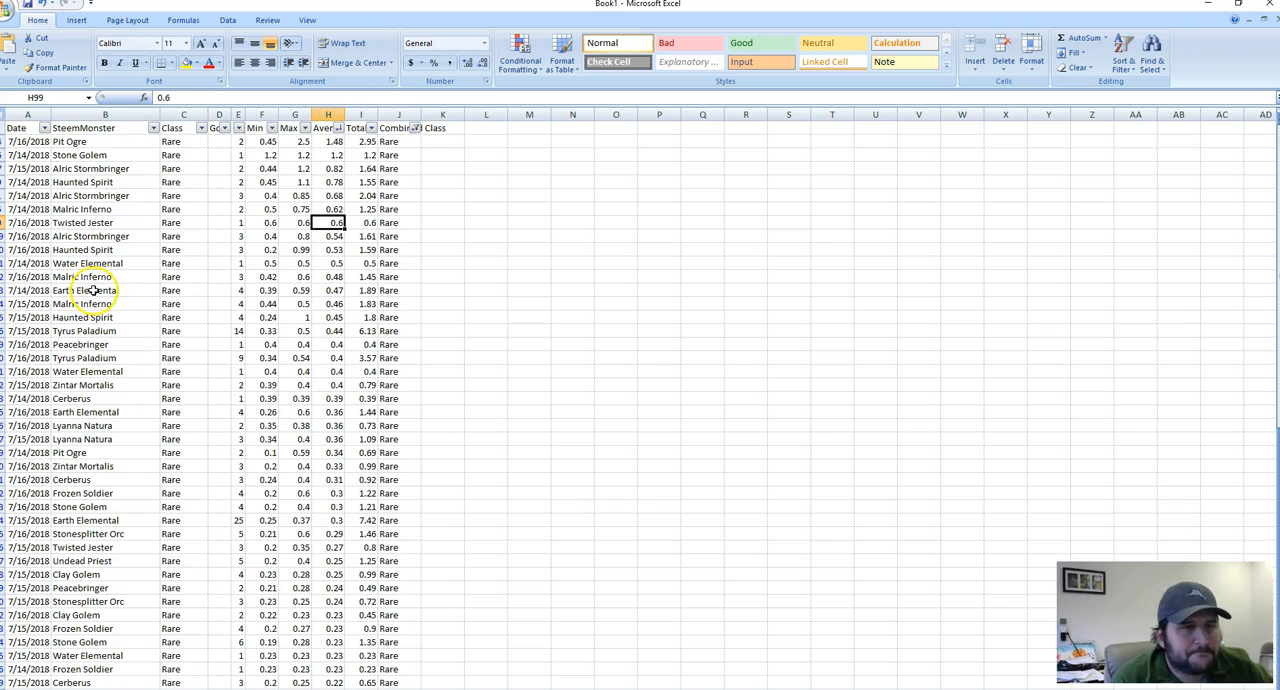
{"action": "mouse_move", "coordinate": [374, 263]}
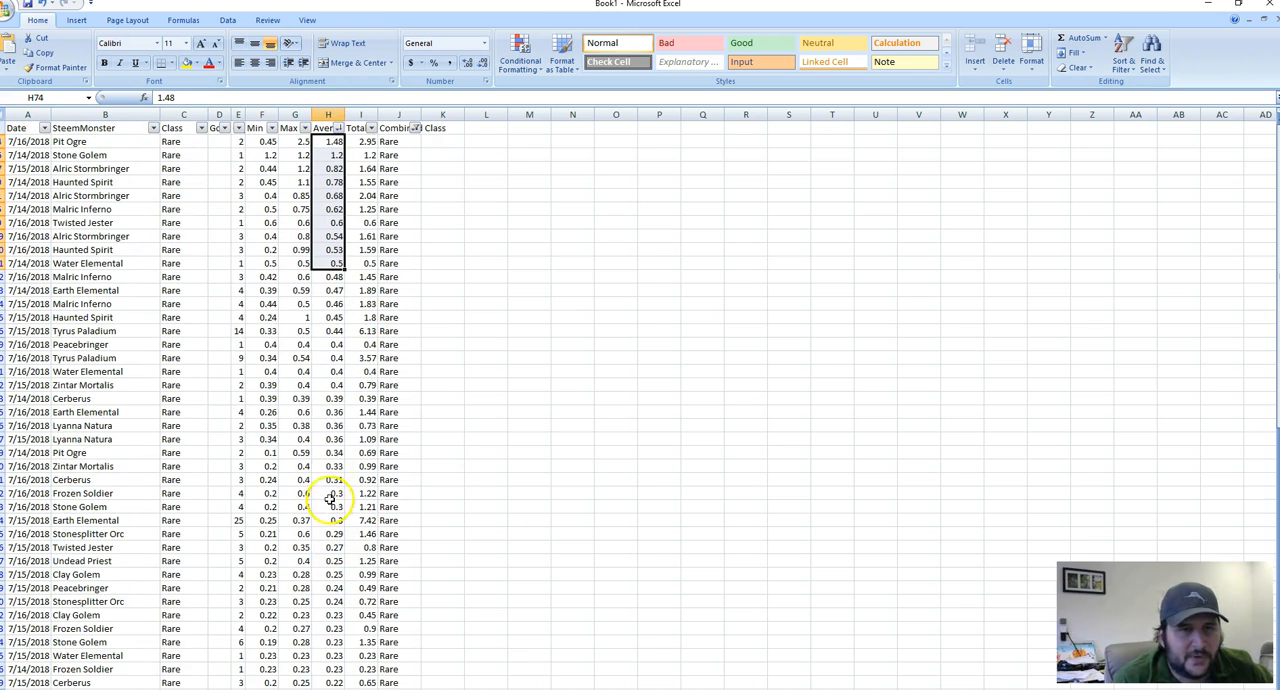
{"action": "mouse_move", "coordinate": [434, 173]}
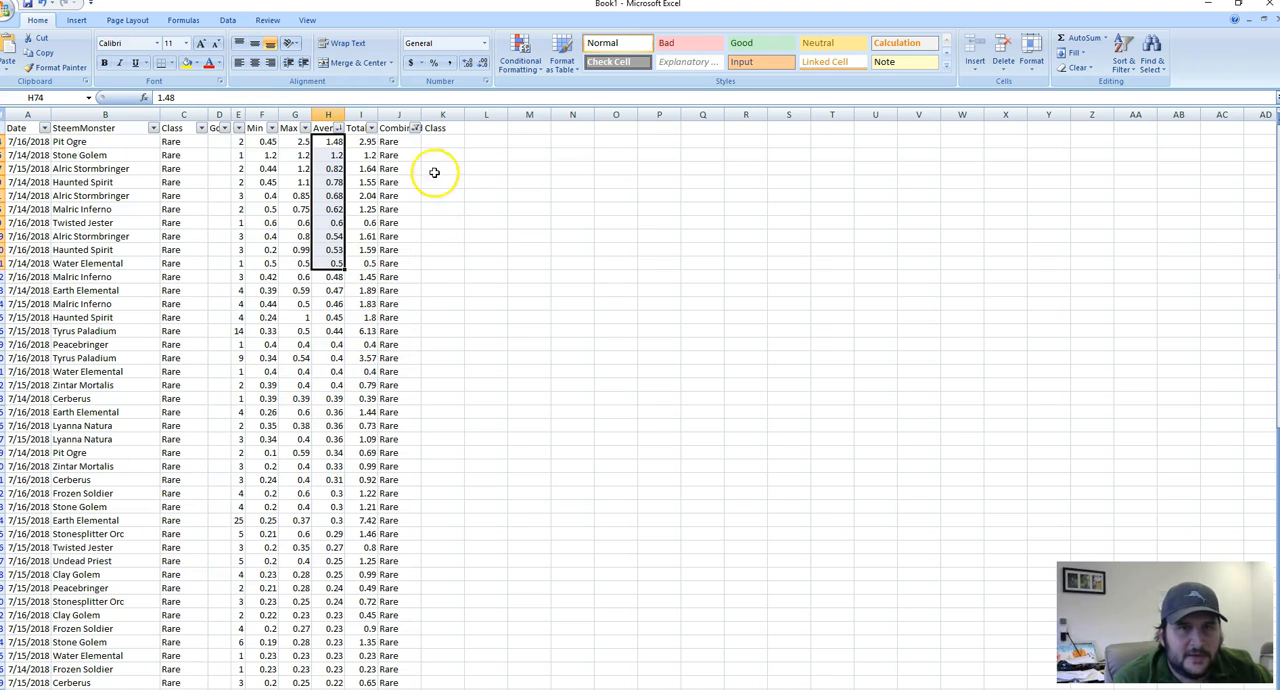
Step: Filter the sales sheet to Epic cards and check Air Elemental's average price
{"action": "left_click", "coordinate": [414, 128]}
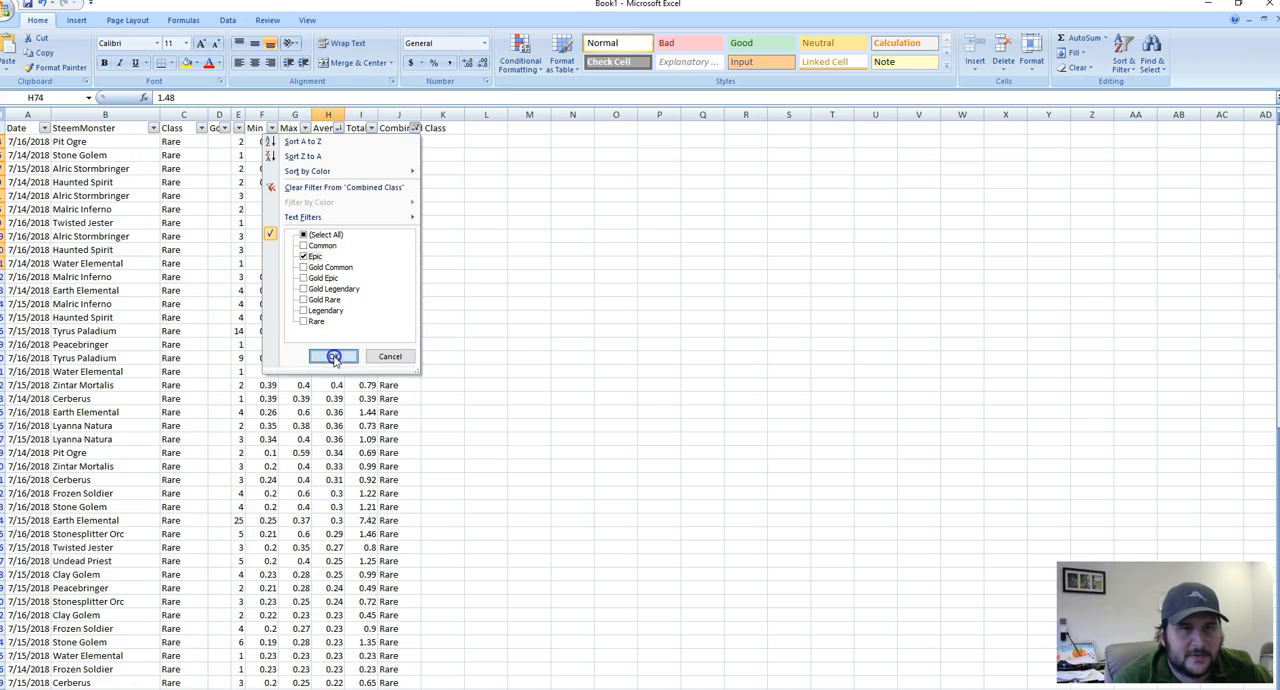
{"action": "left_click", "coordinate": [334, 356]}
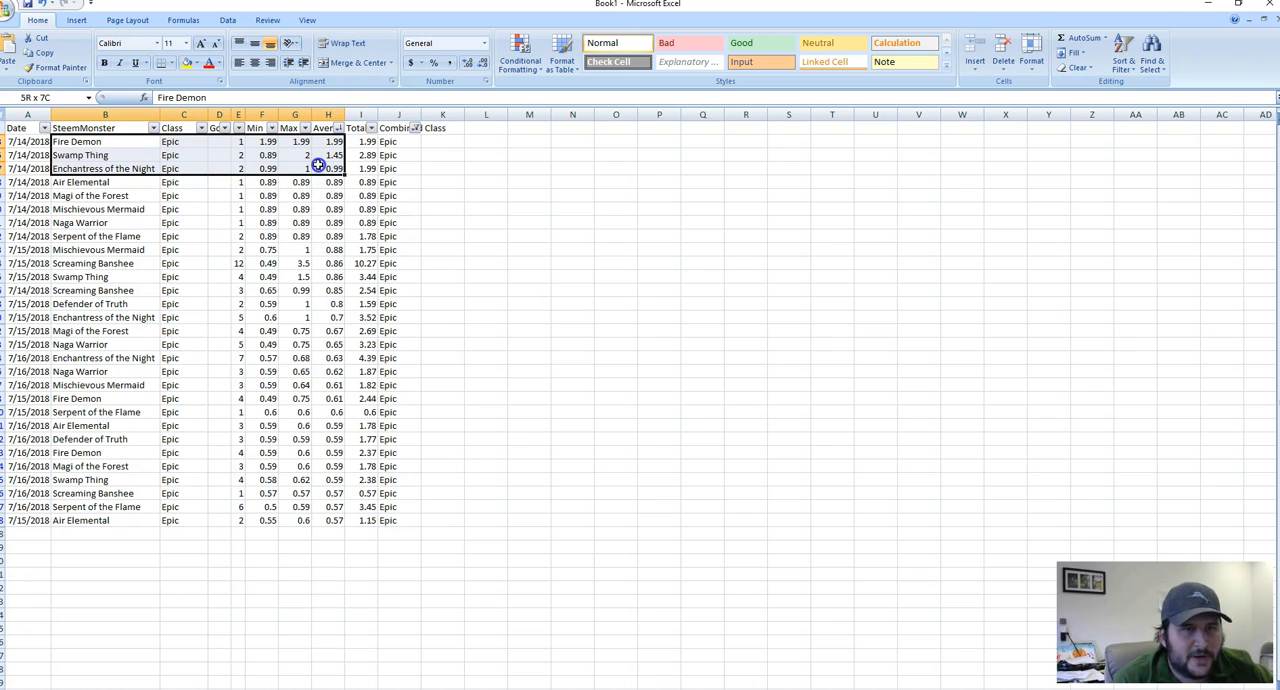
{"action": "left_click", "coordinate": [328, 520]}
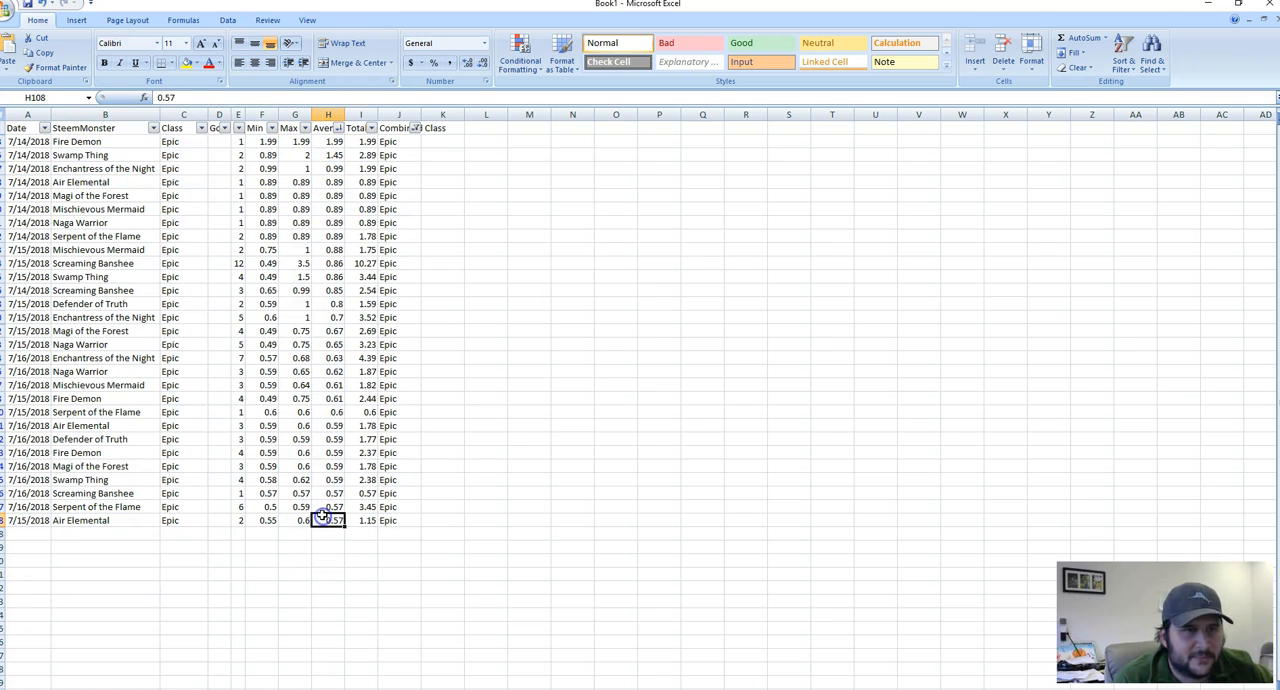
Step: Switch the filter to Legendary and review the Angel of Light and Lightning Dragon prices
{"action": "left_click", "coordinate": [414, 128]}
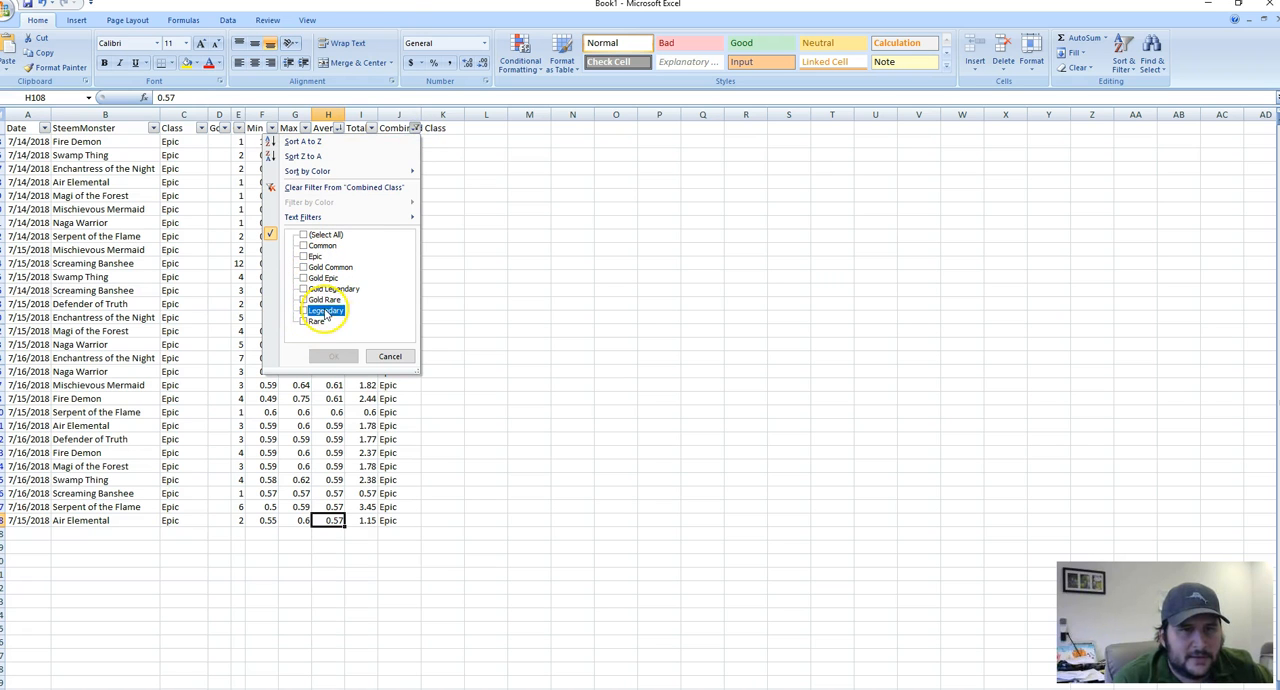
{"action": "left_click", "coordinate": [333, 356]}
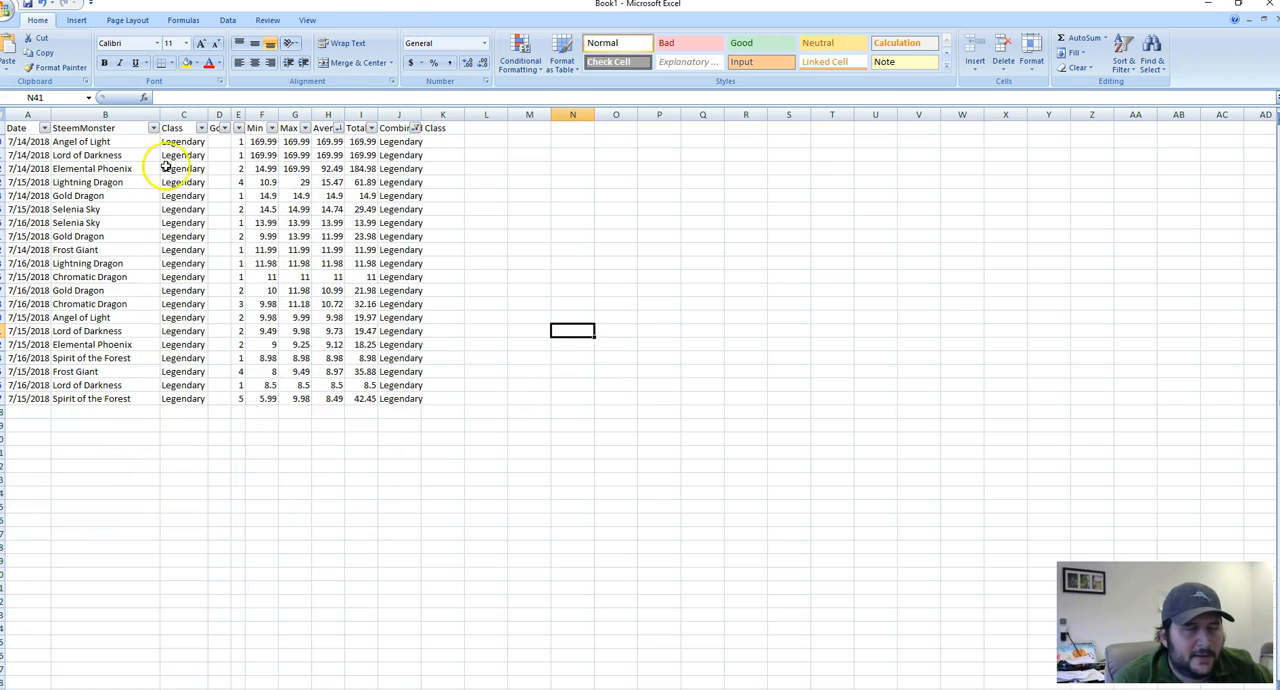
{"action": "mouse_move", "coordinate": [364, 182]}
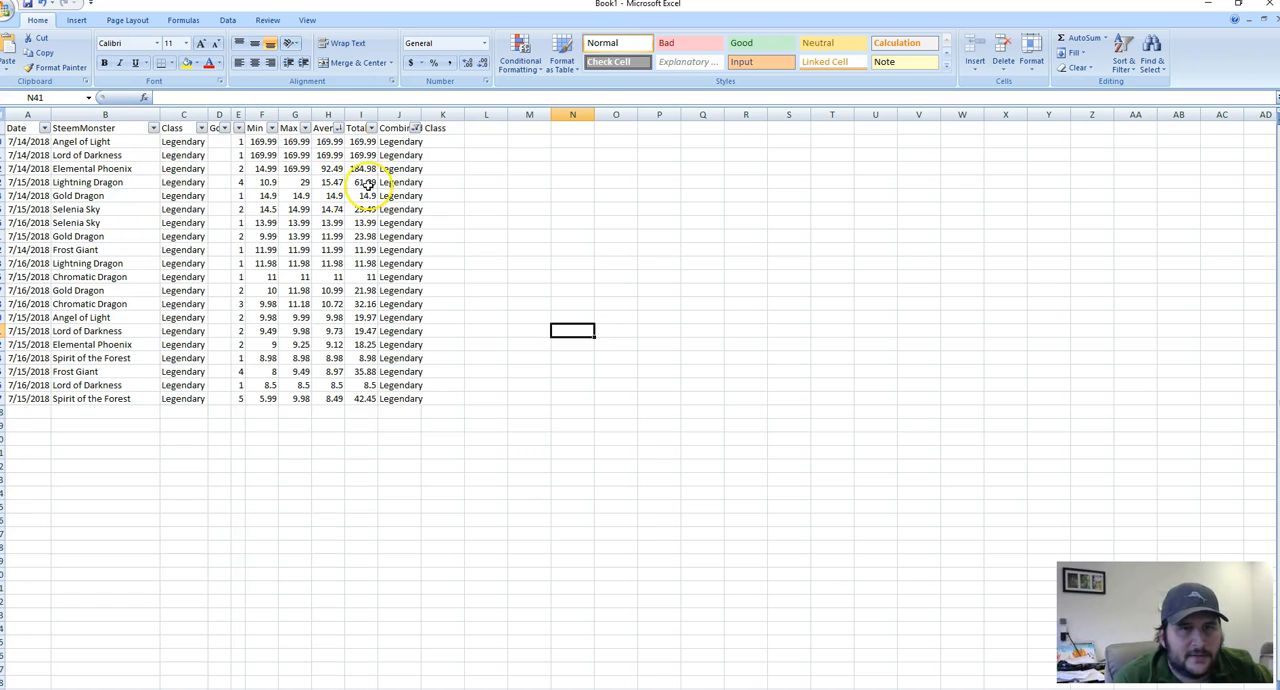
{"action": "left_click", "coordinate": [328, 141]}
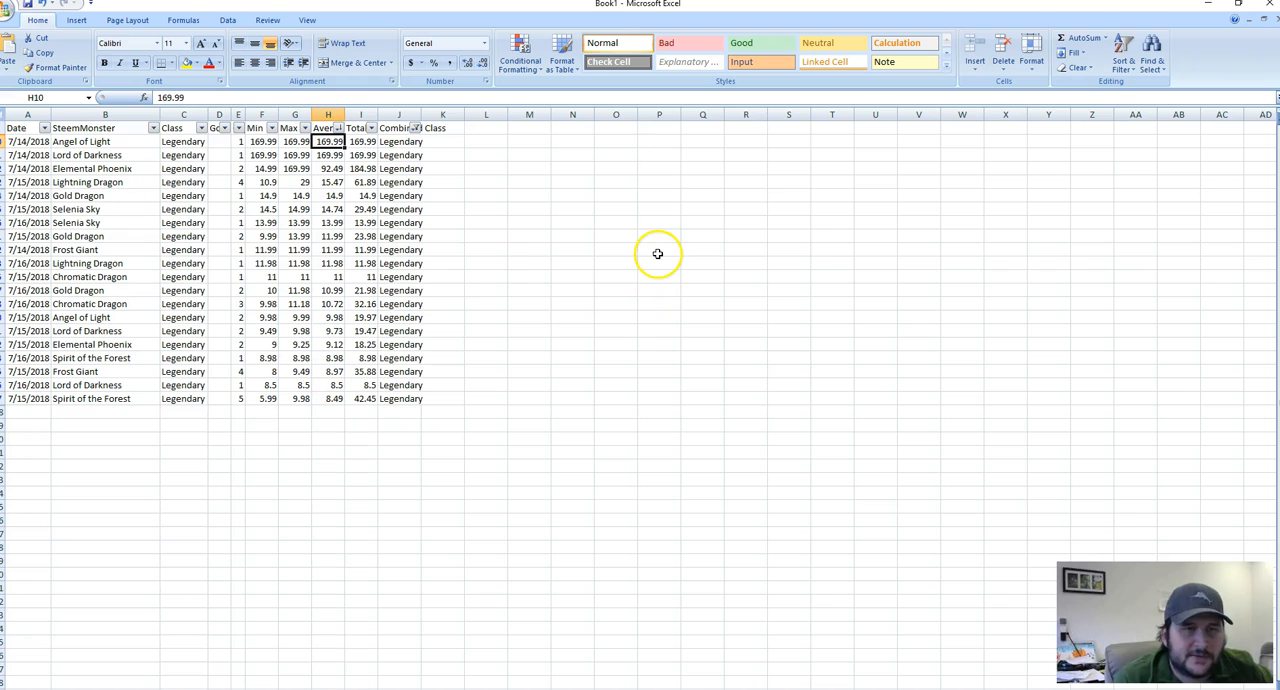
{"action": "mouse_move", "coordinate": [474, 190]}
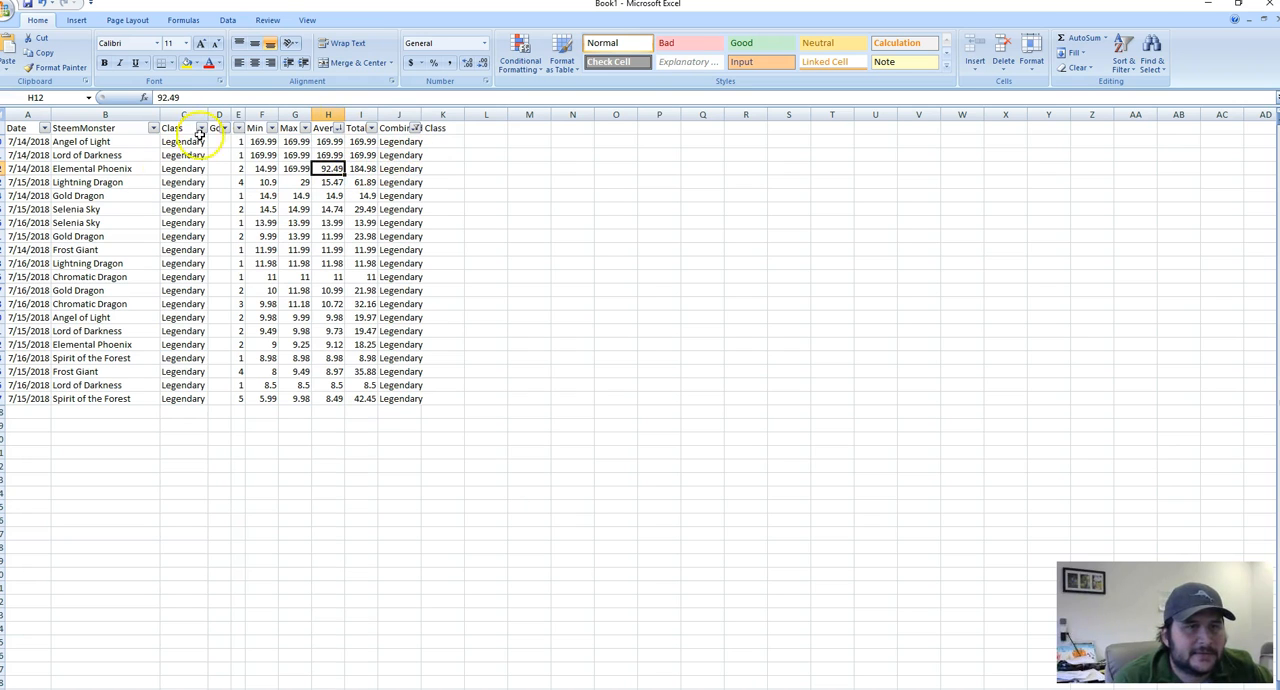
{"action": "left_click", "coordinate": [90, 156]}
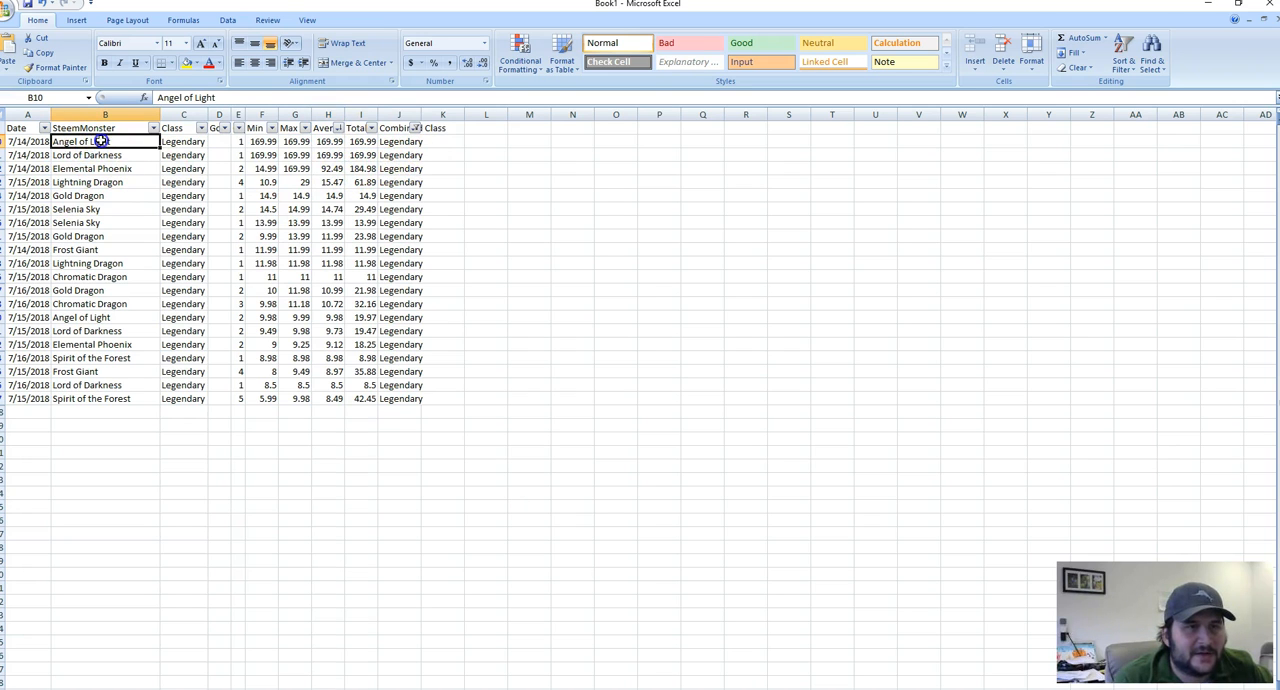
{"action": "left_click_drag", "start_coordinate": [105, 141], "coordinate": [110, 168]}
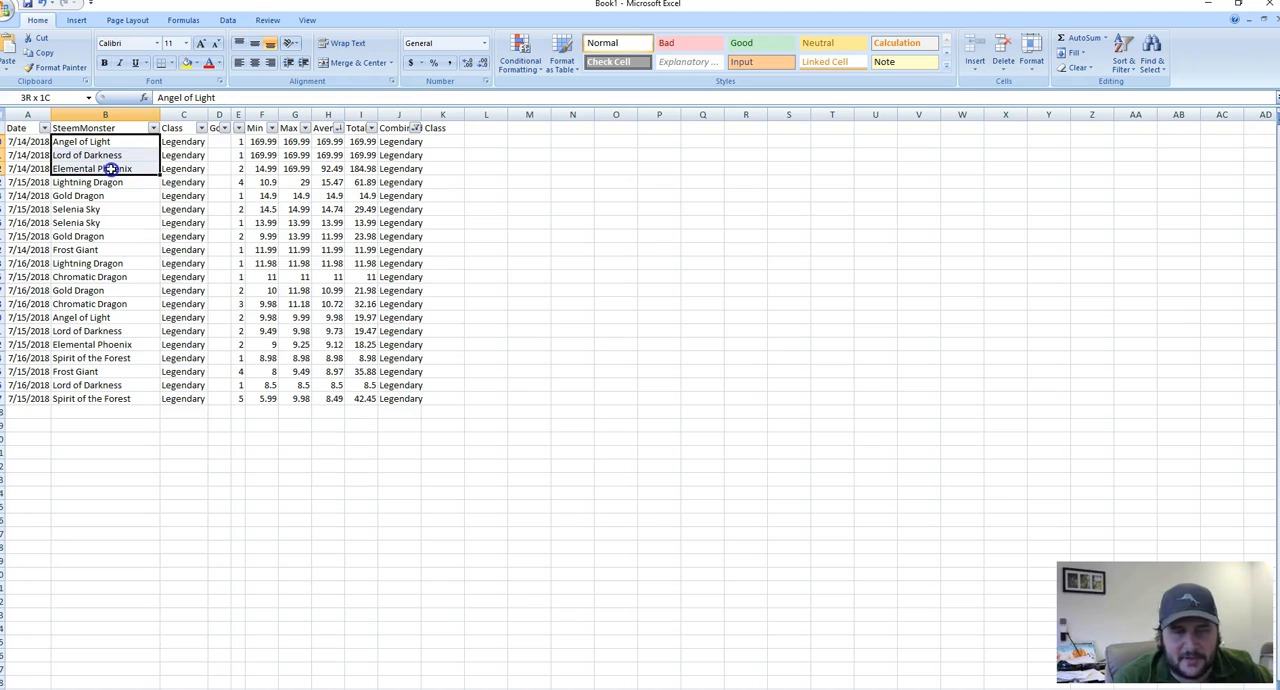
{"action": "left_click", "coordinate": [95, 155]}
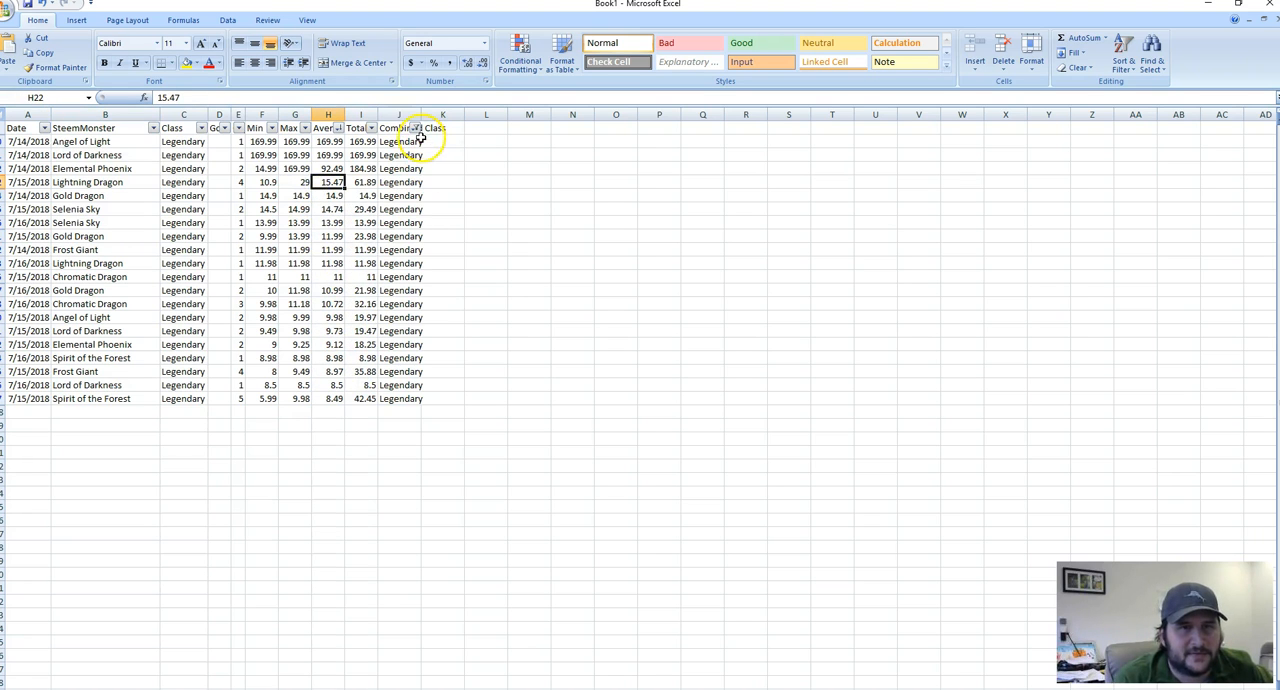
{"action": "left_click", "coordinate": [404, 127]}
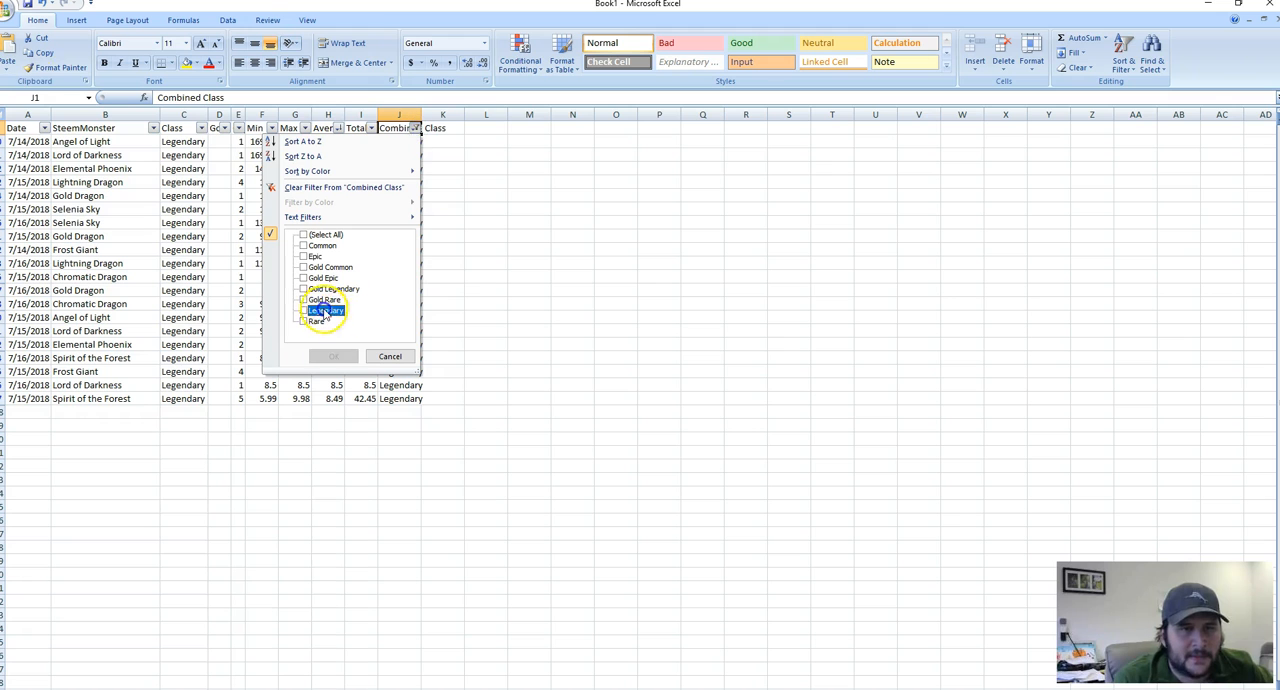
Step: Filter to Gold Common cards and check the Flesh Golem and Fire Beetle sales
{"action": "left_click", "coordinate": [333, 356]}
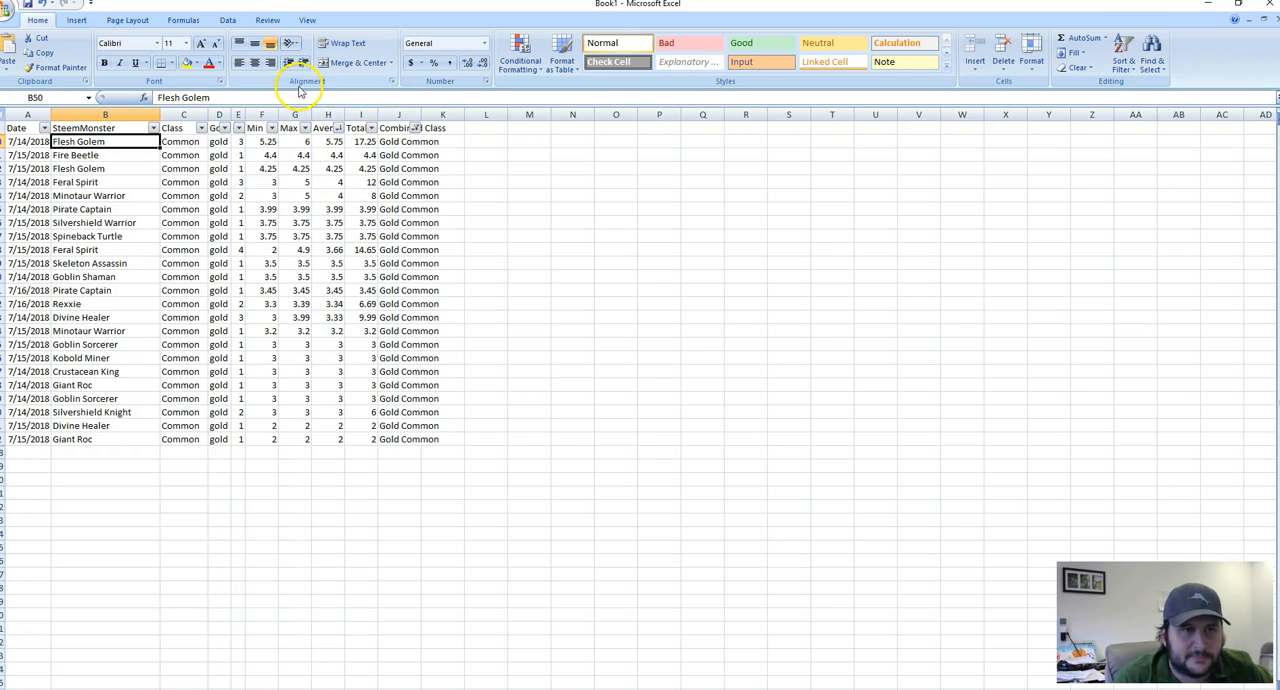
{"action": "left_click", "coordinate": [90, 168]}
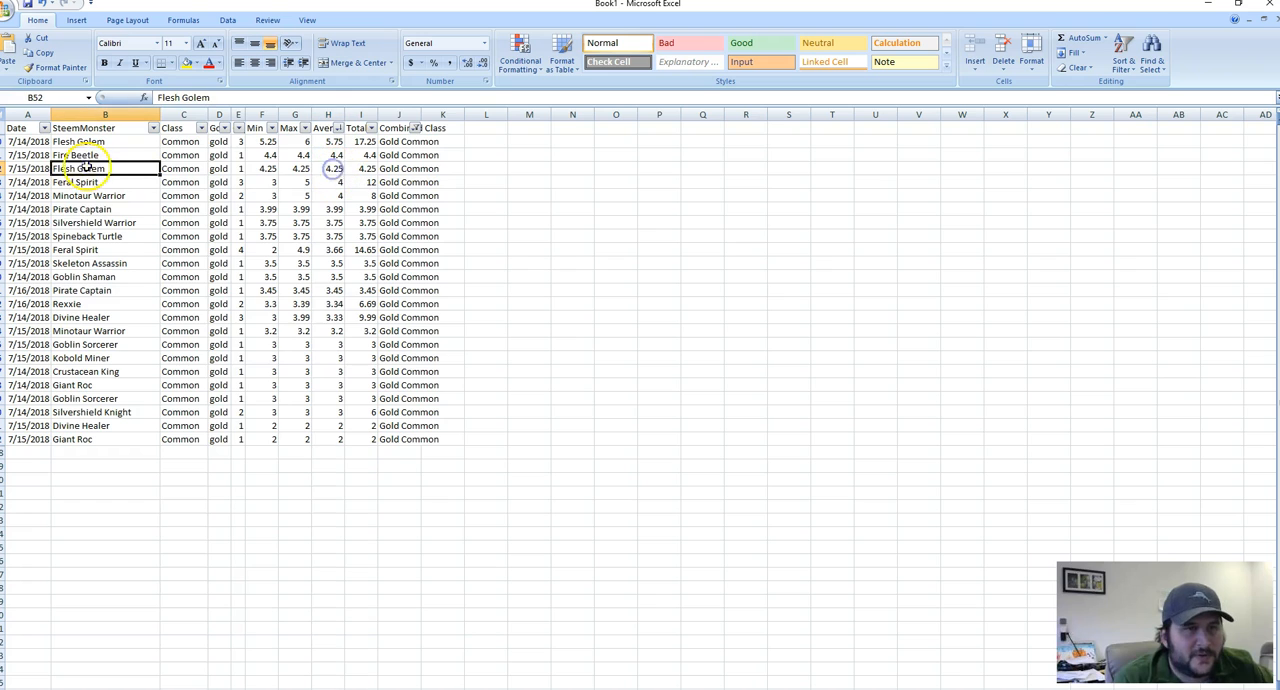
{"action": "left_click", "coordinate": [333, 155]}
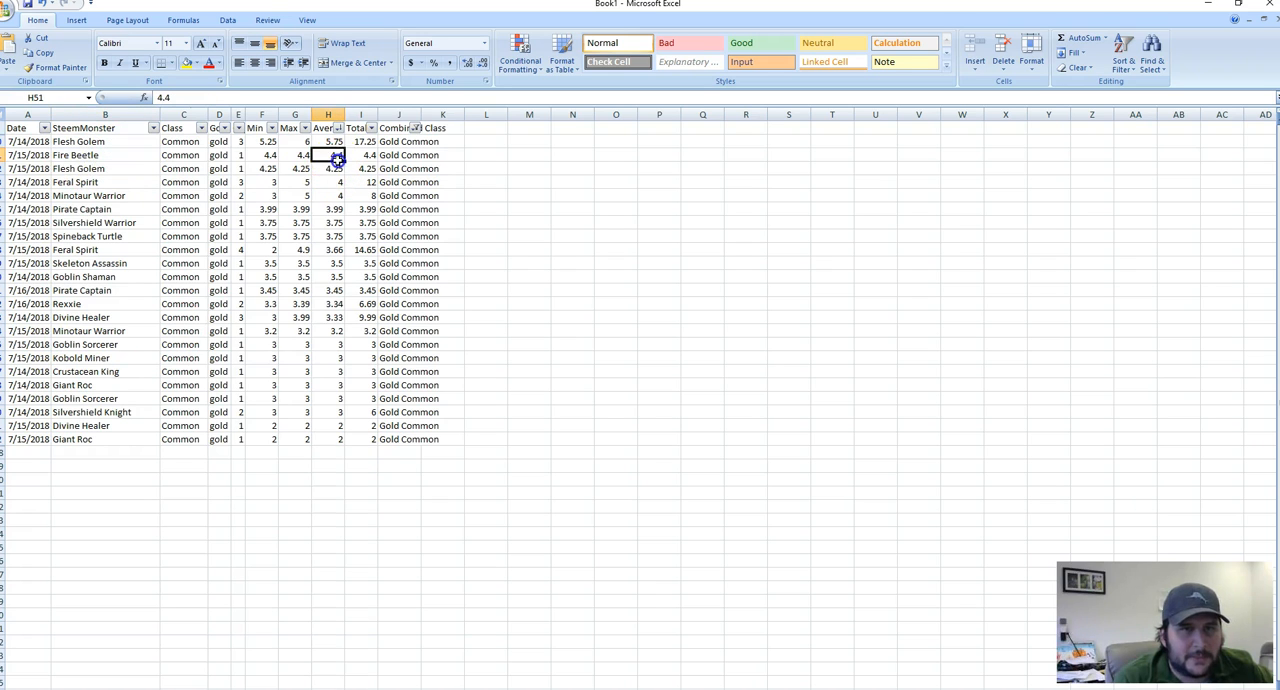
Step: Filter to Gold Rare, then Gold Epic, checking Tyrus Paladium and Screaming Banshee average prices
{"action": "left_click", "coordinate": [414, 128]}
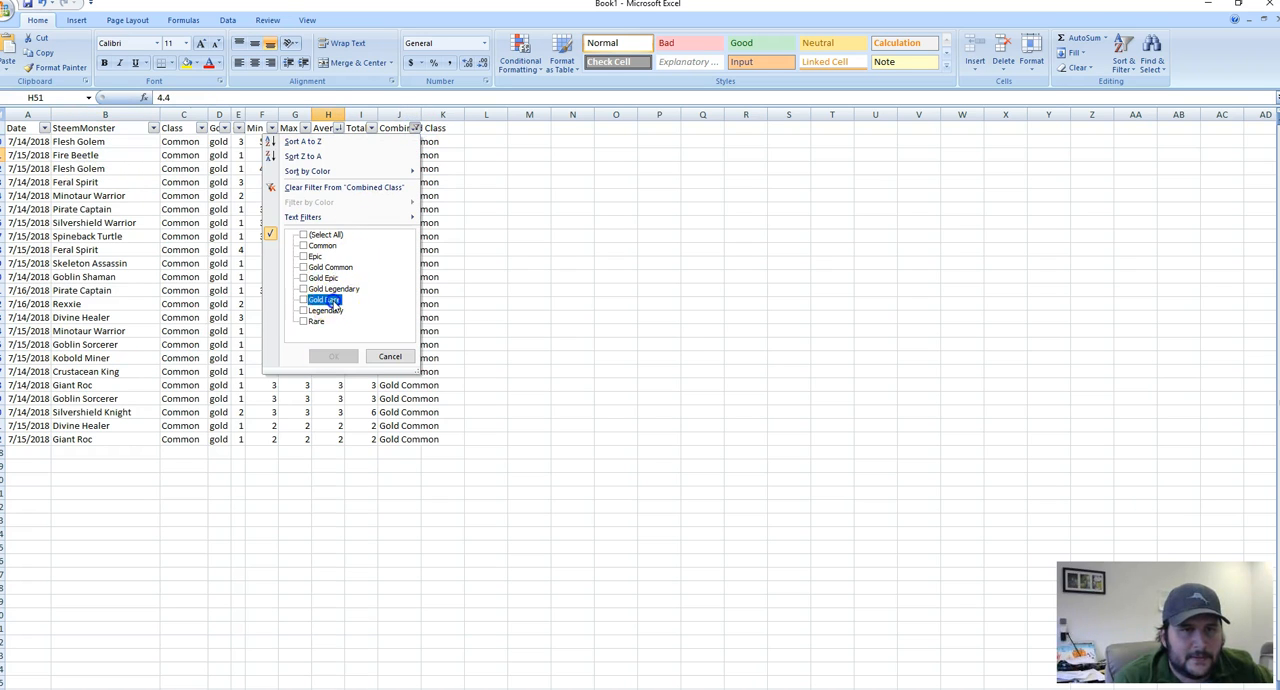
{"action": "left_click", "coordinate": [334, 356]}
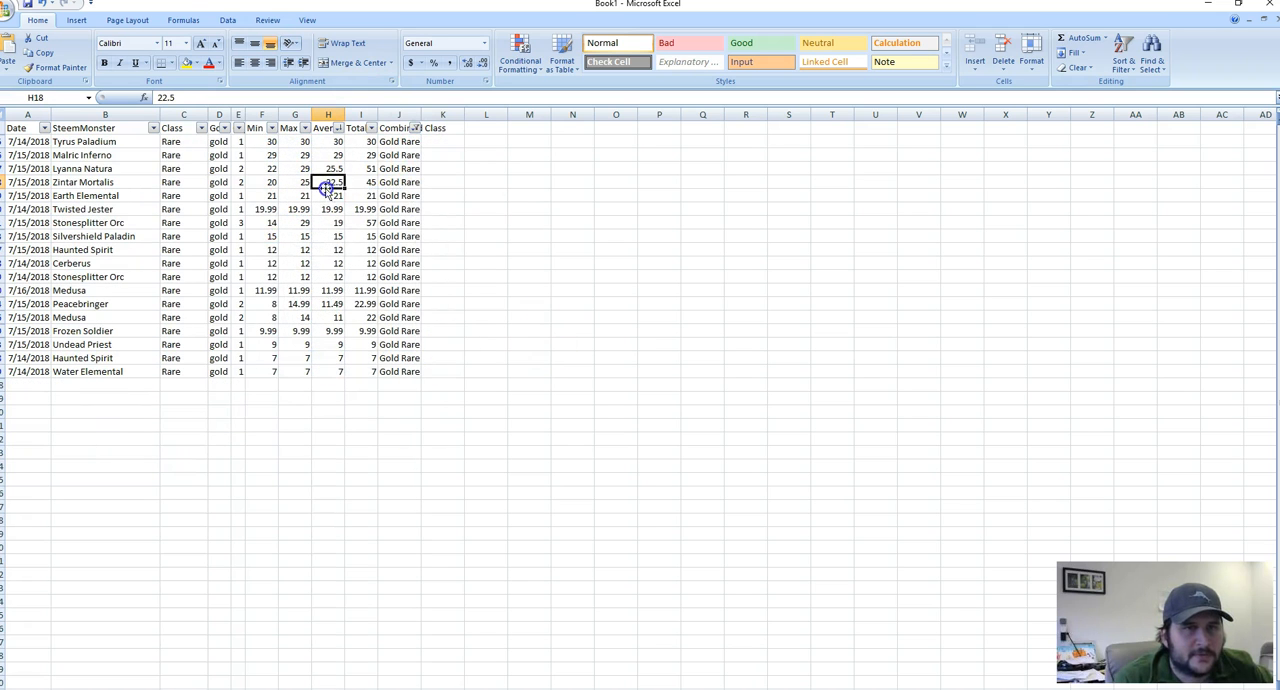
{"action": "left_click", "coordinate": [327, 141]}
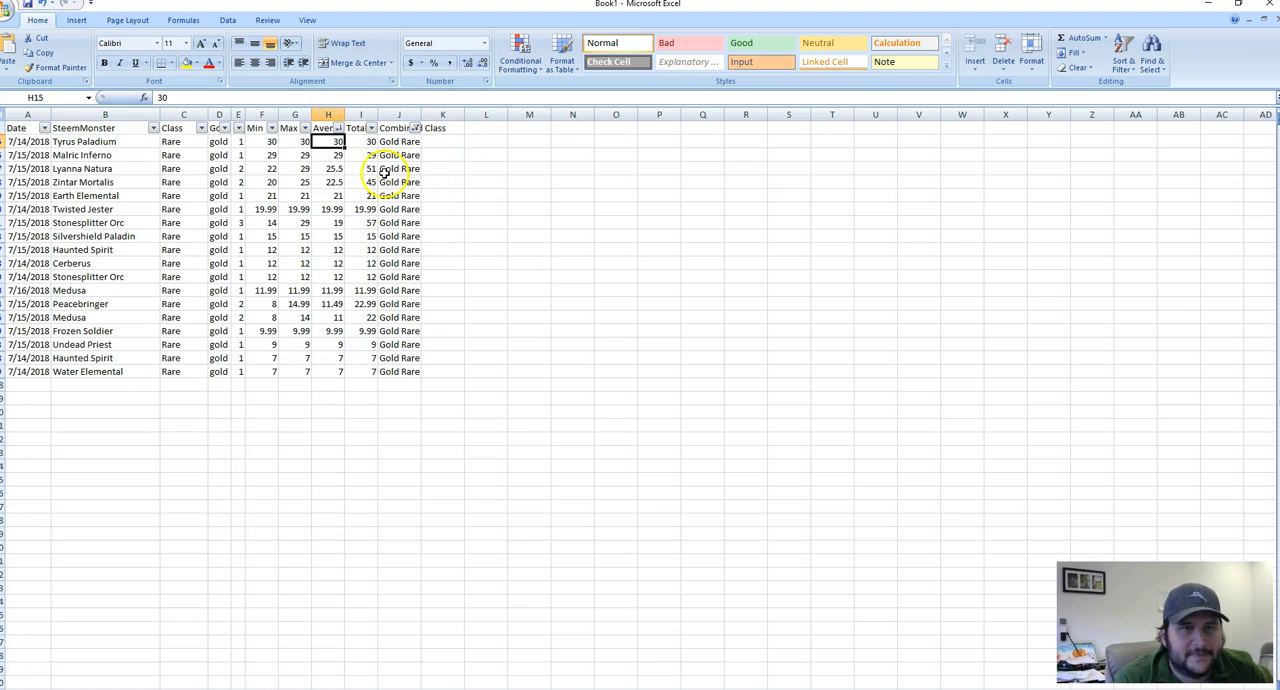
{"action": "left_click", "coordinate": [422, 127]}
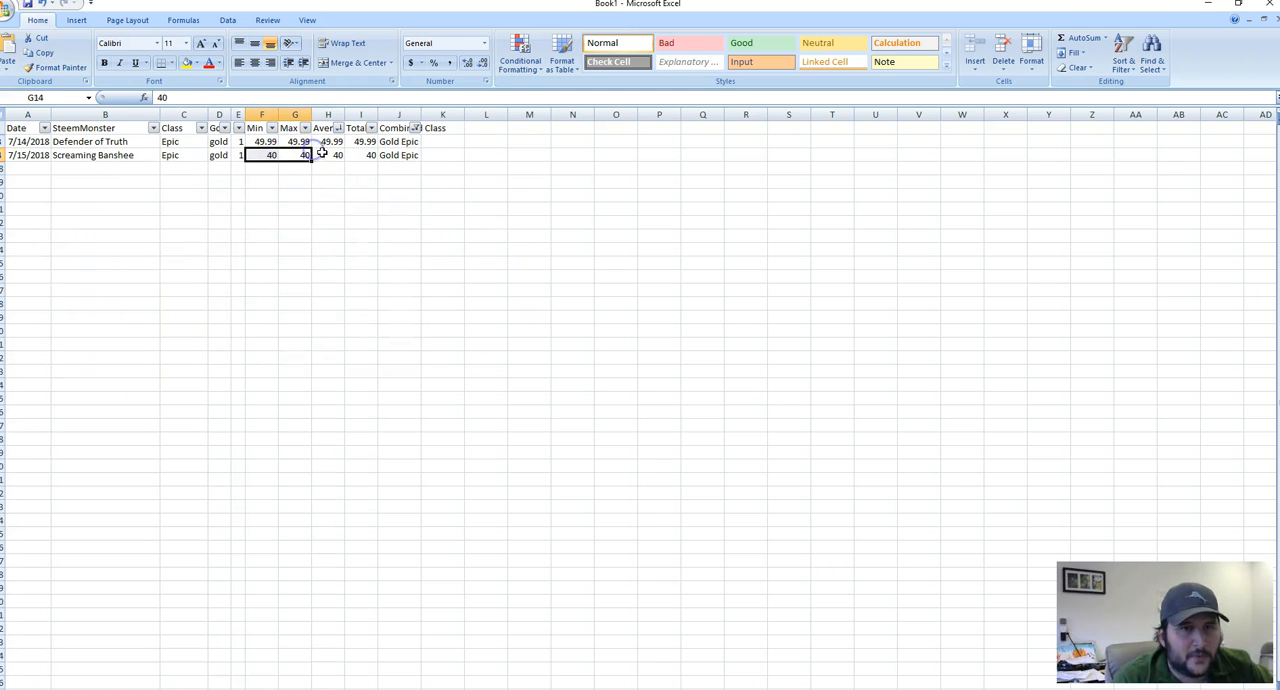
{"action": "left_click", "coordinate": [328, 155]}
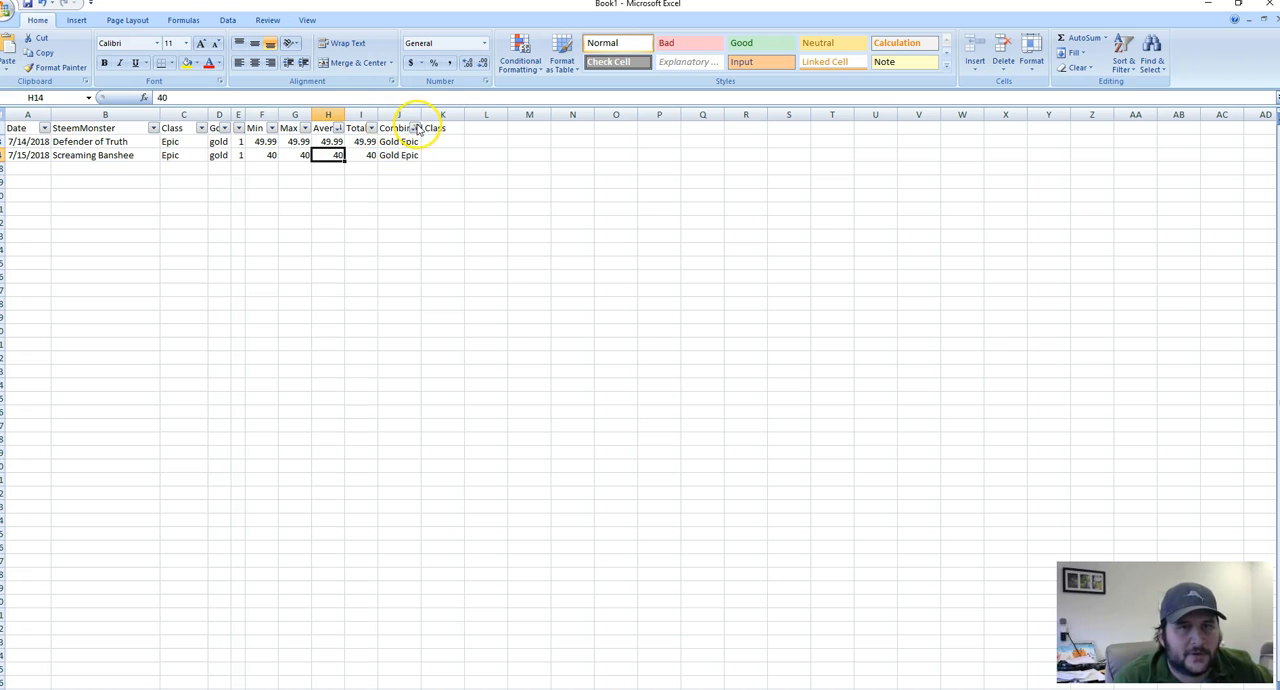
Step: Filter to Gold Legendary cards and check Frost Giant's minimum price
{"action": "left_click", "coordinate": [423, 128]}
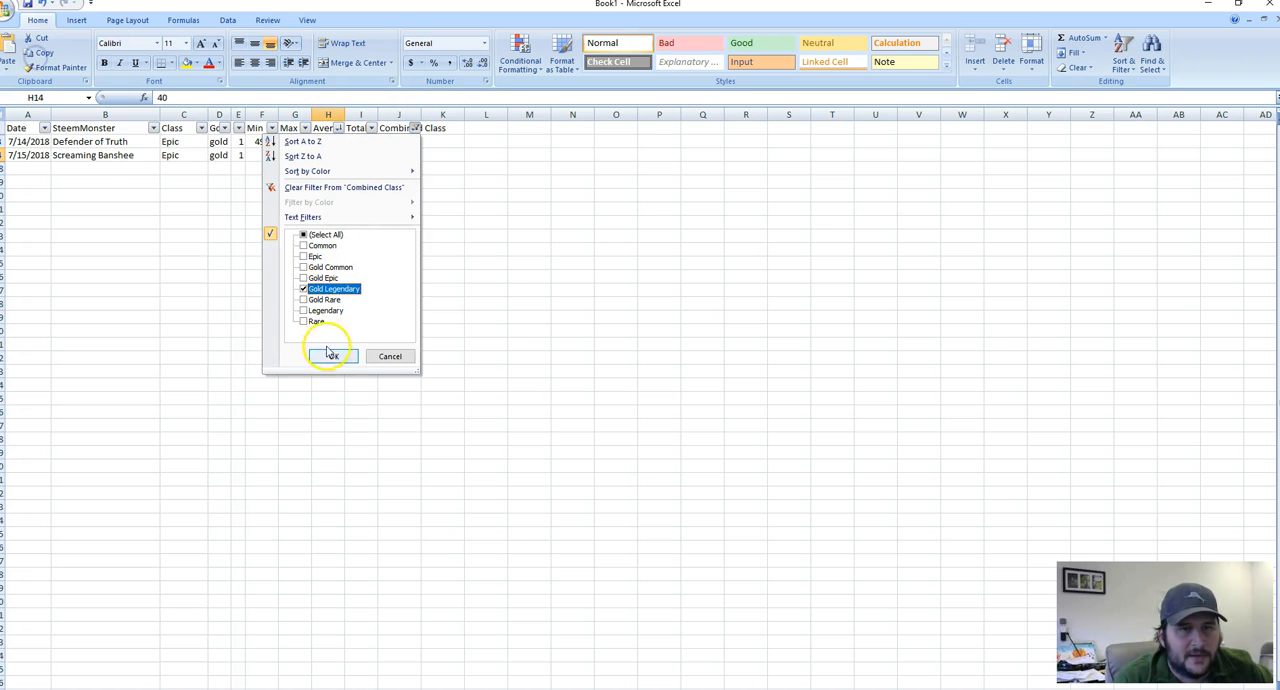
{"action": "left_click", "coordinate": [331, 356]}
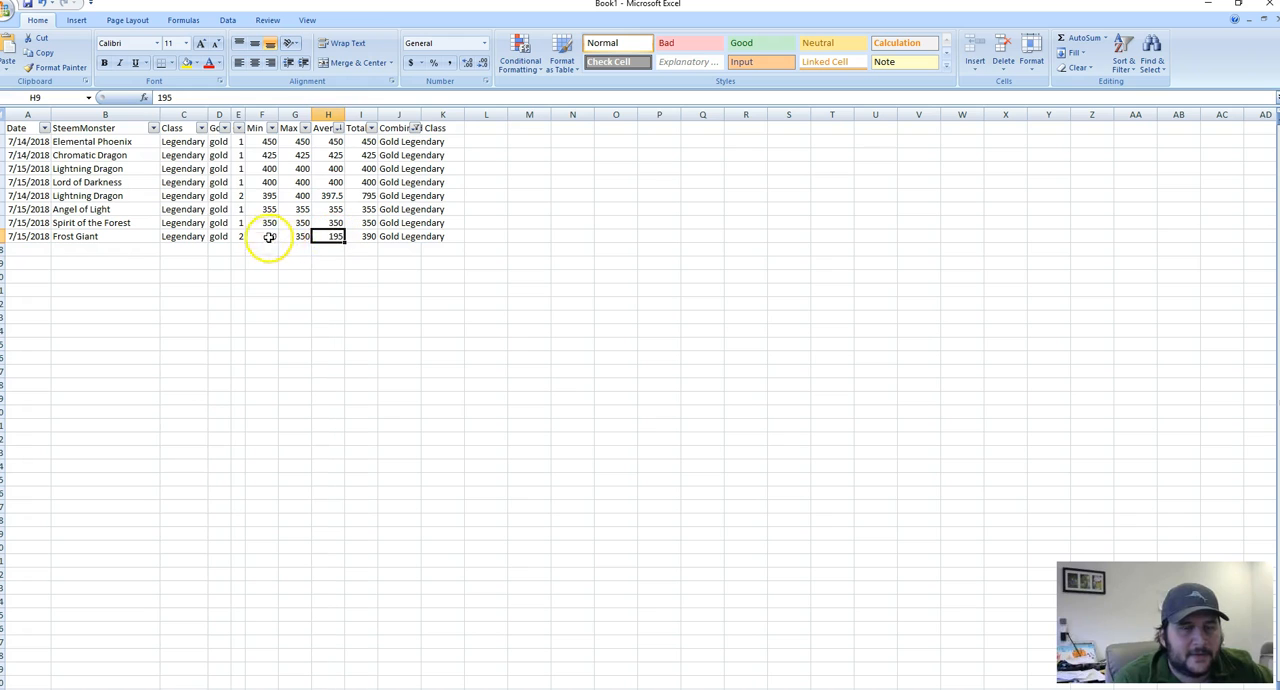
{"action": "left_click", "coordinate": [294, 236]}
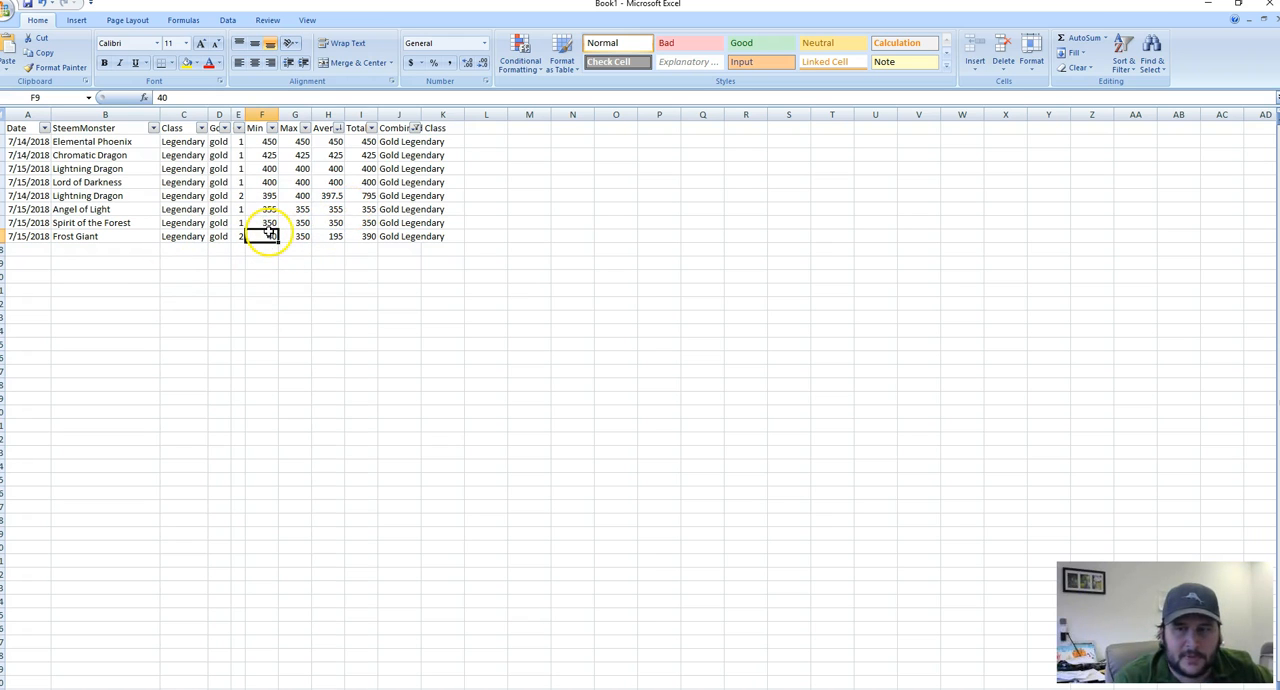
{"action": "left_click", "coordinate": [262, 236]}
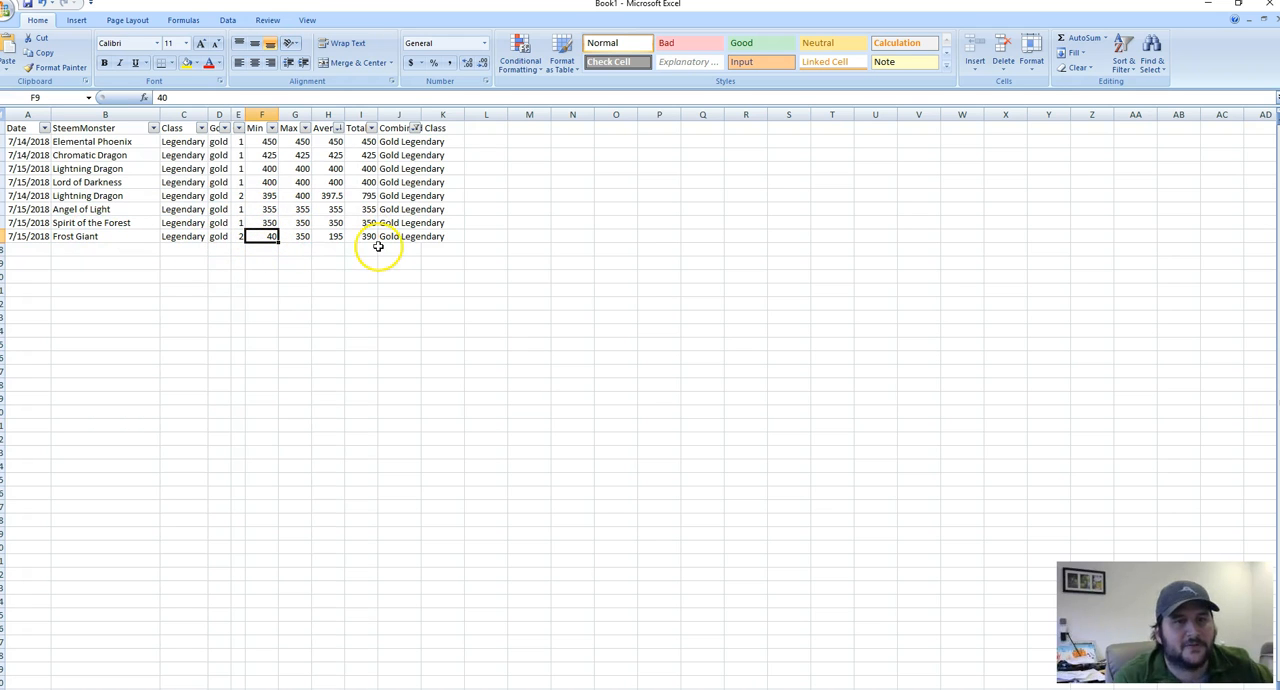
{"action": "left_click", "coordinate": [420, 128]}
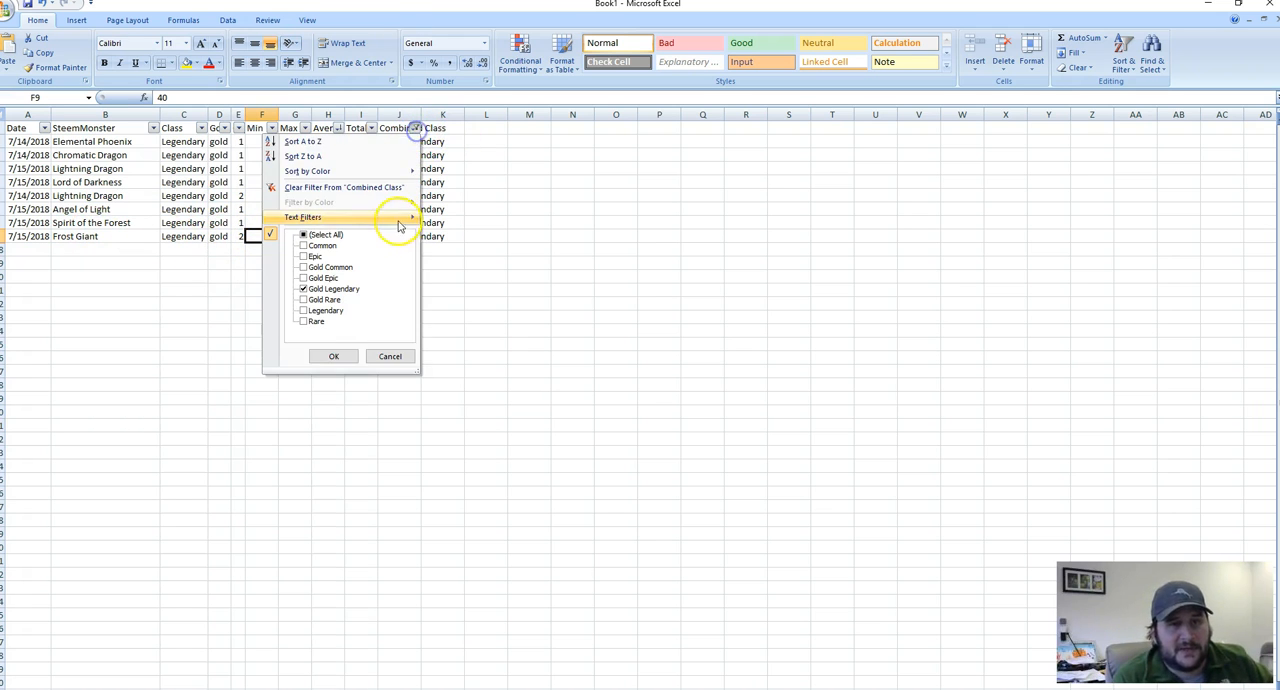
Step: Select all classes in the Combined Class filter, then select the pivot table's Grand Total
{"action": "left_click", "coordinate": [303, 234]}
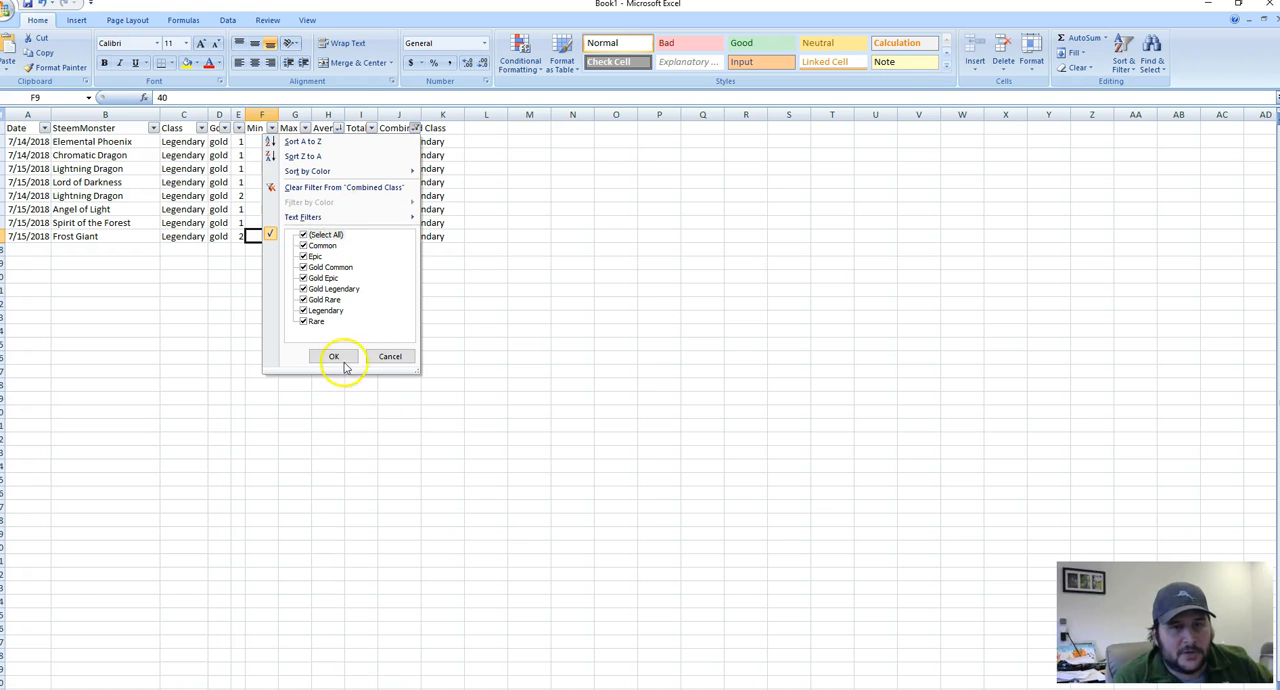
{"action": "left_click", "coordinate": [334, 356]}
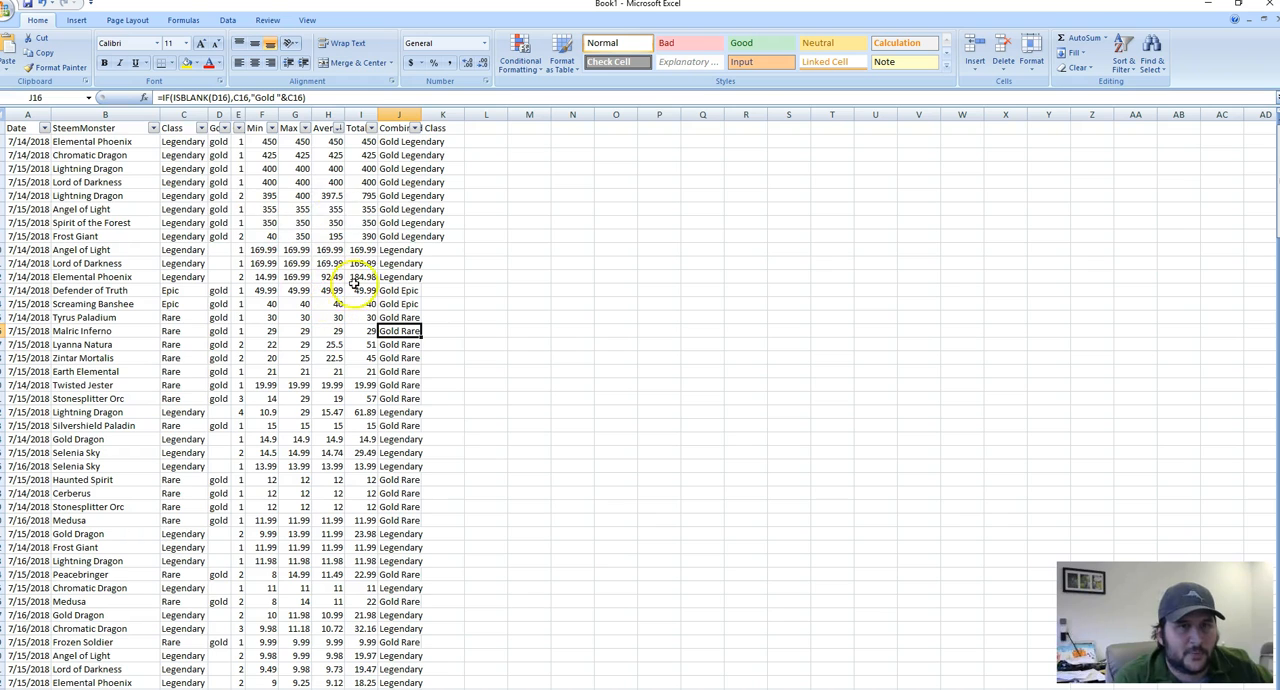
{"action": "left_click", "coordinate": [360, 222]}
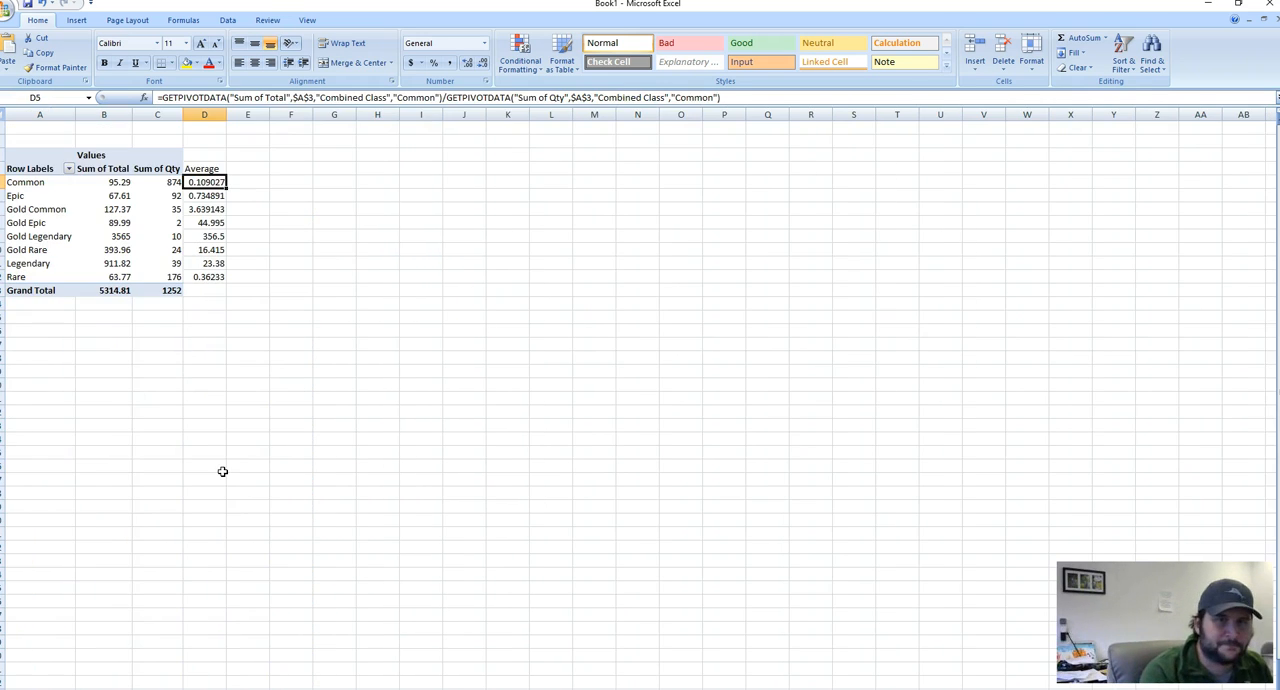
{"action": "left_click", "coordinate": [104, 290]}
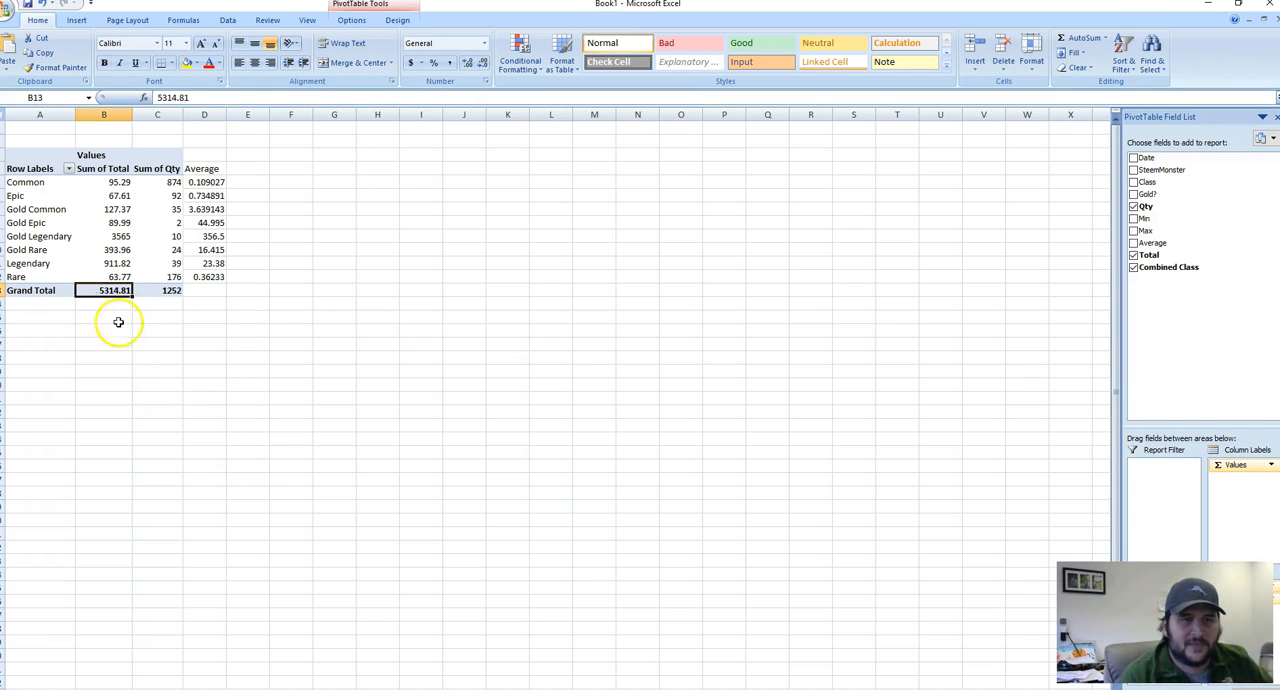